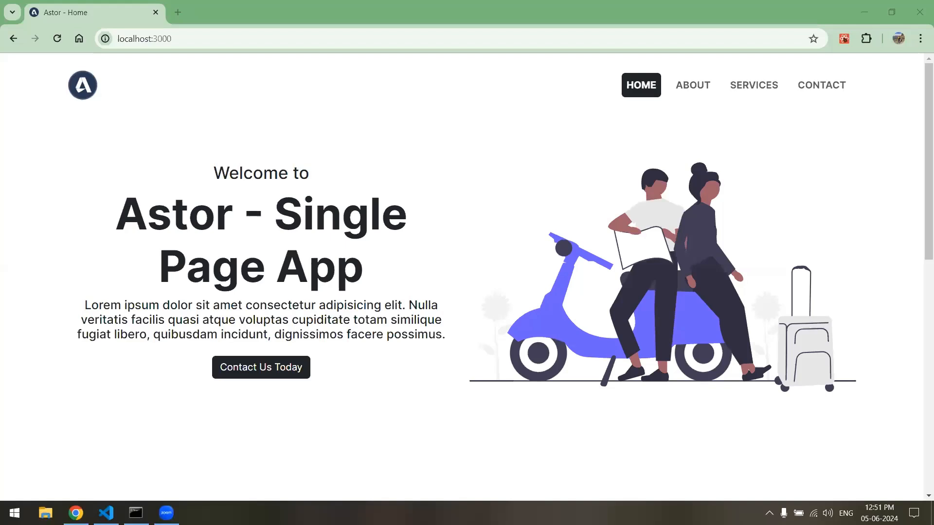
mouse_move(256, 422)
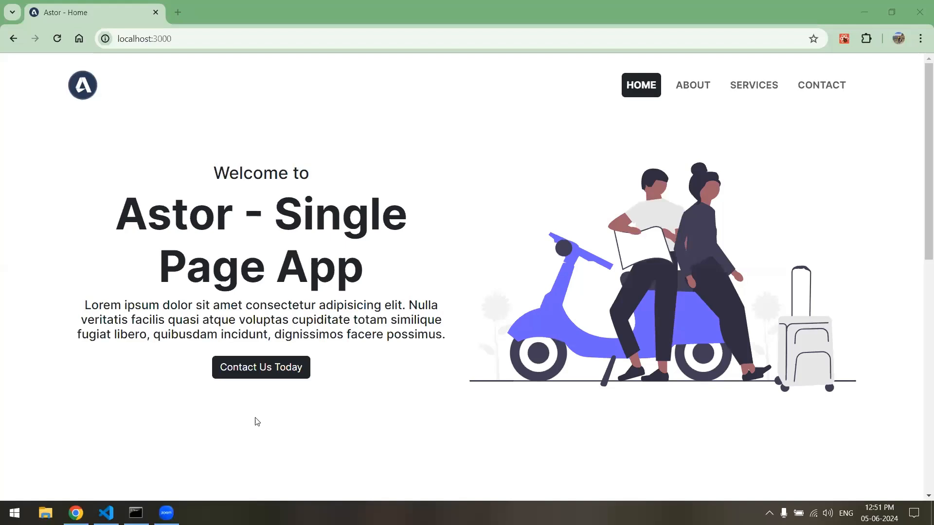
mouse_move(247, 432)
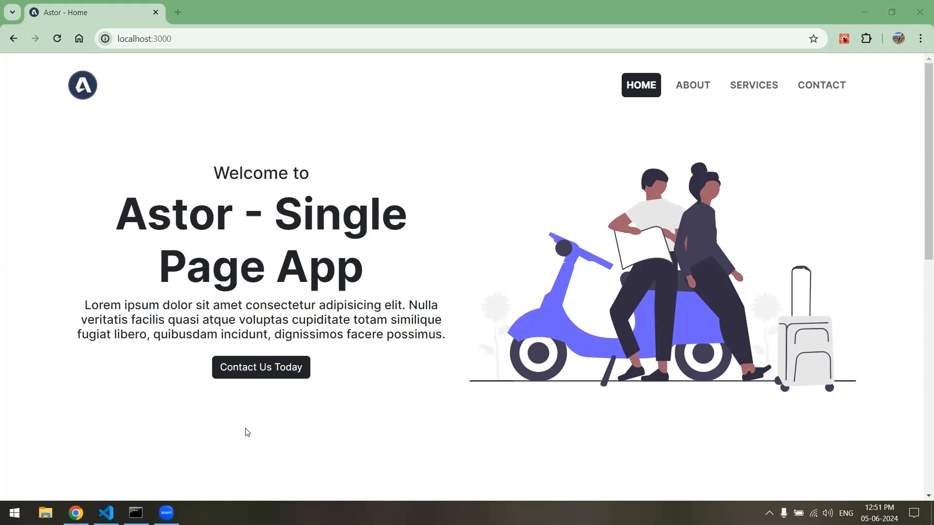
mouse_move(292, 408)
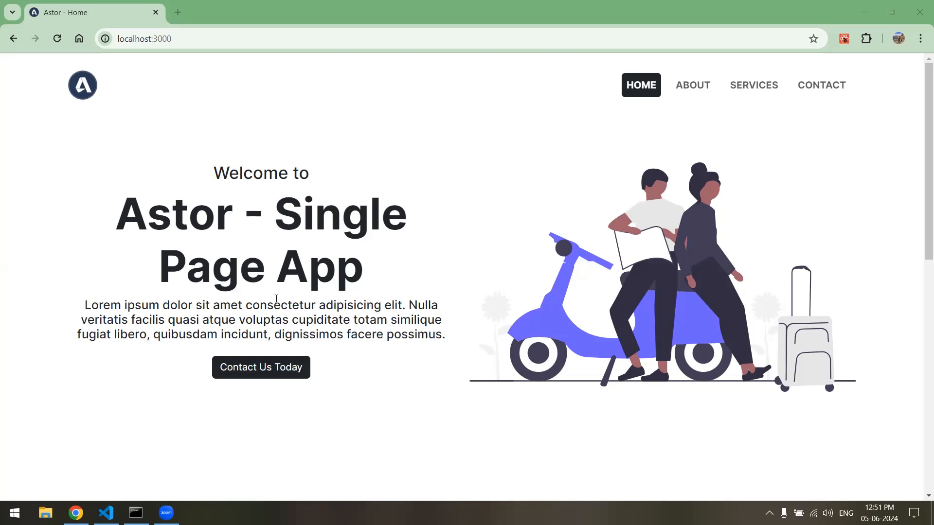
mouse_move(458, 325)
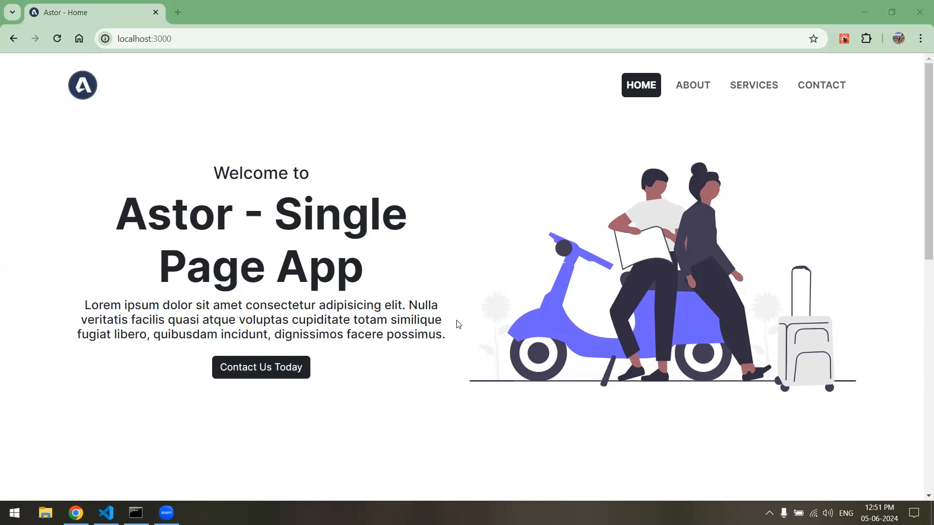
mouse_move(692, 85)
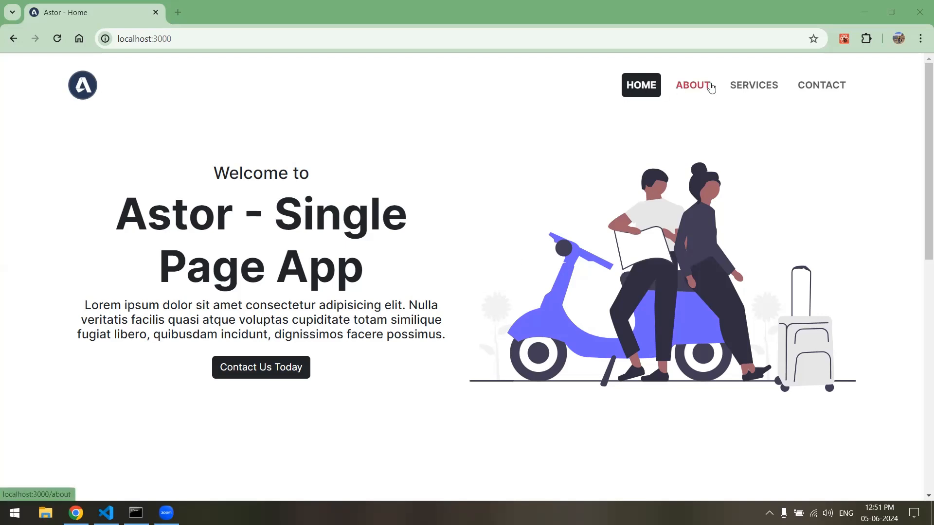
mouse_move(821, 85)
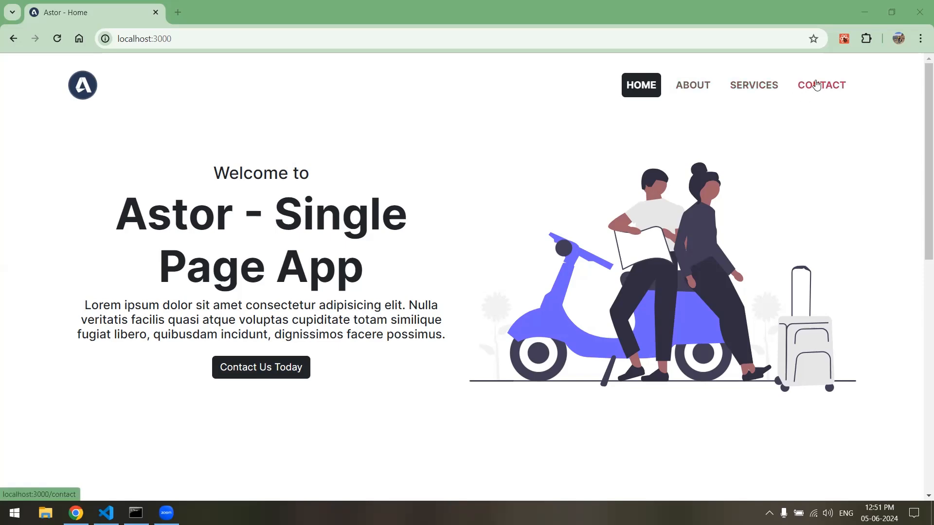
Browse the local Astor site's About, Services and Contact pages, then return Home
scroll(down, 3)
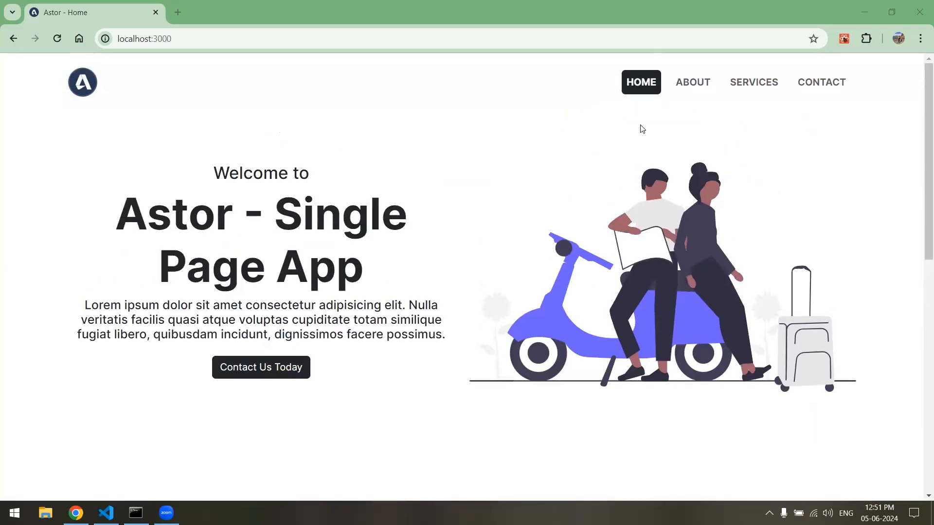
click(692, 82)
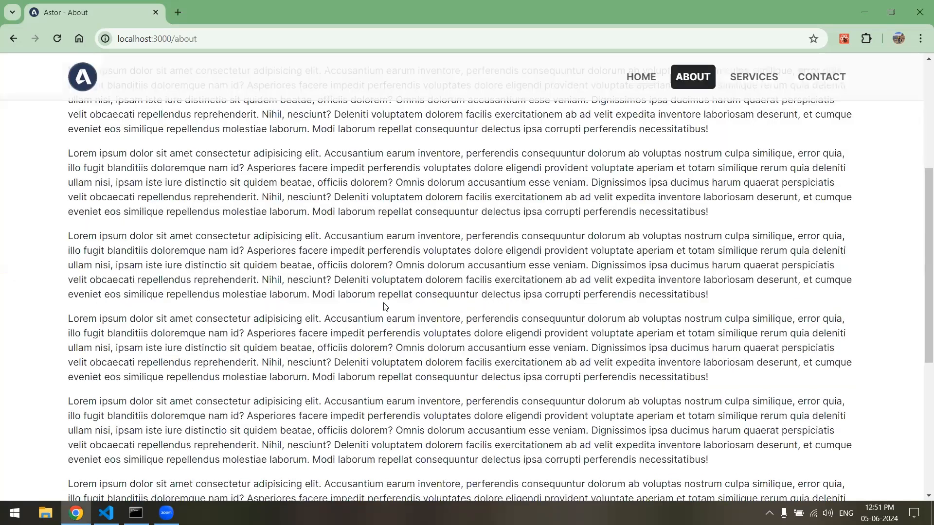
mouse_move(665, 232)
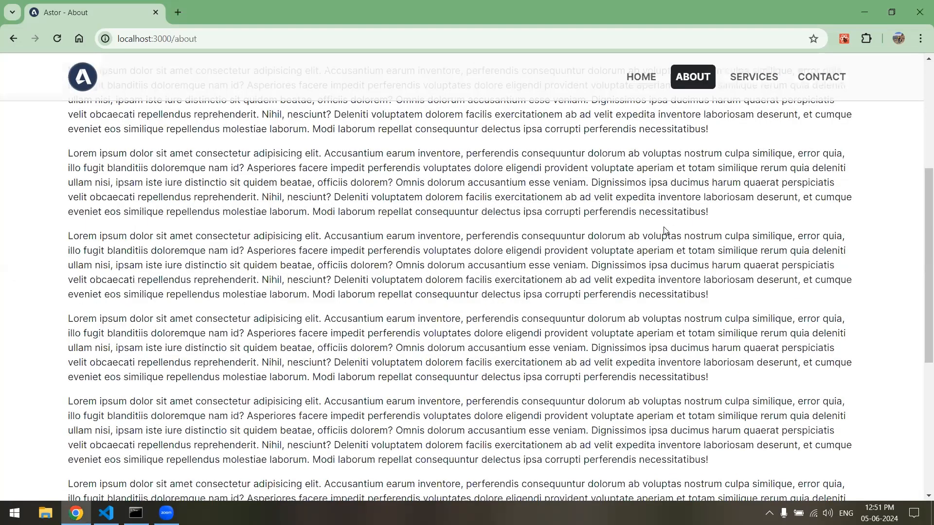
click(753, 75)
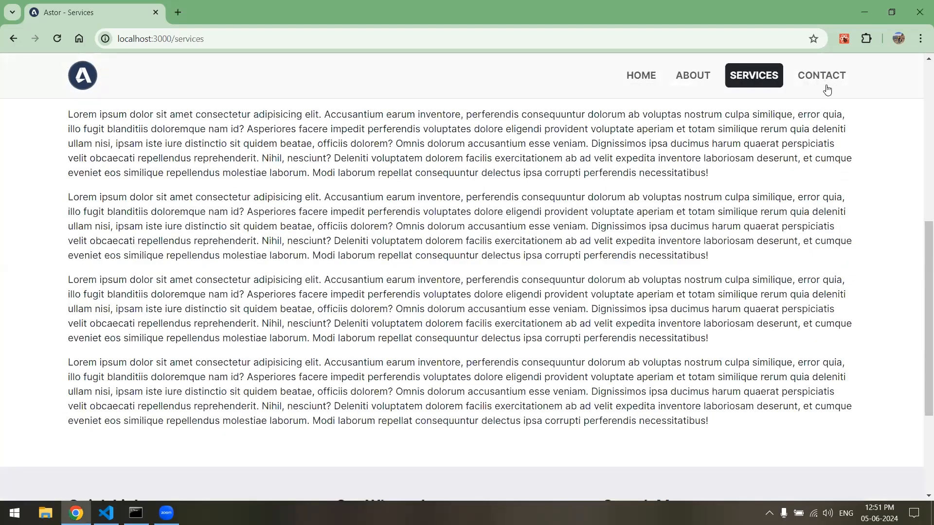
click(822, 75)
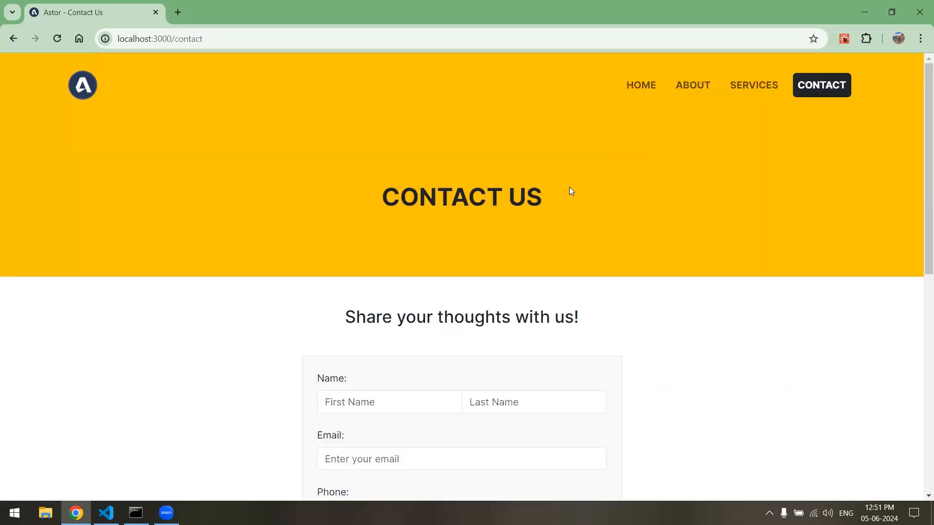
mouse_move(466, 282)
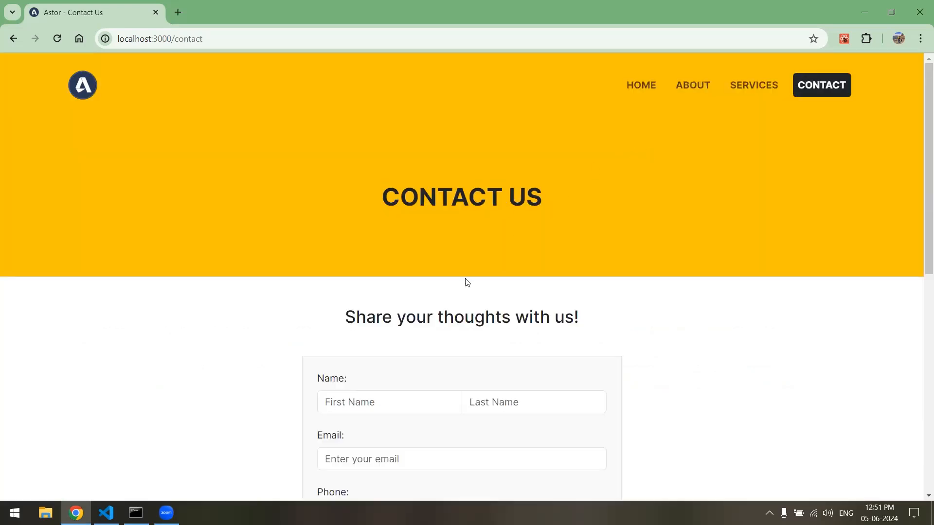
scroll(down, 3)
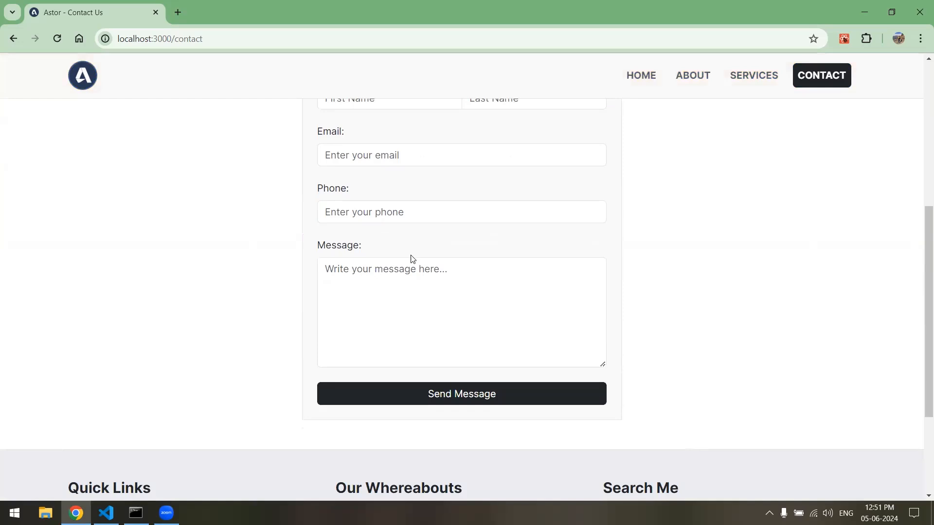
mouse_move(503, 320)
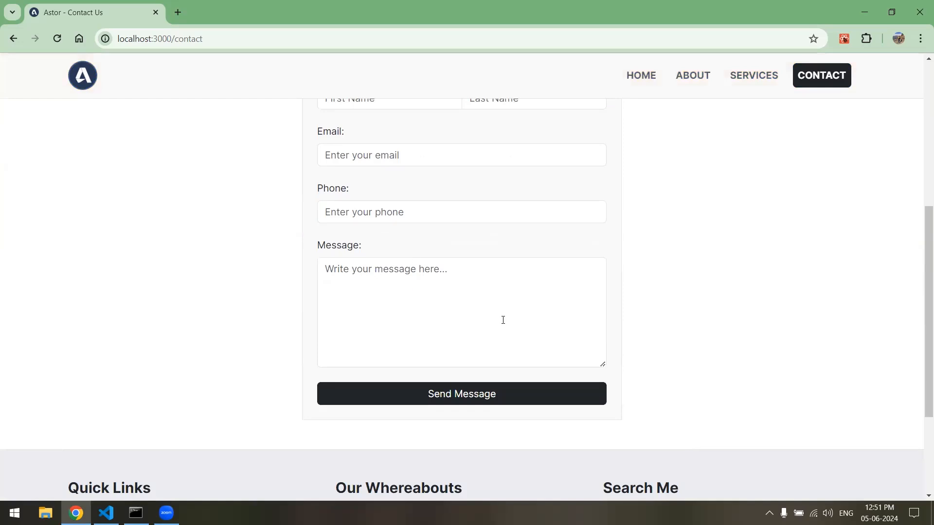
click(641, 75)
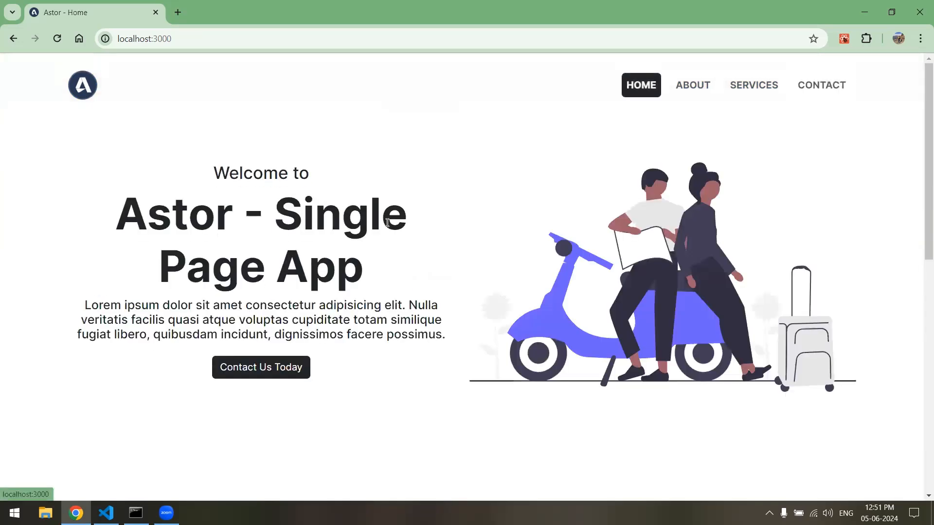
mouse_move(423, 238)
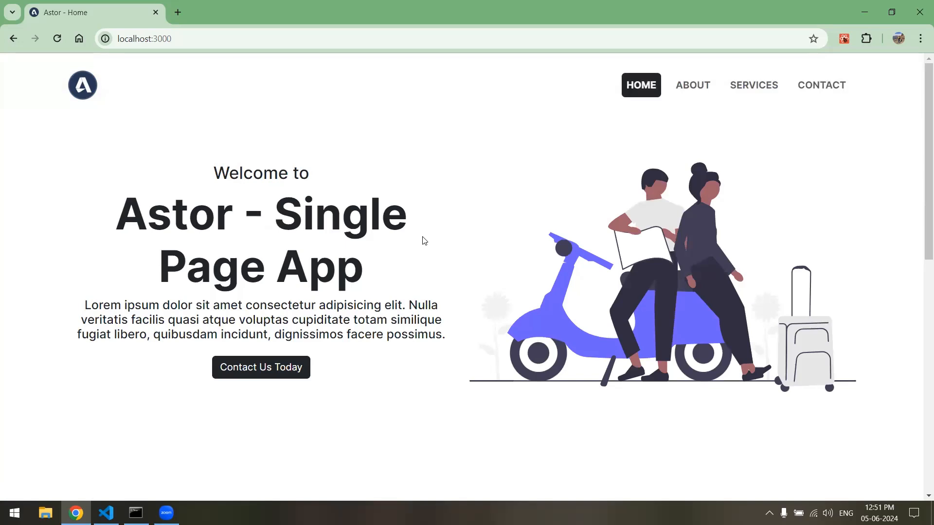
mouse_move(538, 258)
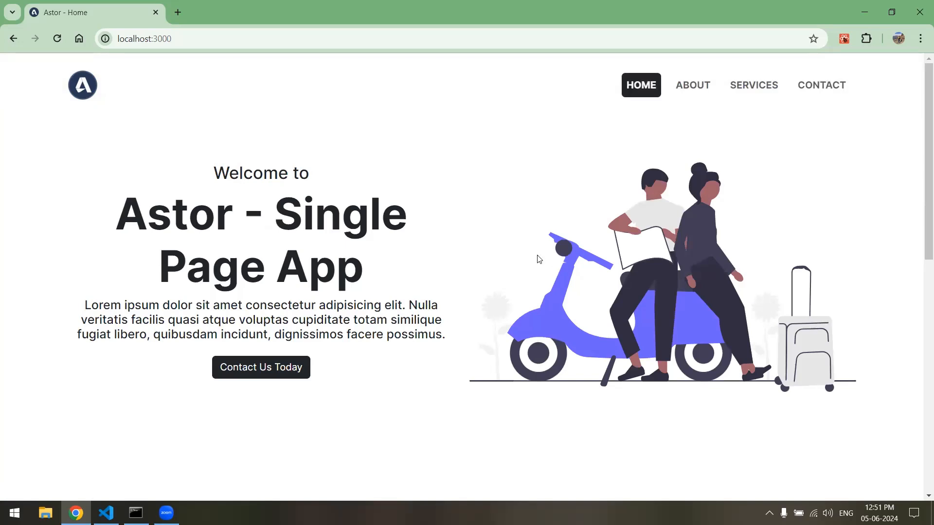
mouse_move(437, 257)
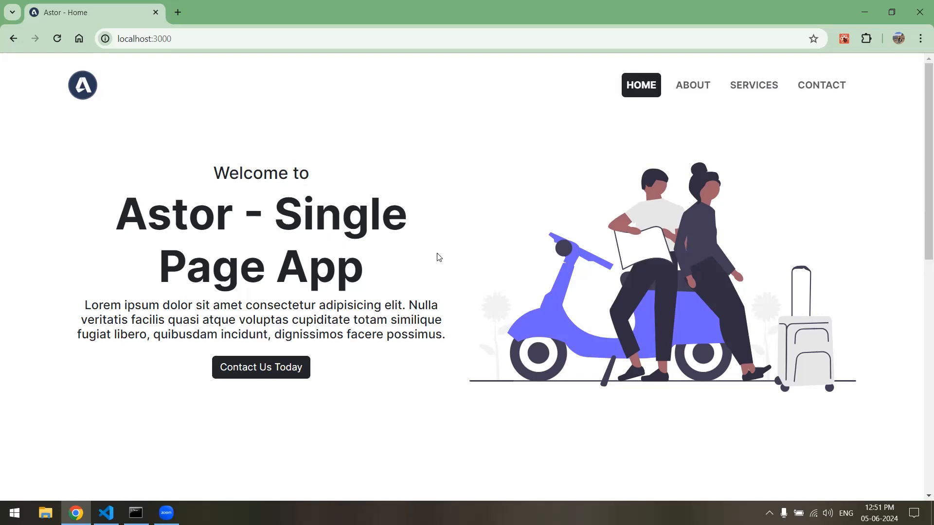
mouse_move(372, 189)
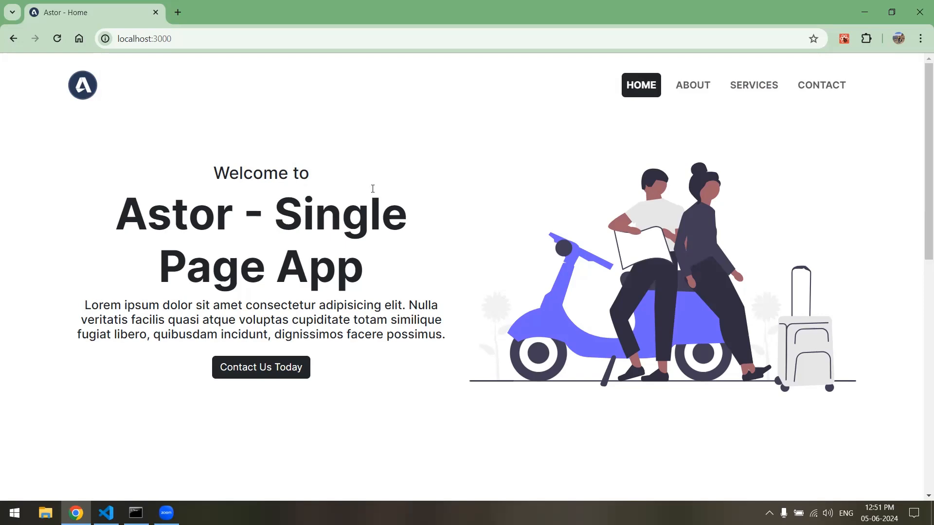
mouse_move(397, 235)
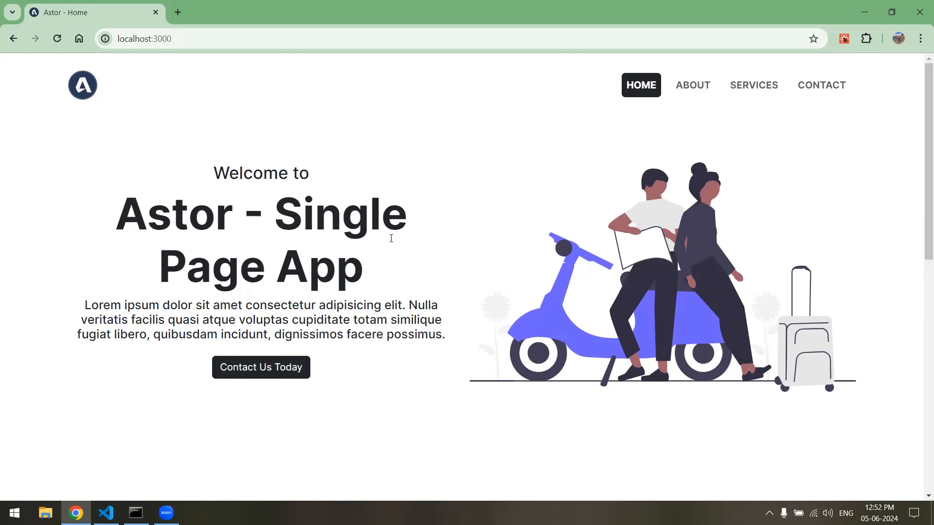
mouse_move(254, 172)
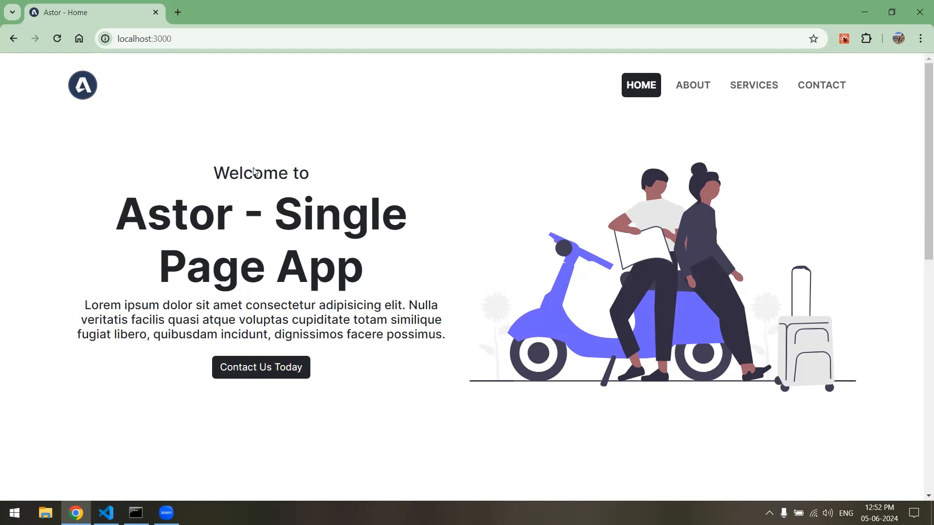
Start a new Vercel account on the Hobby plan with the name 'John Doe' entered
click(177, 12)
text(vercel.com)
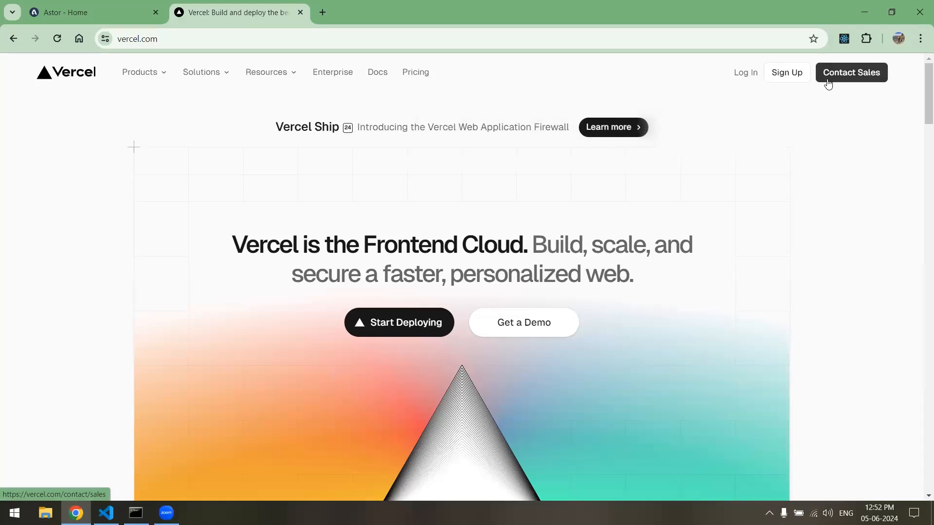
click(786, 72)
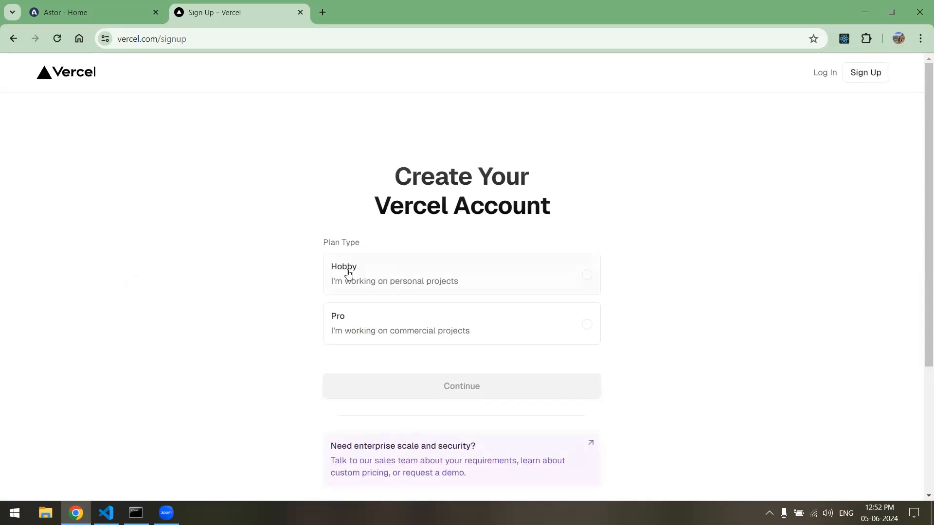
mouse_move(351, 320)
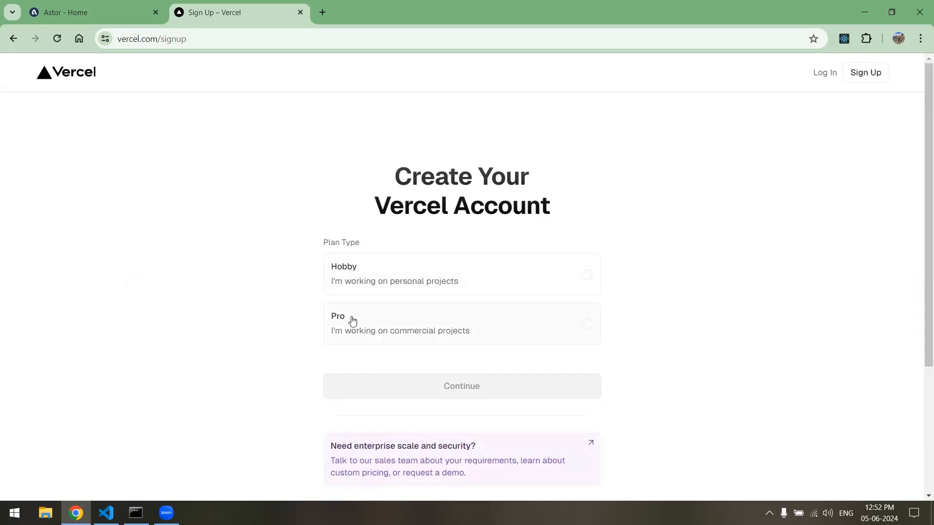
mouse_move(348, 308)
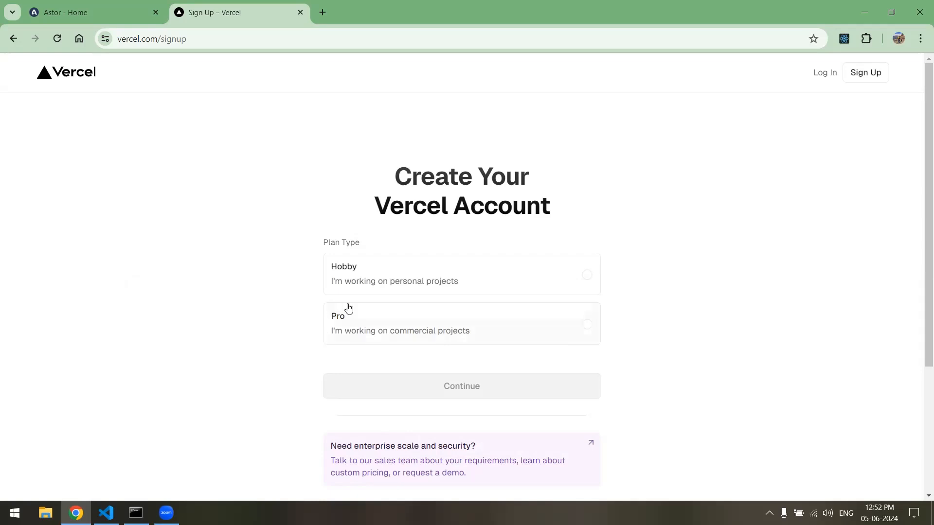
mouse_move(323, 253)
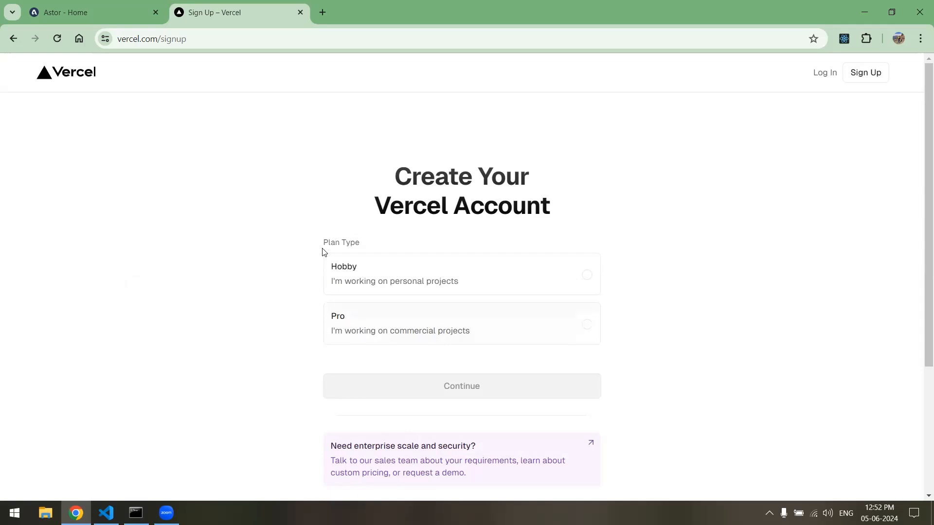
mouse_move(356, 281)
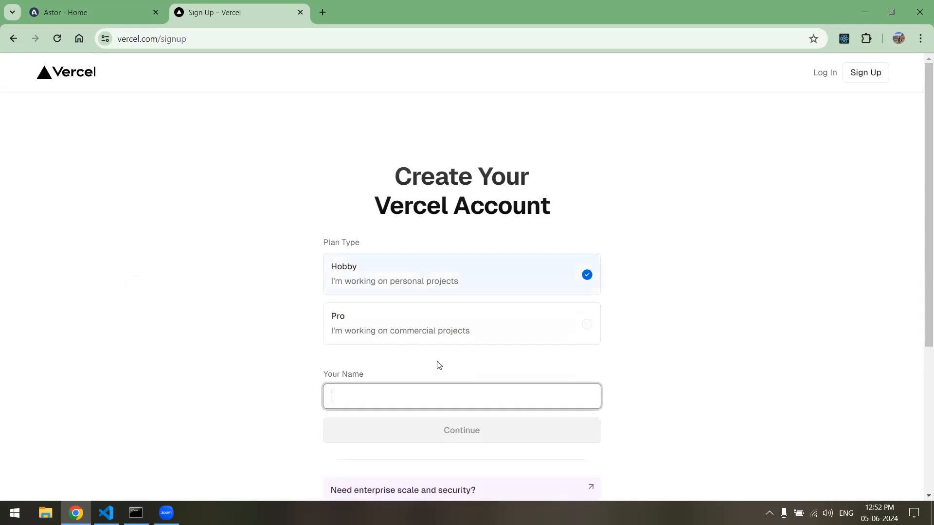
mouse_move(370, 390)
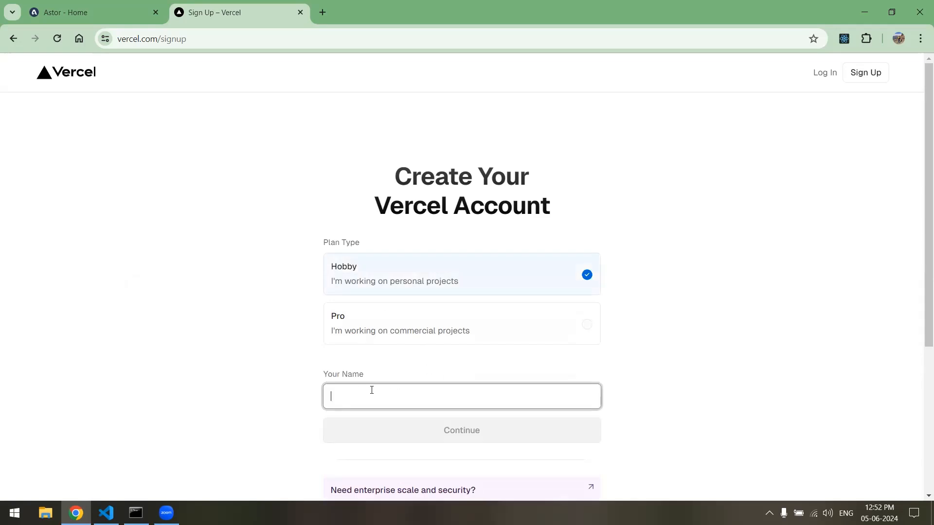
text(Joh)
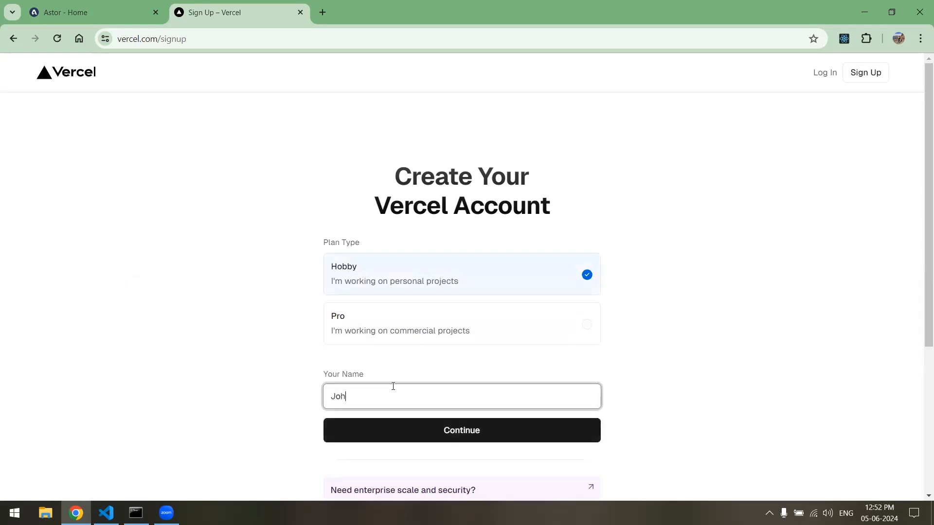
text(n Doe)
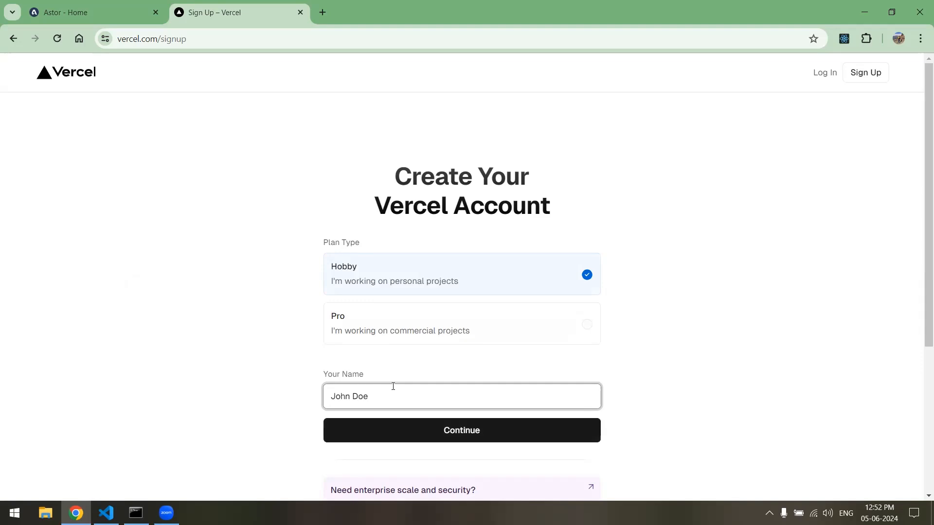
Continue to the Vercel sign-up page offering GitHub, GitLab, Bitbucket or Email
click(460, 430)
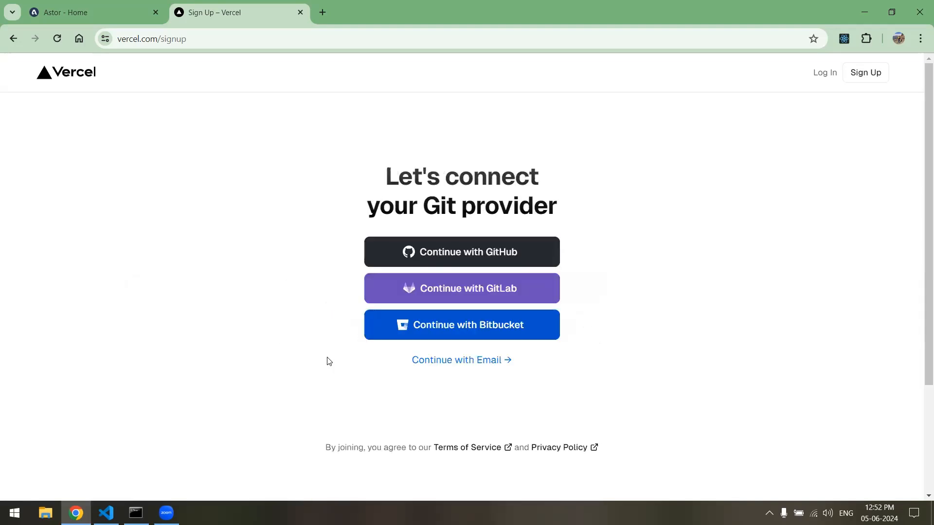
mouse_move(474, 251)
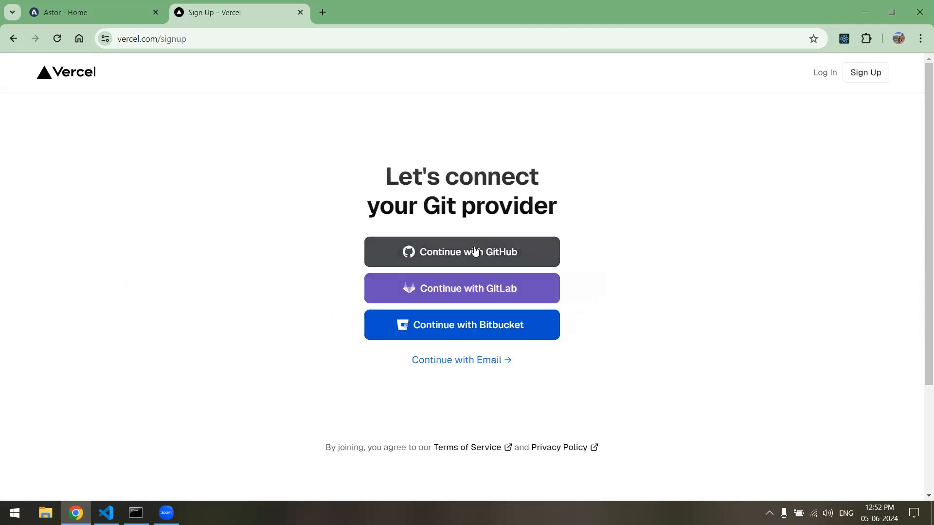
mouse_move(503, 328)
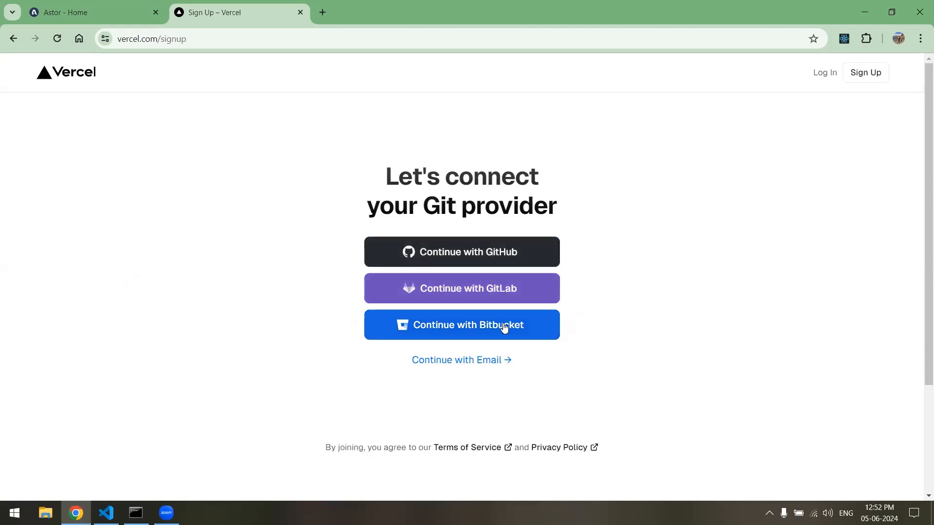
mouse_move(460, 360)
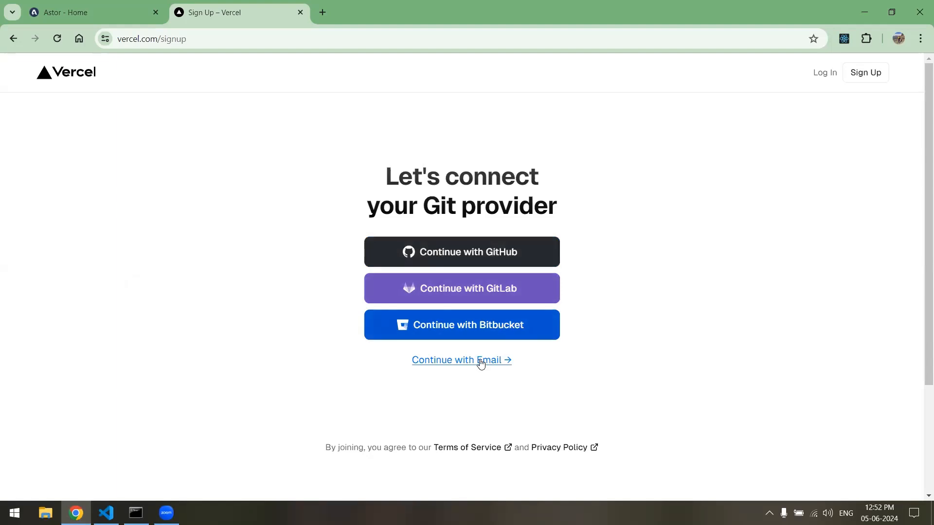
mouse_move(320, 276)
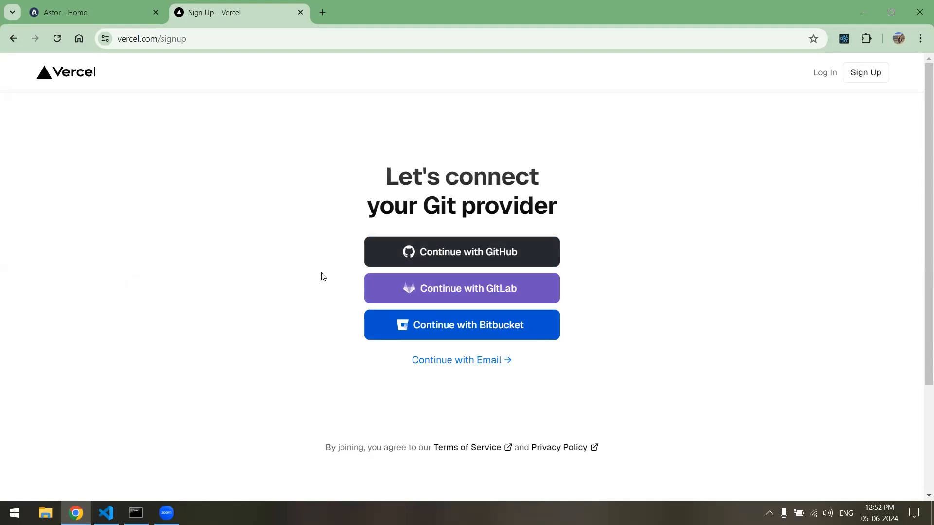
mouse_move(527, 384)
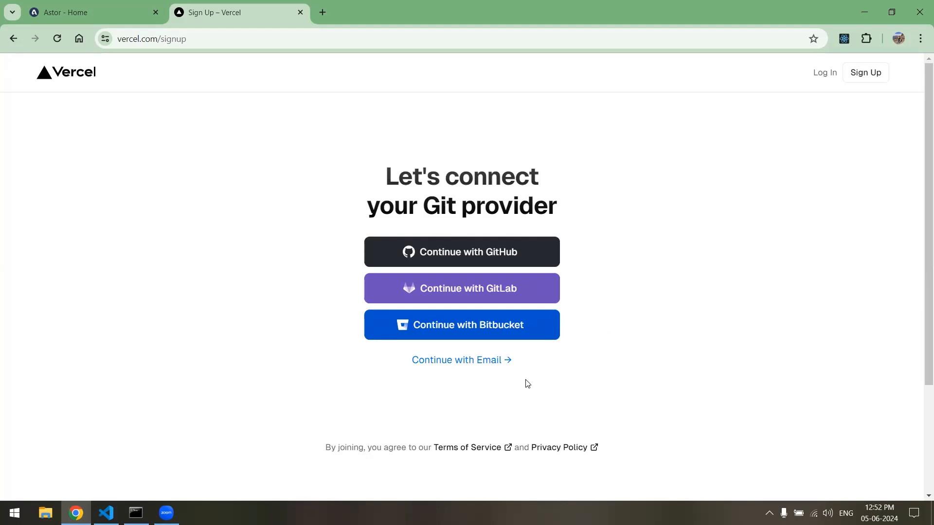
mouse_move(452, 261)
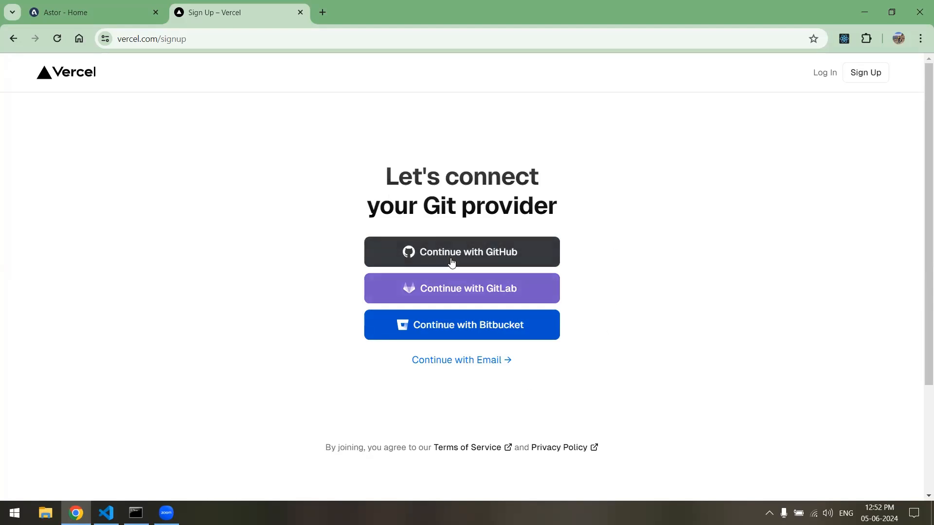
mouse_move(509, 266)
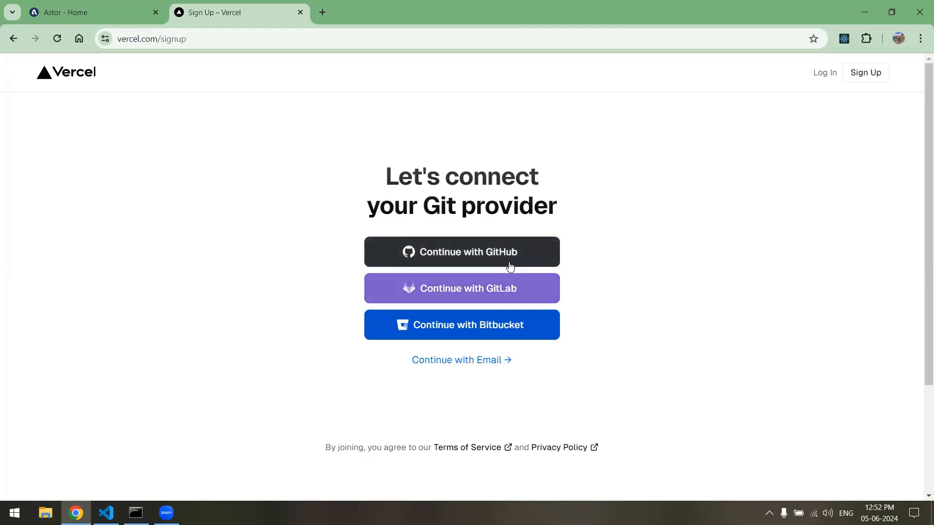
mouse_move(473, 264)
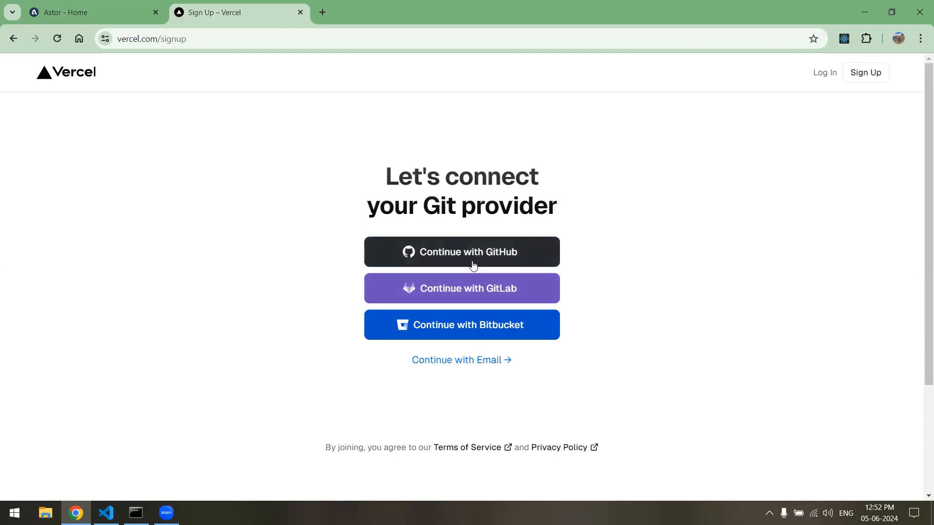
mouse_move(507, 263)
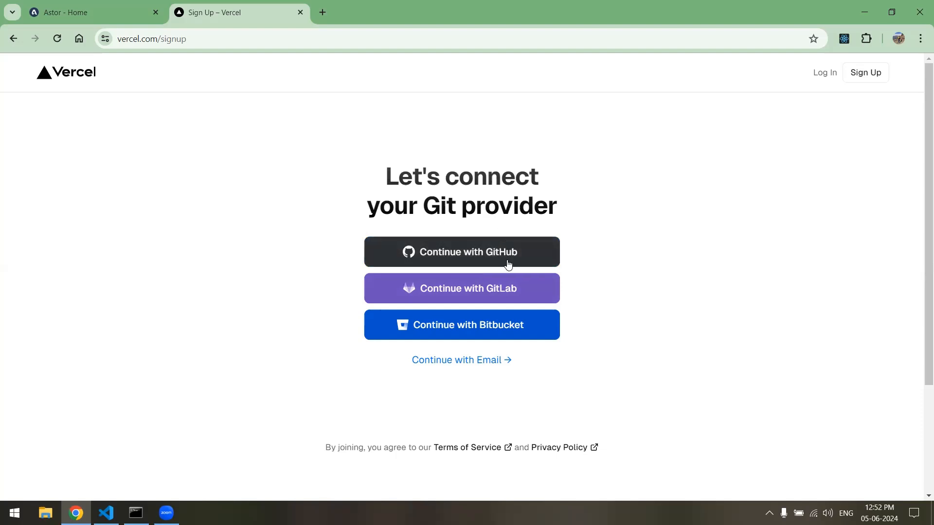
mouse_move(824, 73)
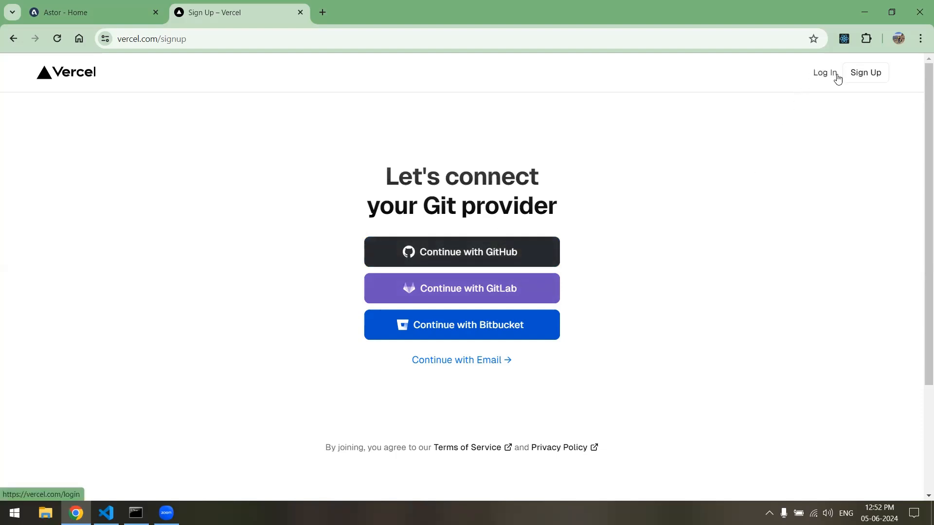
mouse_move(753, 83)
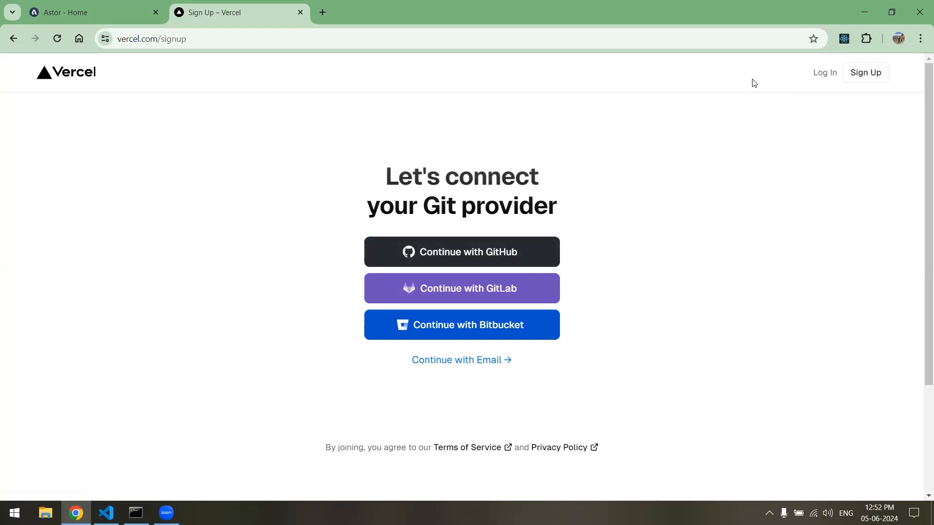
Log in to the existing Vercel account via Continue with GitHub instead of signing up
click(825, 72)
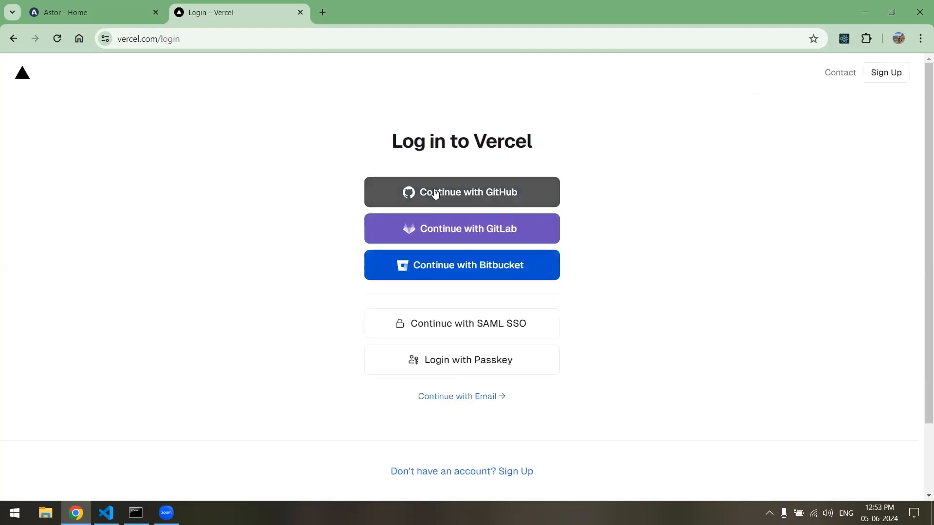
click(461, 192)
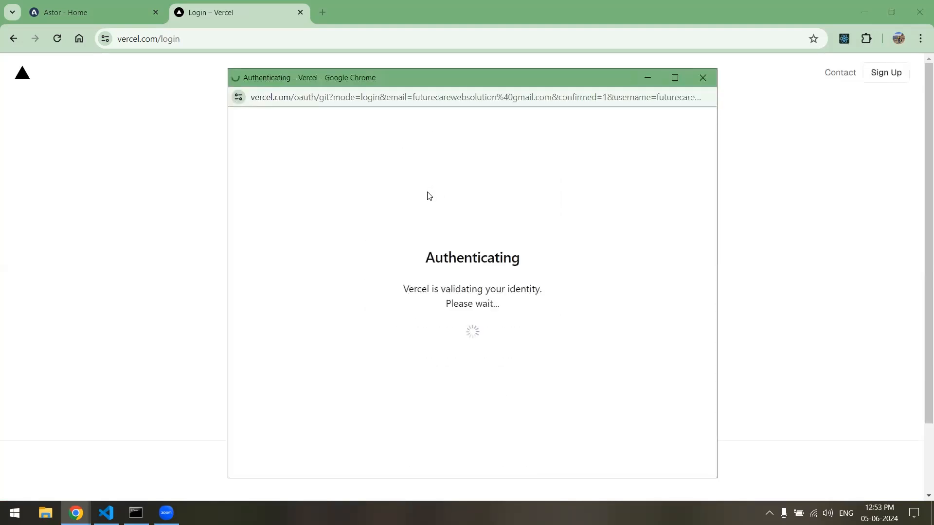
click(706, 77)
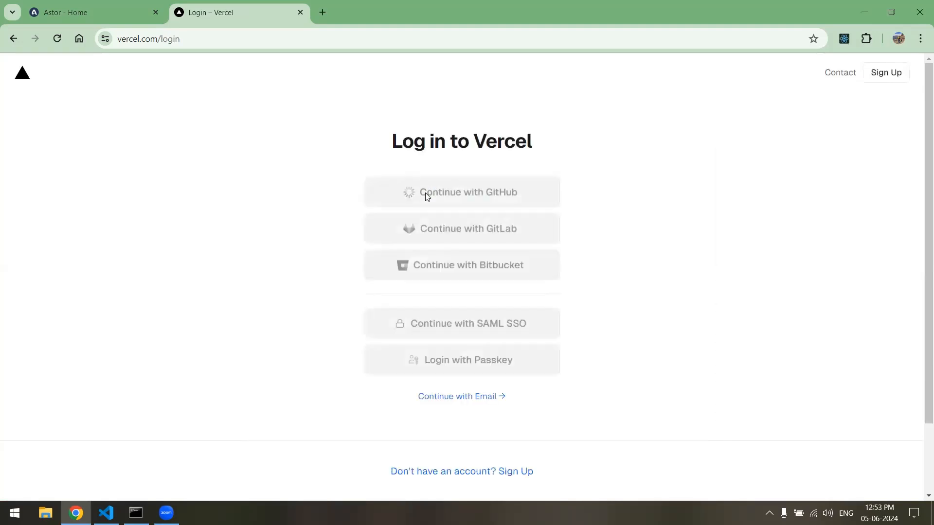
click(461, 192)
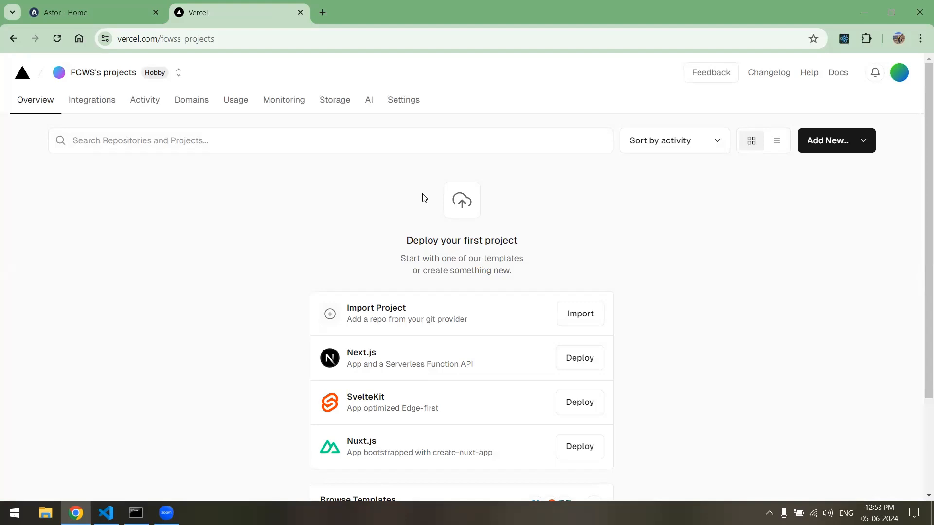
mouse_move(307, 173)
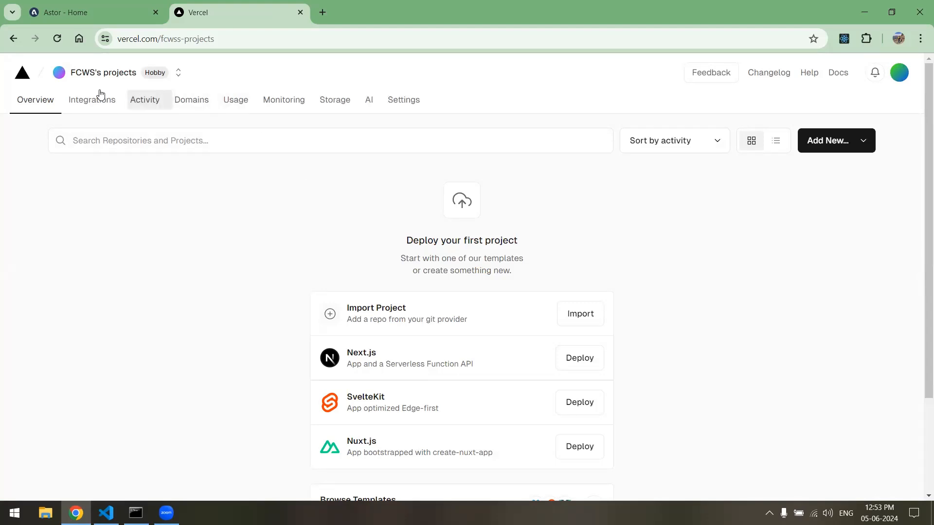
mouse_move(652, 207)
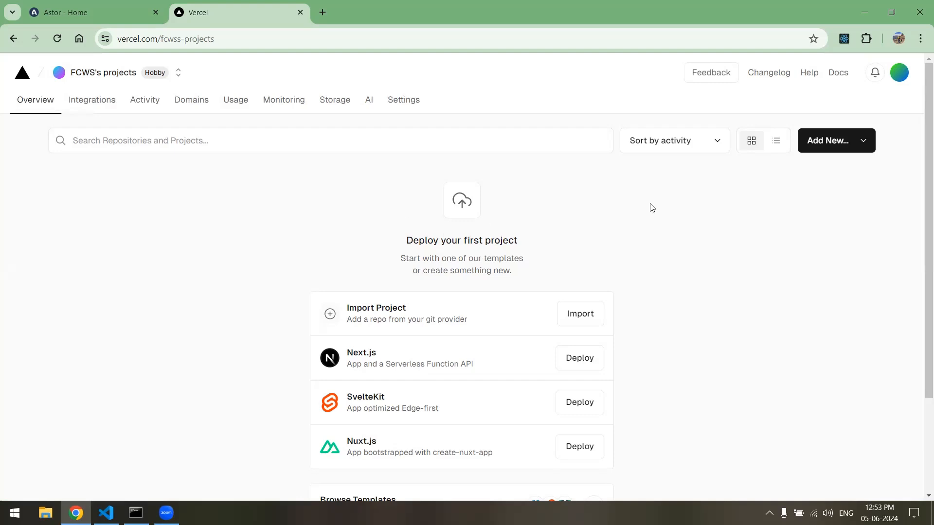
scroll(down, 3)
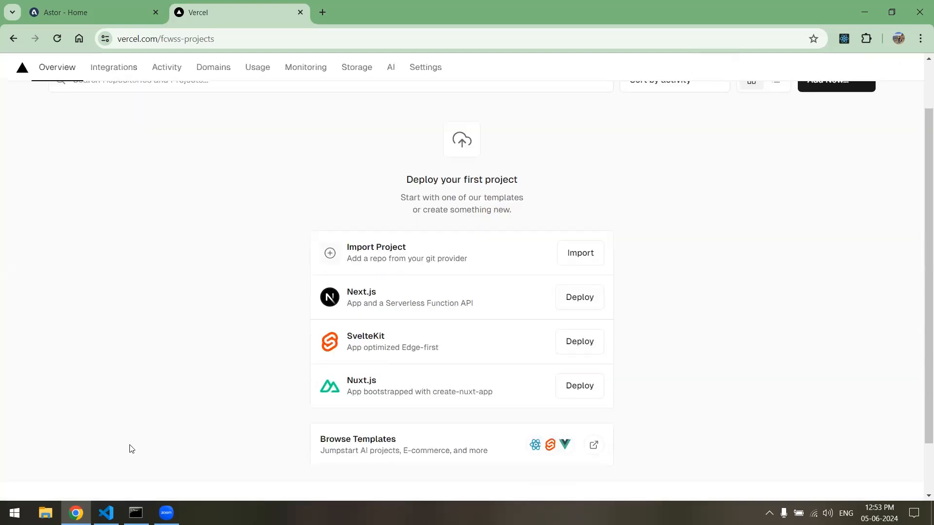
scroll(up, 3)
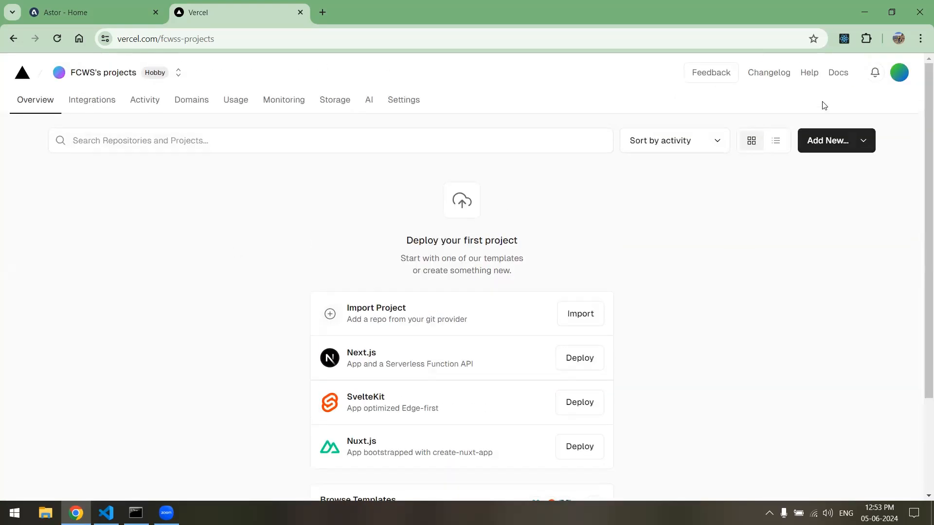
Reach the Get started with Vercel tutorial in the Vercel documentation
click(837, 73)
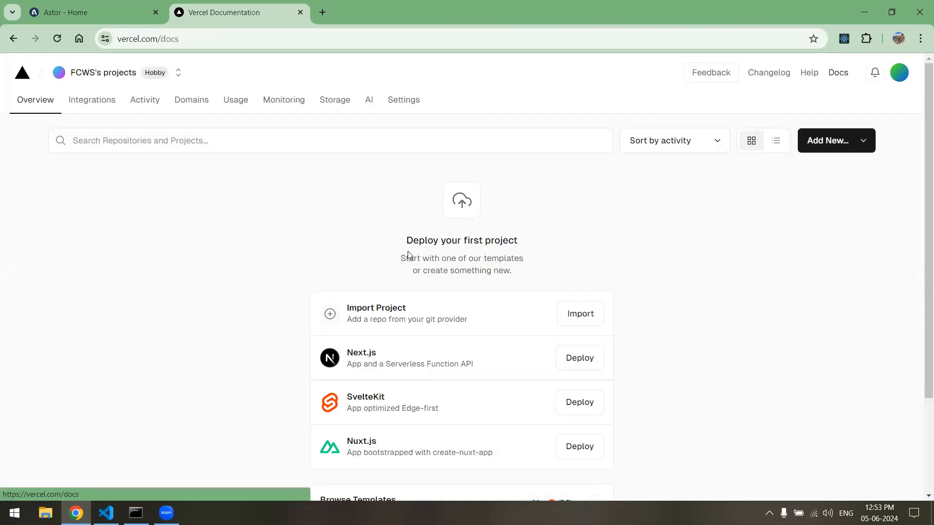
click(837, 72)
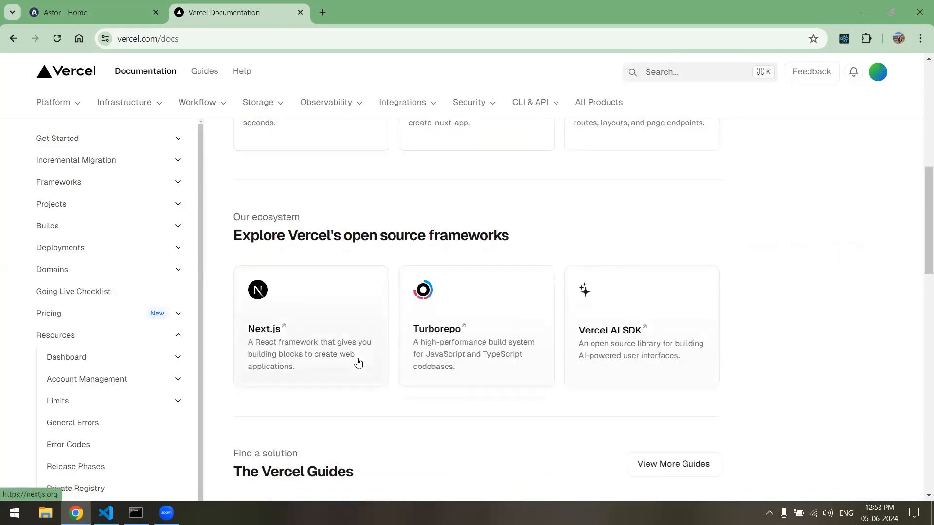
scroll(up, 3)
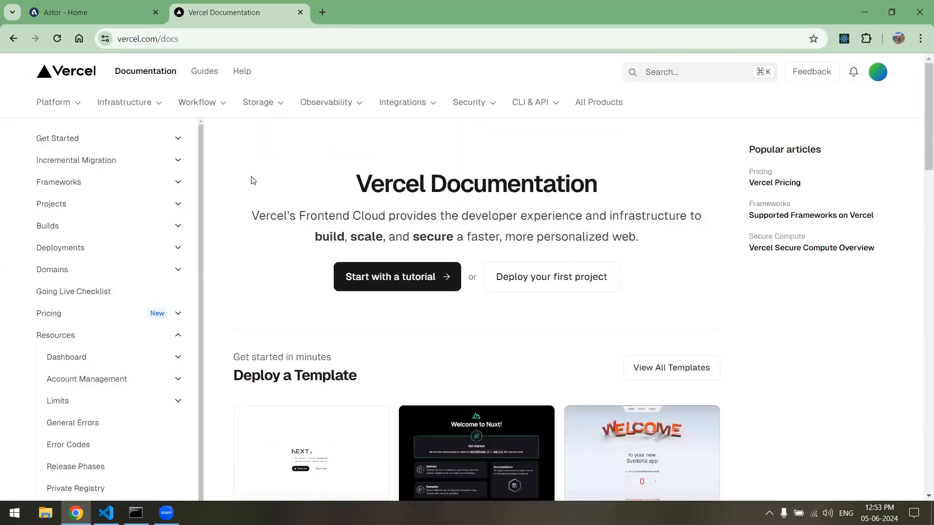
click(397, 277)
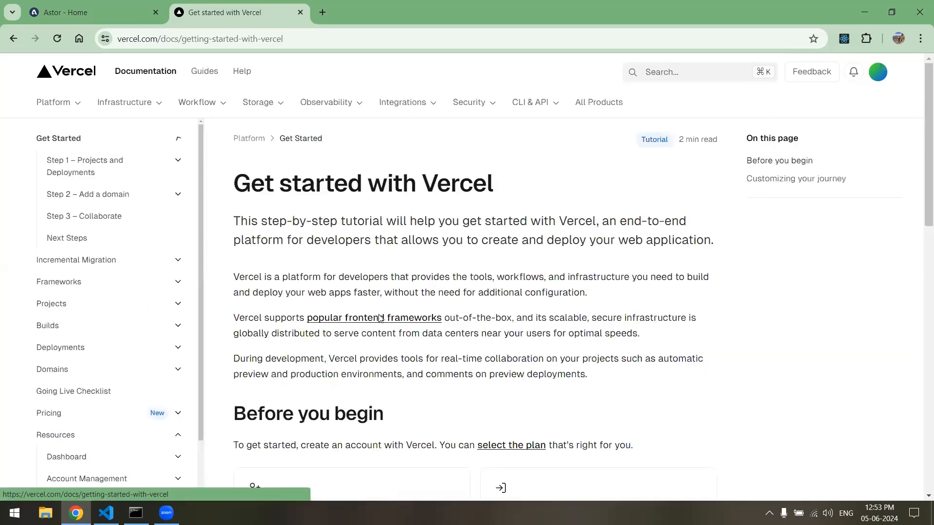
scroll(down, 3)
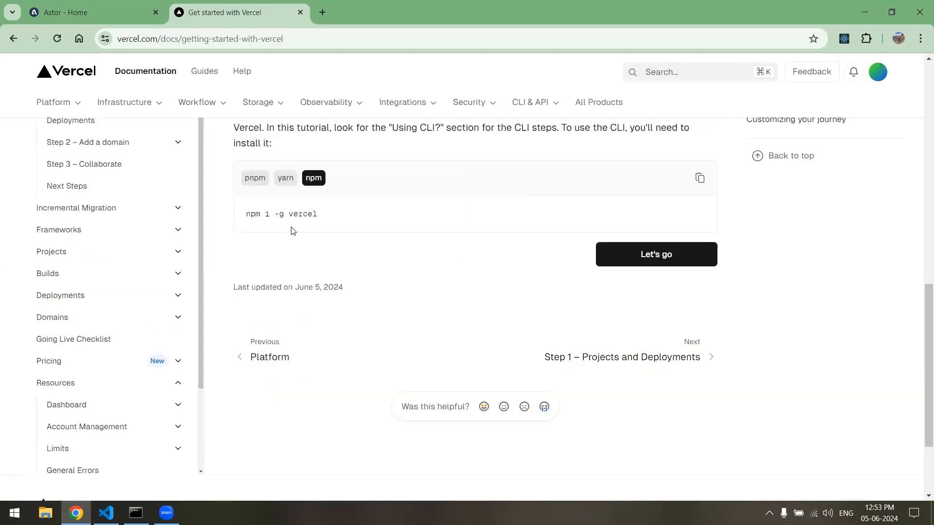
scroll(up, 3)
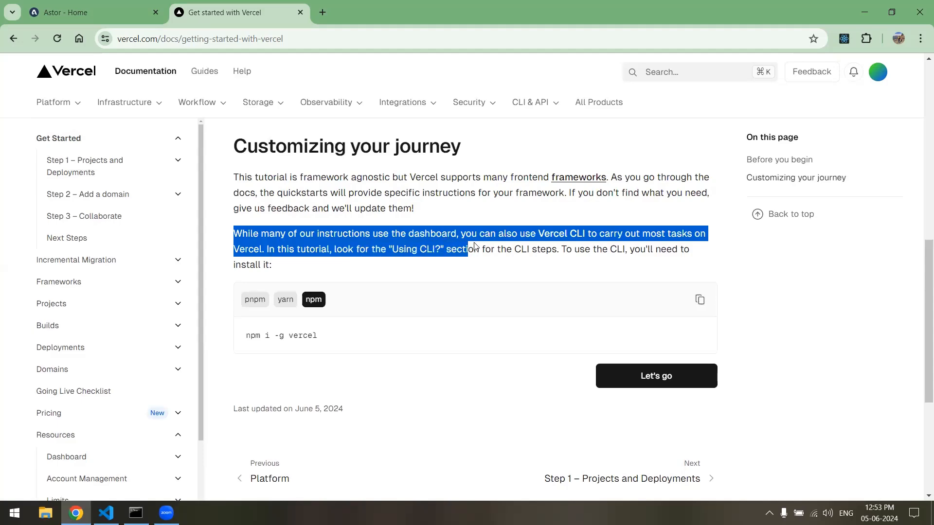
mouse_move(560, 235)
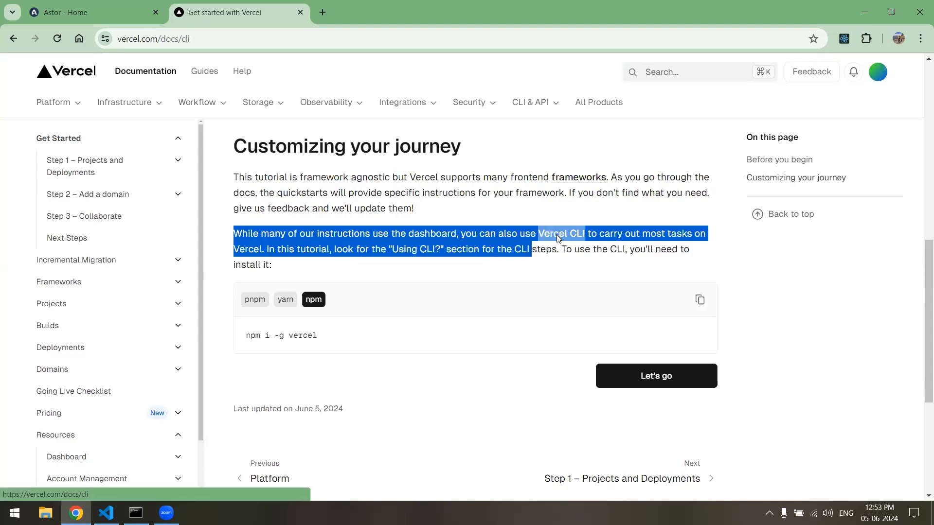
Find the npm i -g vercel install command on the Vercel CLI page, then return to Command Prompt
click(561, 233)
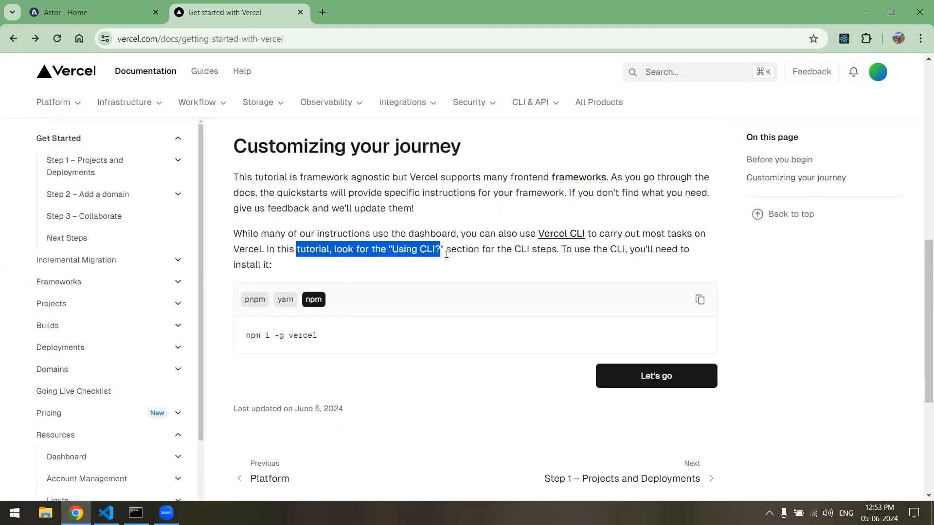
click(369, 340)
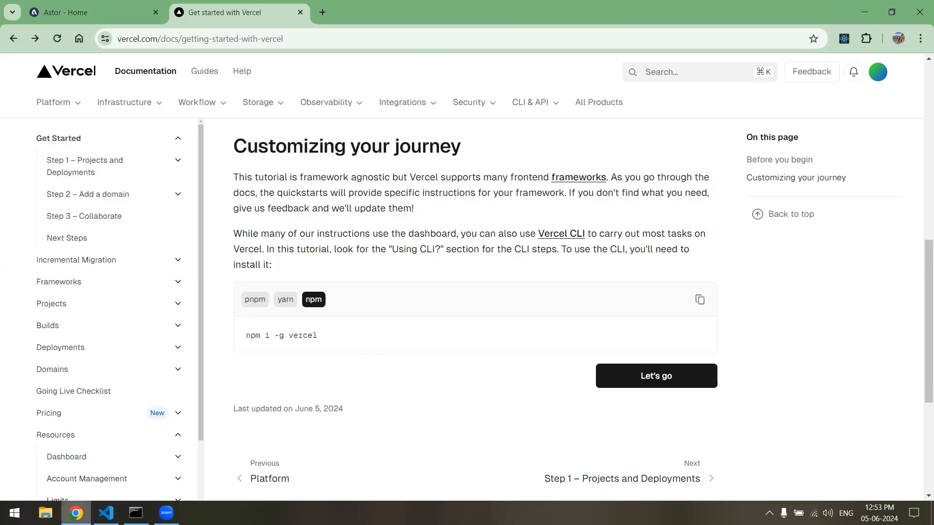
click(135, 517)
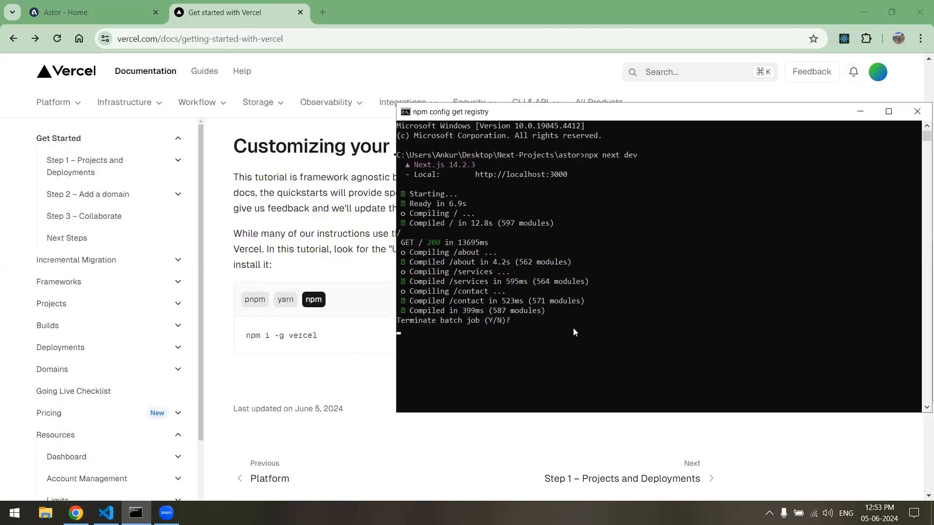
Confirm stopping the dev server and run npm i -g vercel in the astor folder
text(y)
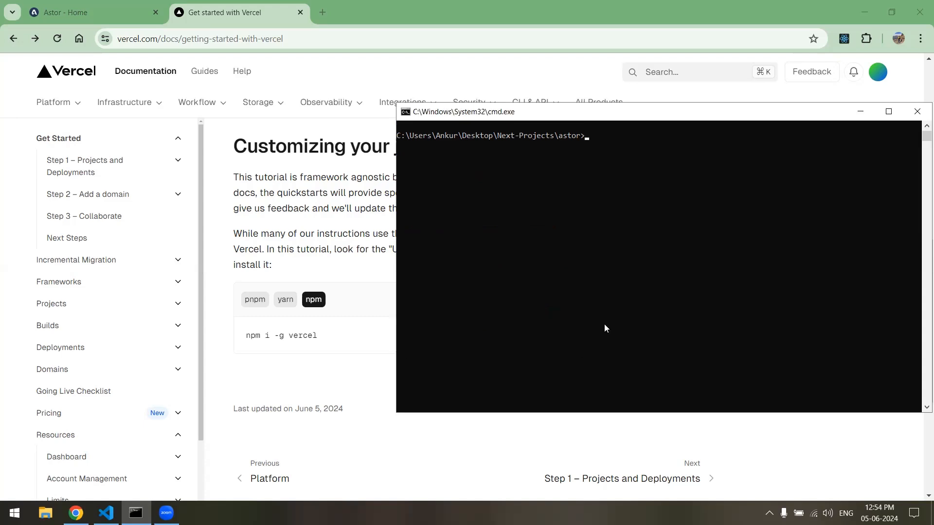
mouse_move(566, 159)
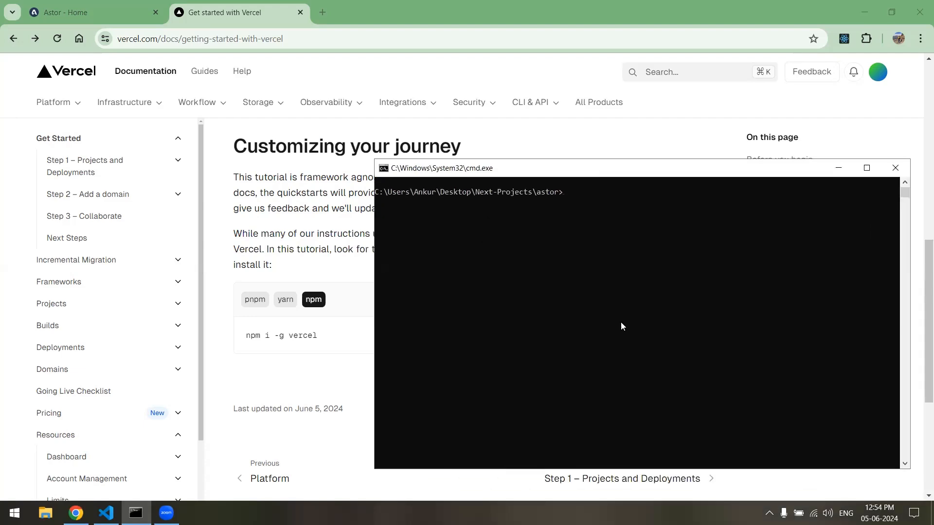
text(npm i)
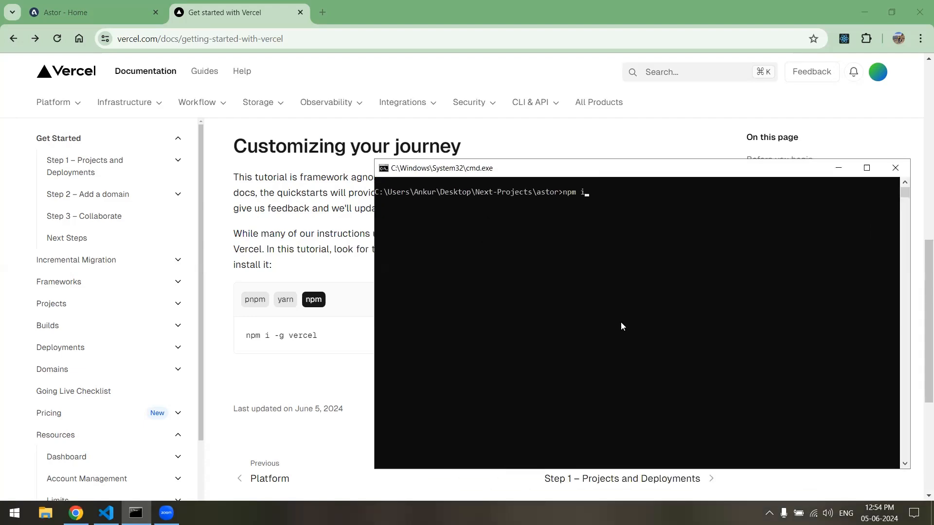
text(-g)
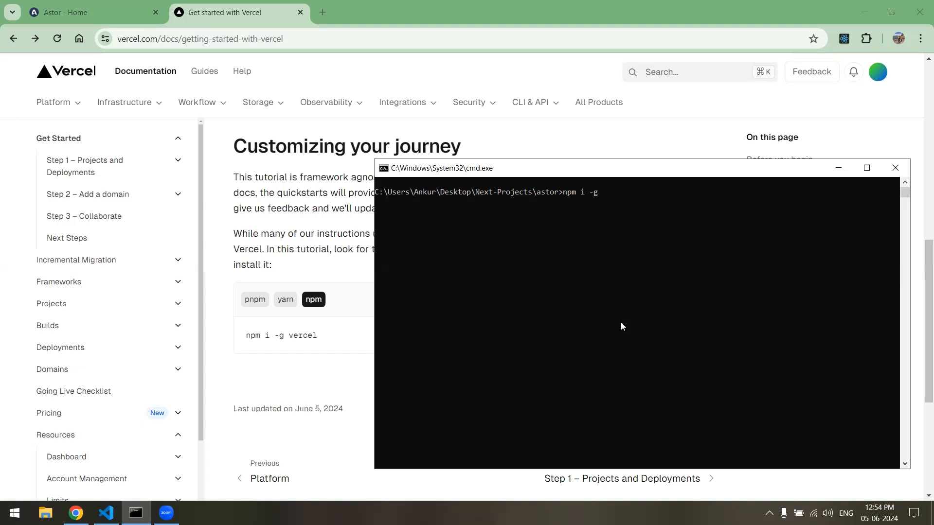
text(vercel)
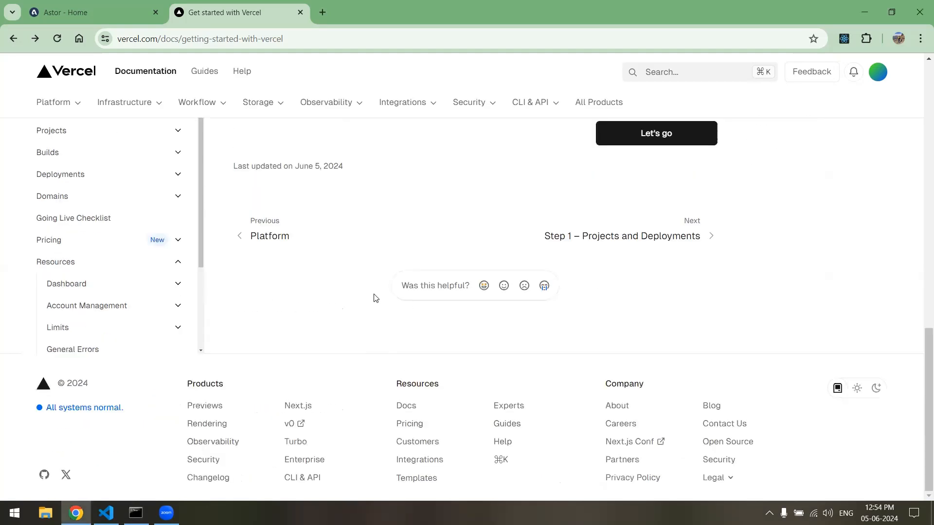
scroll(up, 3)
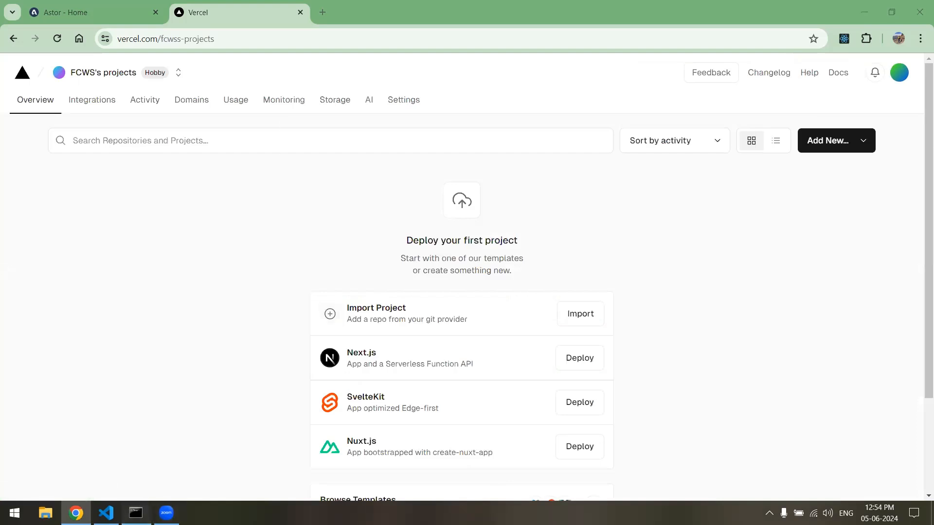
Let the CLI install finish with 247 packages changed, then clear the console with cls
click(134, 517)
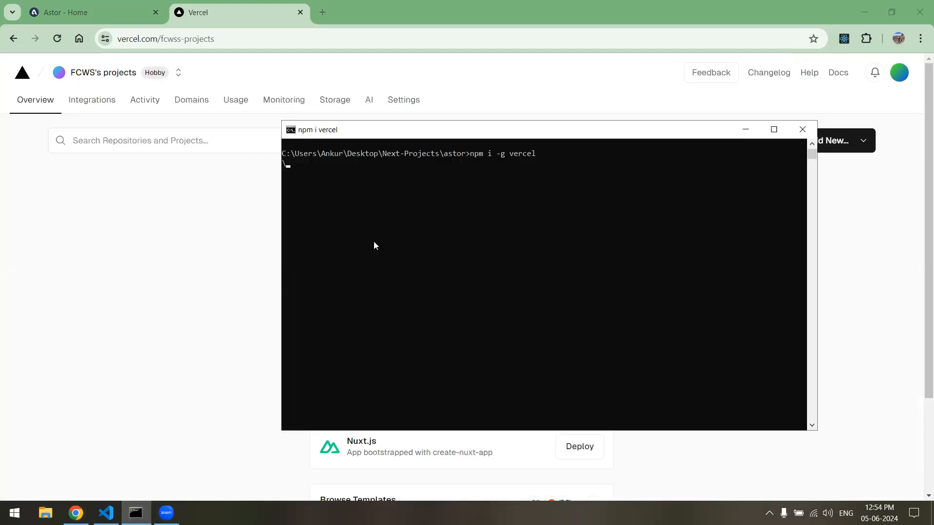
mouse_move(327, 207)
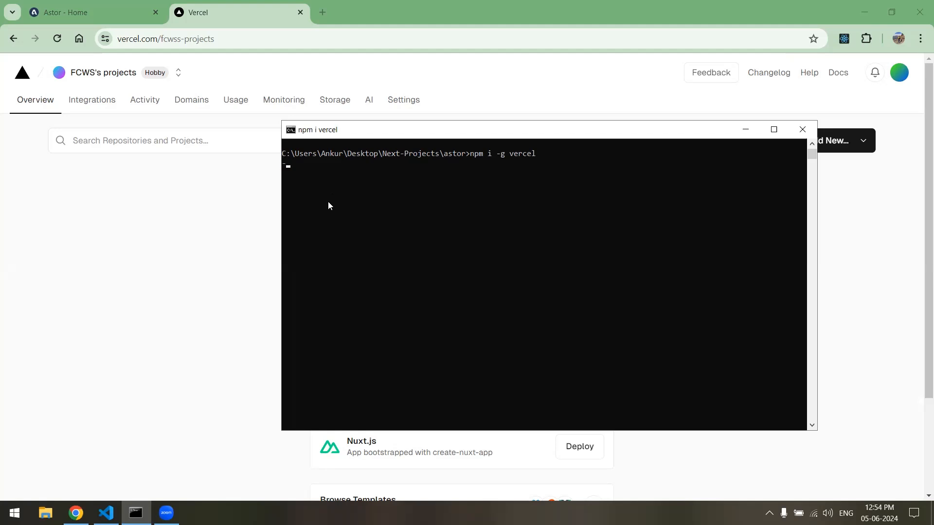
mouse_move(376, 263)
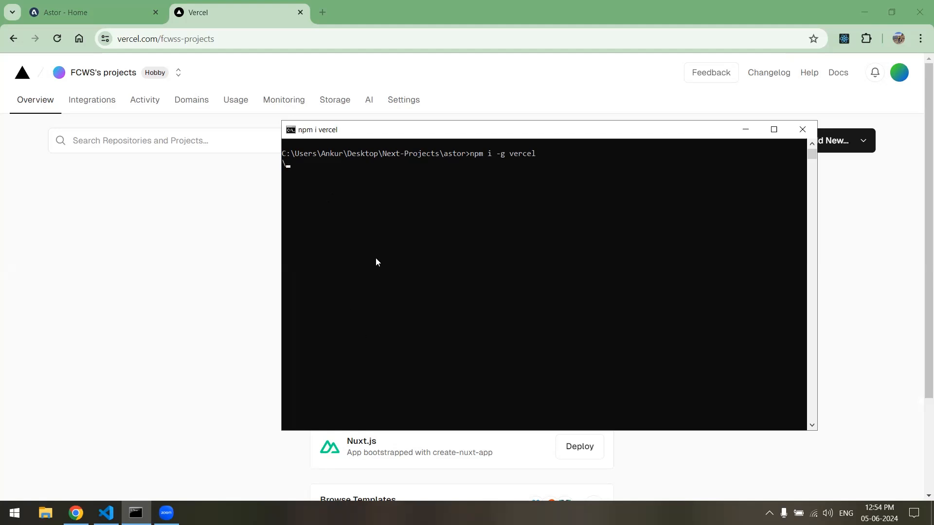
mouse_move(386, 208)
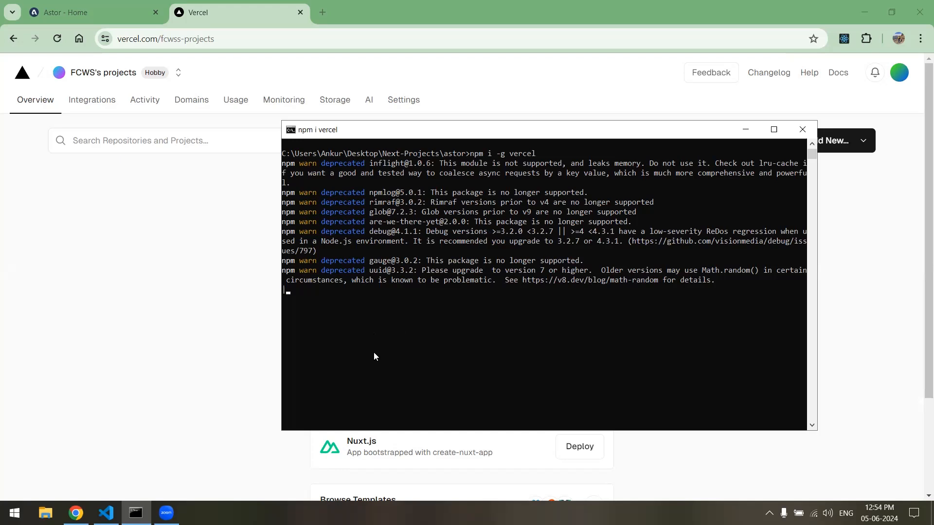
mouse_move(431, 262)
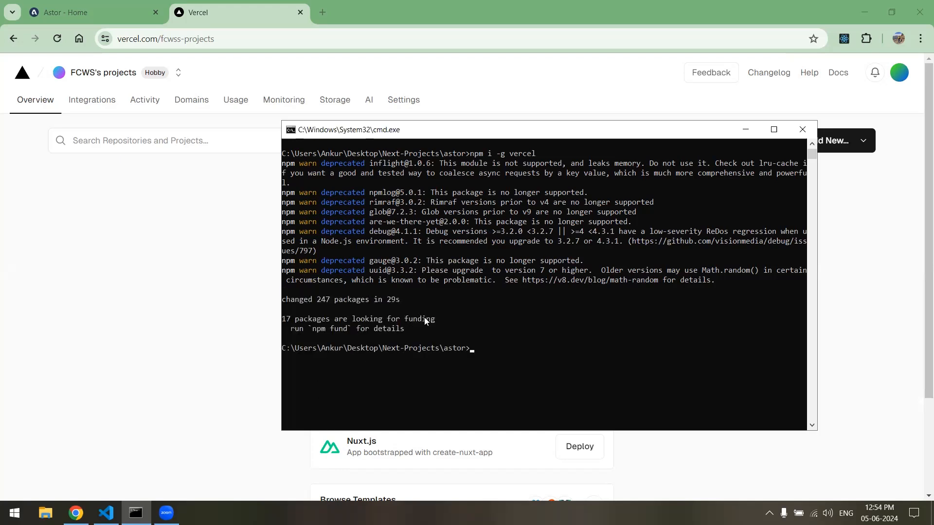
text(cls)
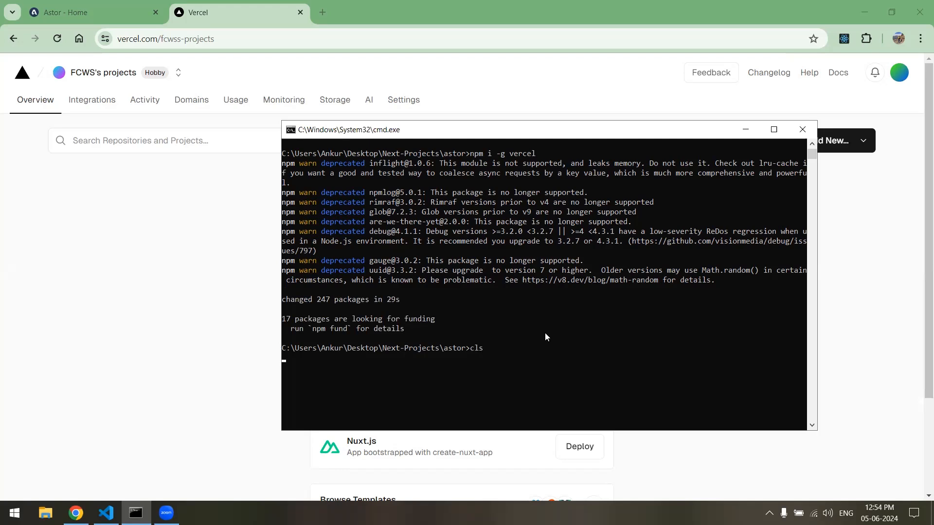
key(Return)
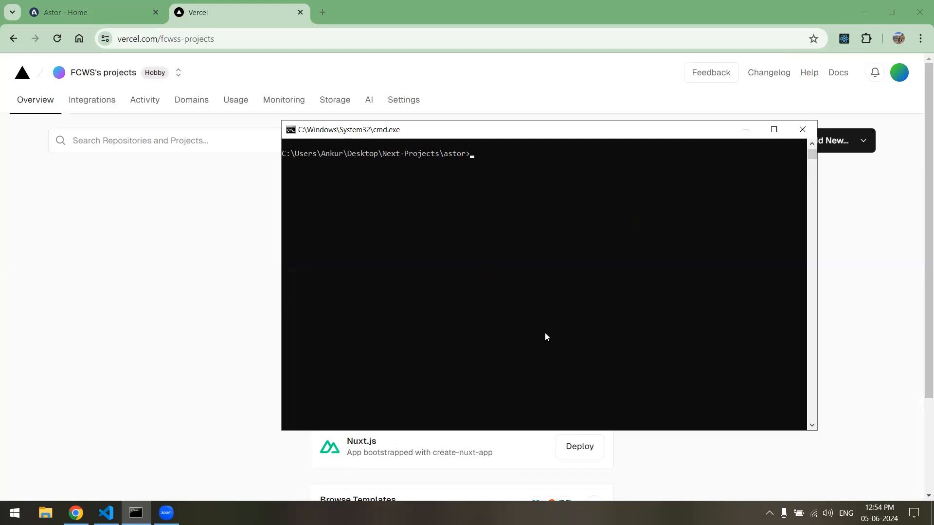
Run vercel login with Continue with GitHub and close the CLI Login Success tab
text(vercel login)
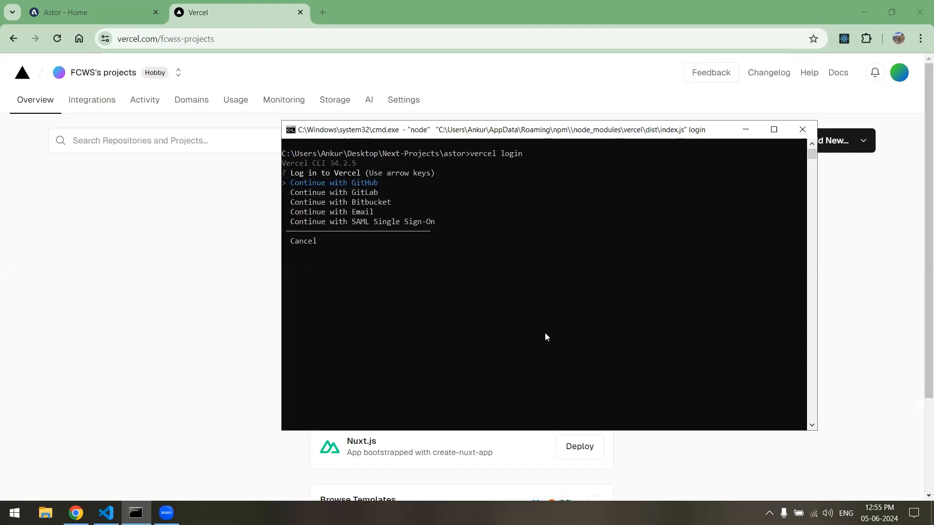
key(Return)
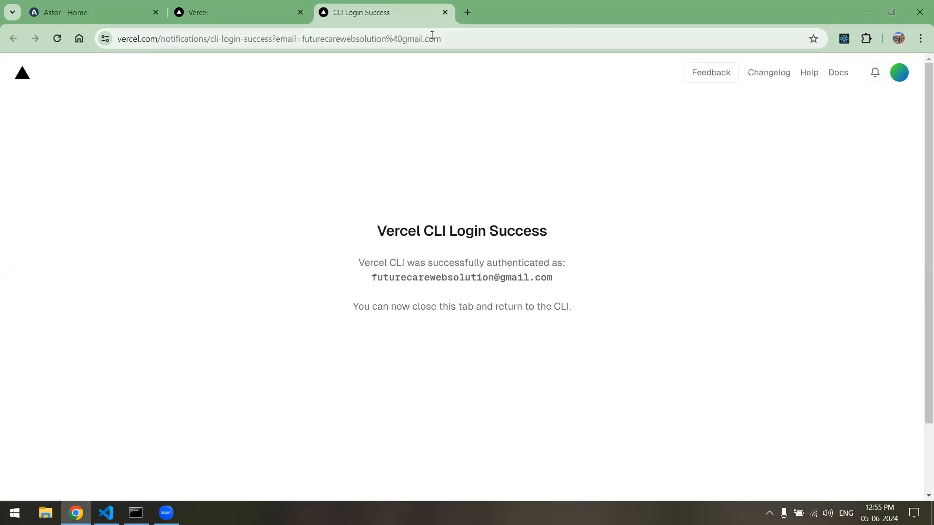
click(444, 11)
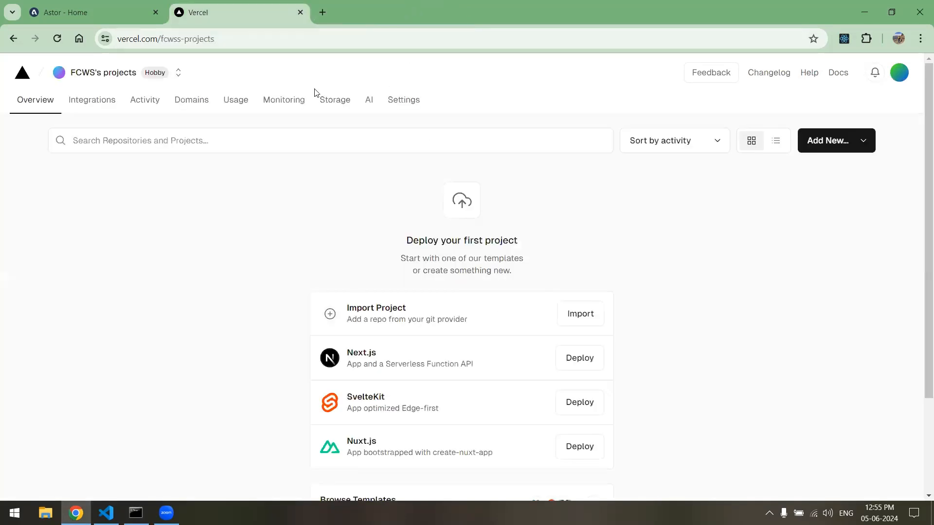
click(135, 516)
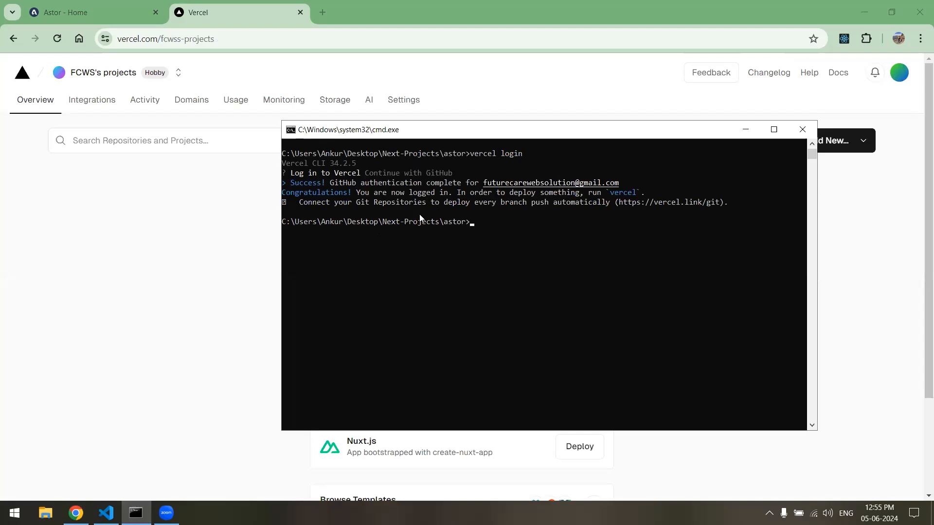
mouse_move(482, 228)
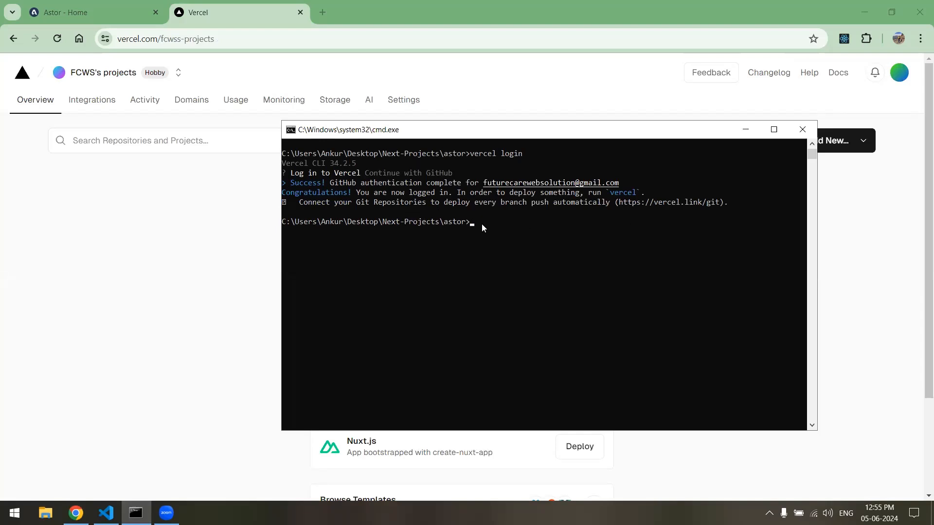
mouse_move(648, 285)
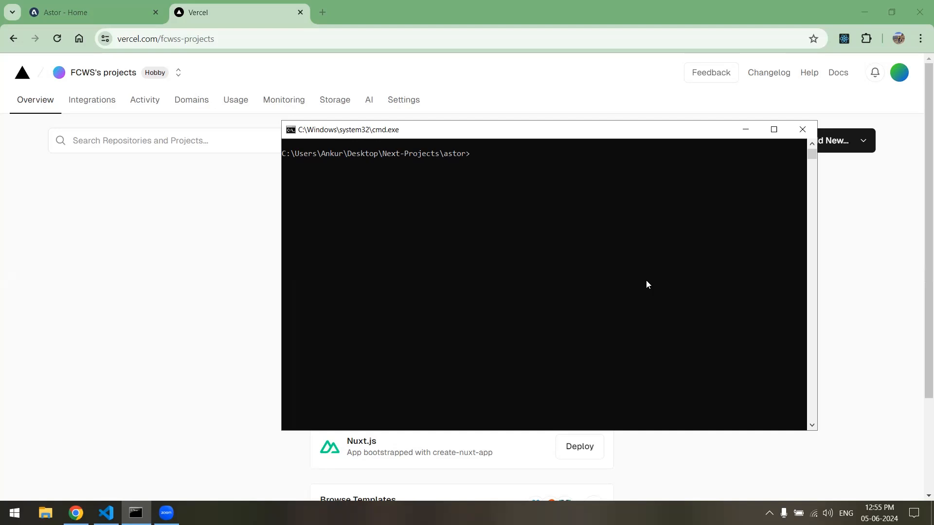
mouse_move(301, 12)
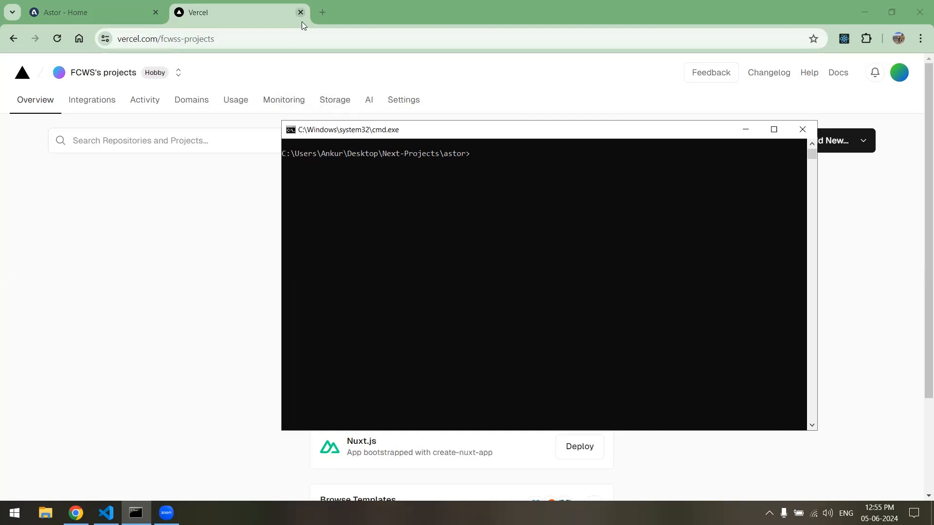
Check the local Astor site, then begin typing the build command in the astor folder
click(92, 12)
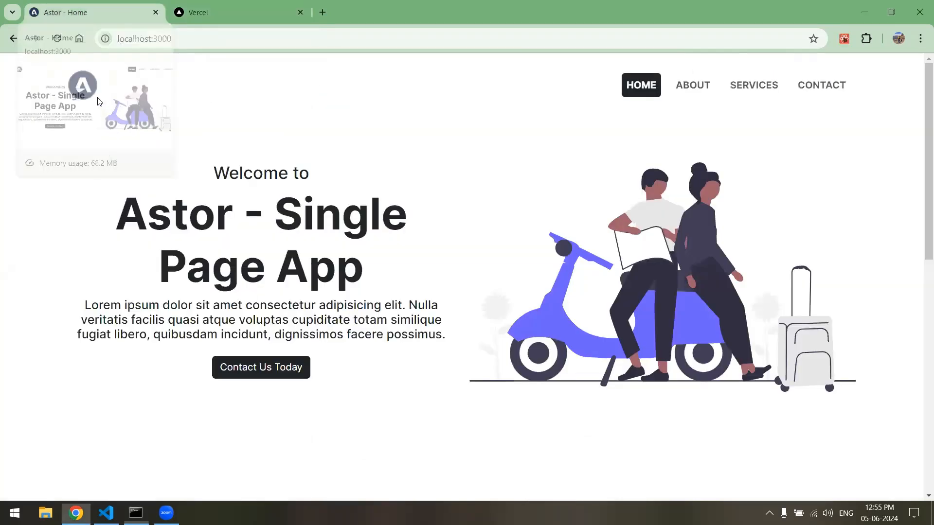
click(134, 512)
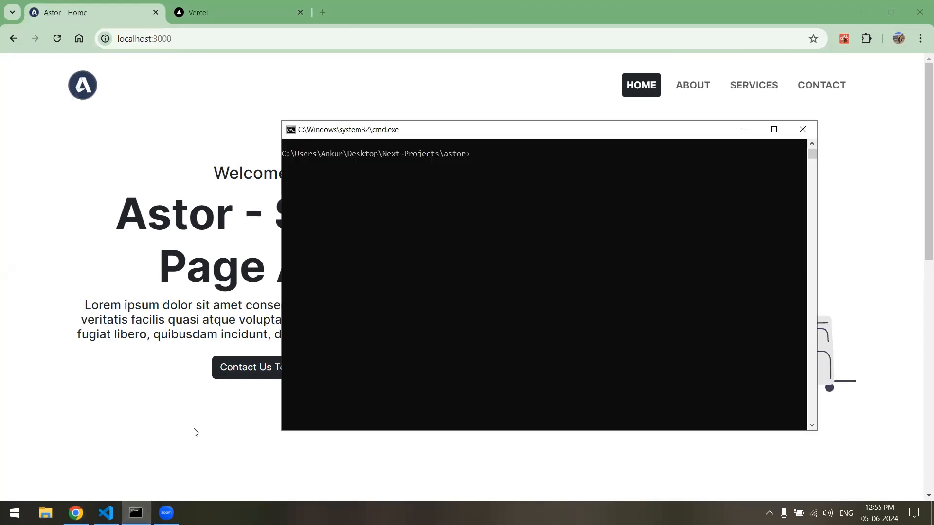
text(npx next build)
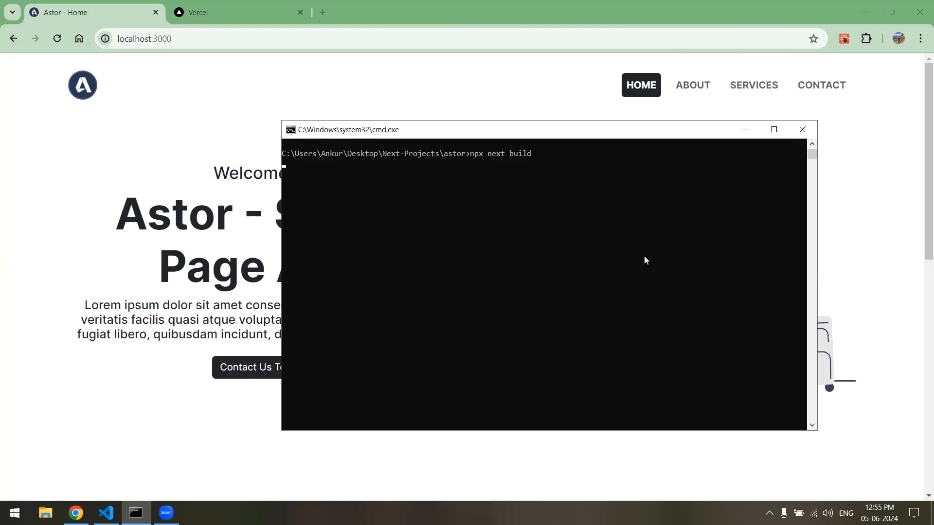
mouse_move(413, 218)
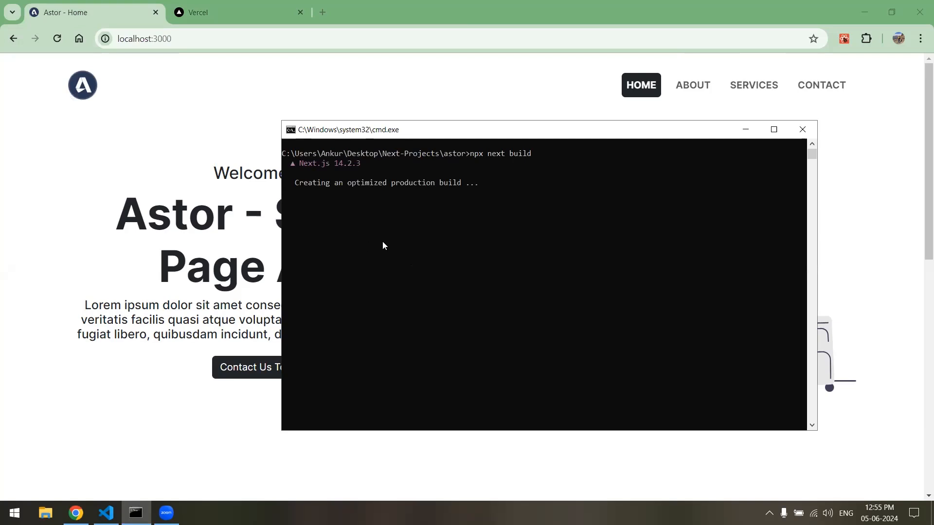
mouse_move(357, 237)
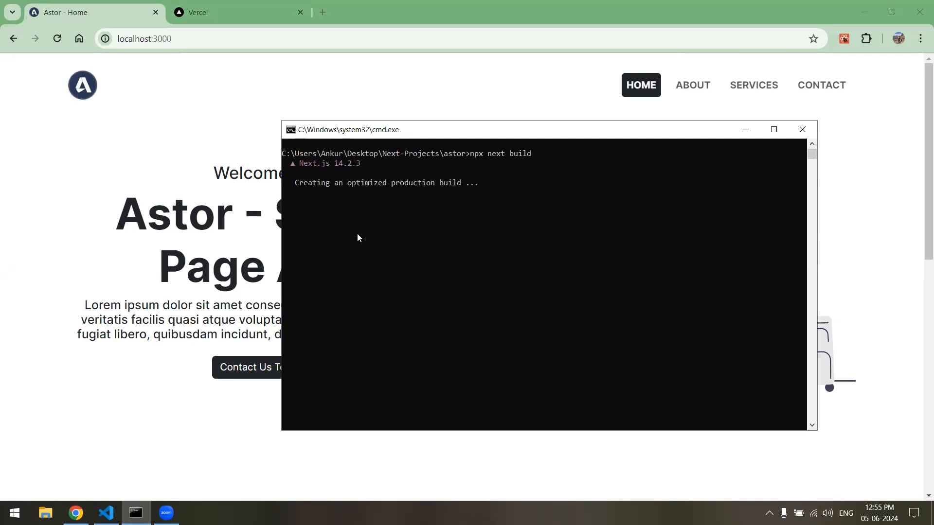
mouse_move(380, 250)
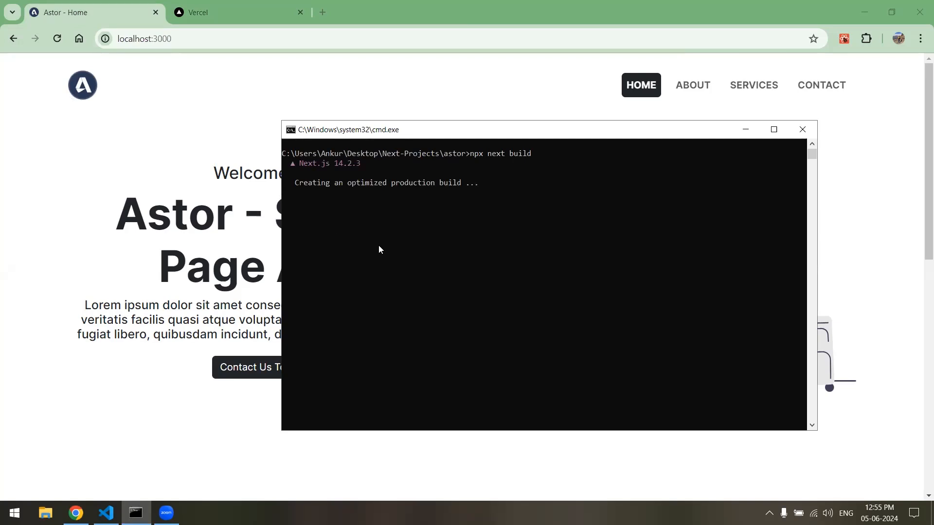
mouse_move(397, 253)
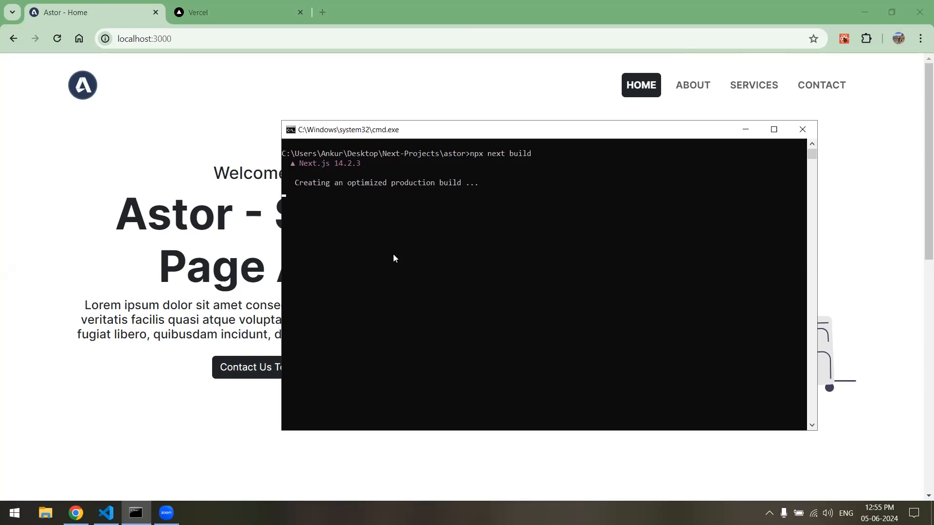
mouse_move(388, 259)
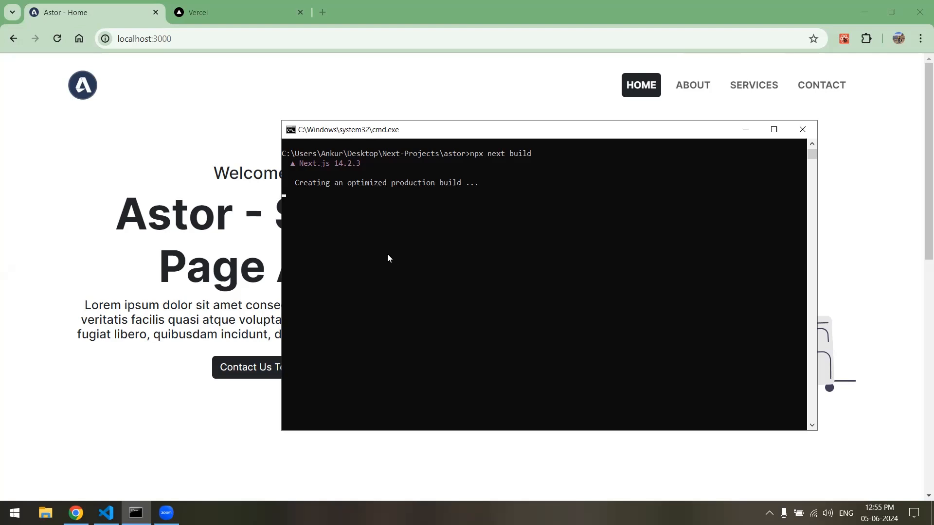
mouse_move(343, 259)
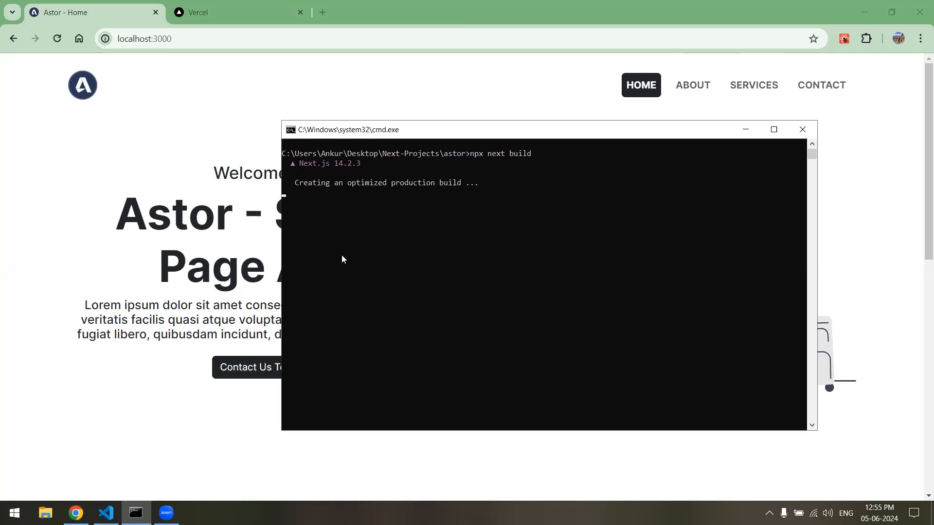
mouse_move(337, 278)
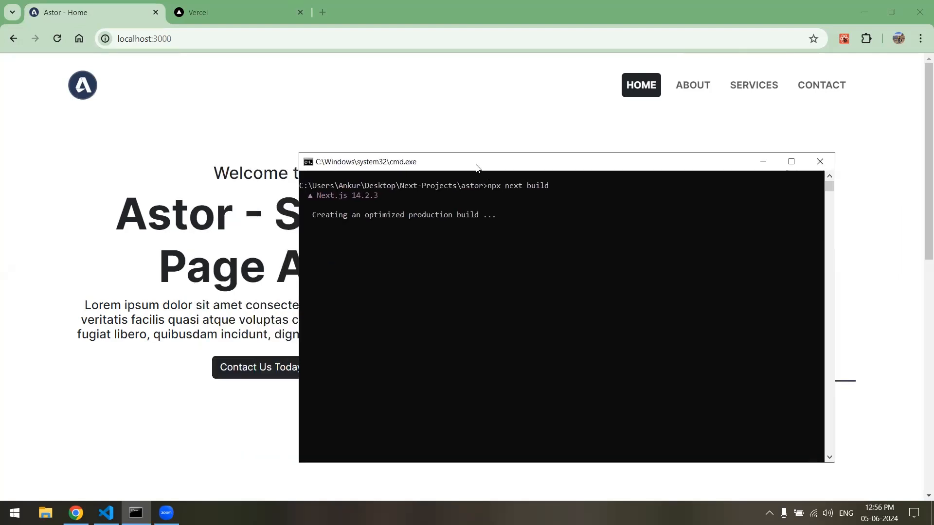
mouse_move(416, 269)
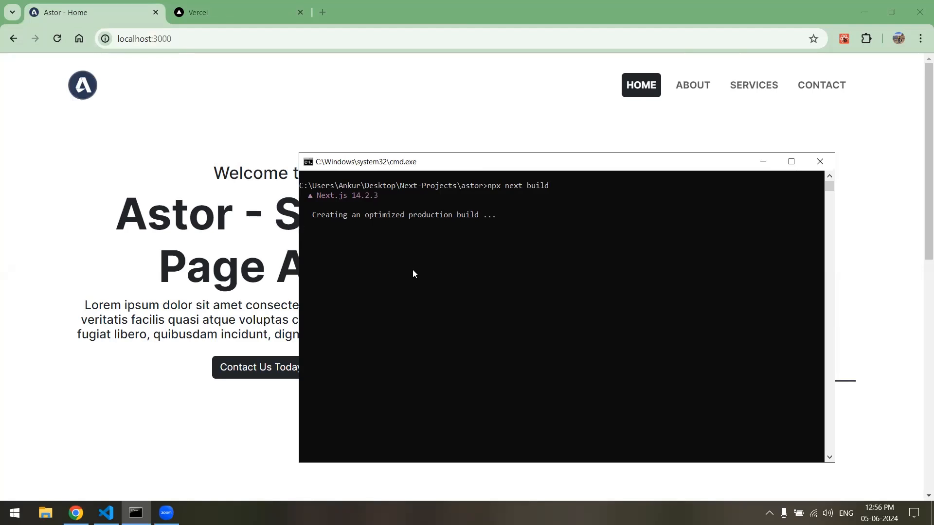
mouse_move(466, 179)
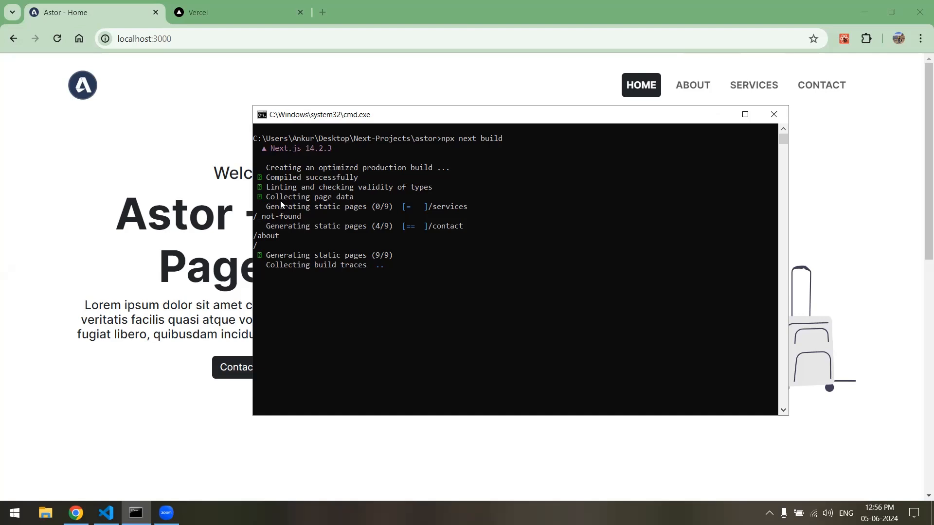
mouse_move(337, 216)
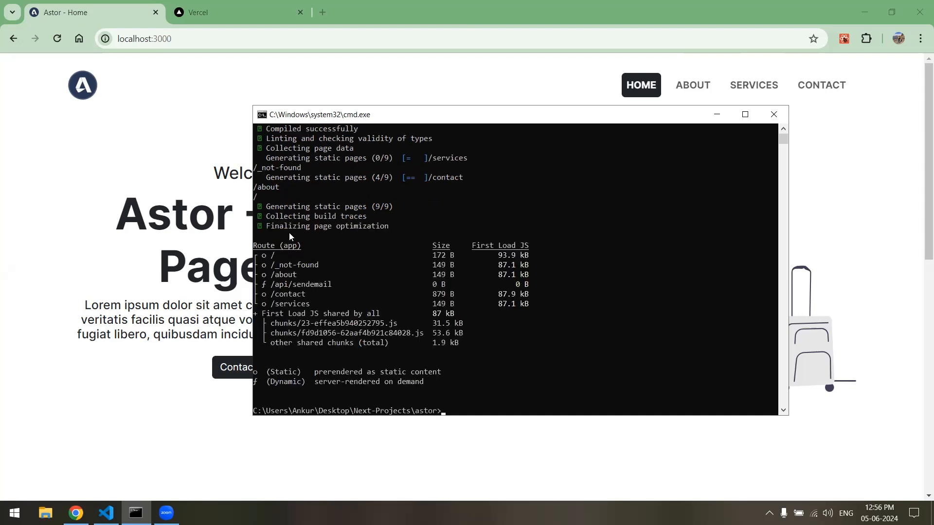
mouse_move(471, 322)
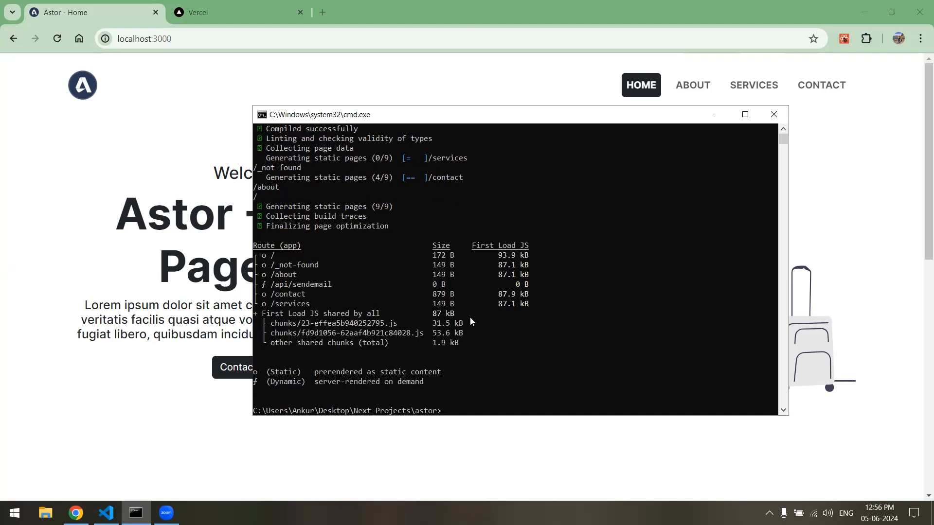
mouse_move(395, 117)
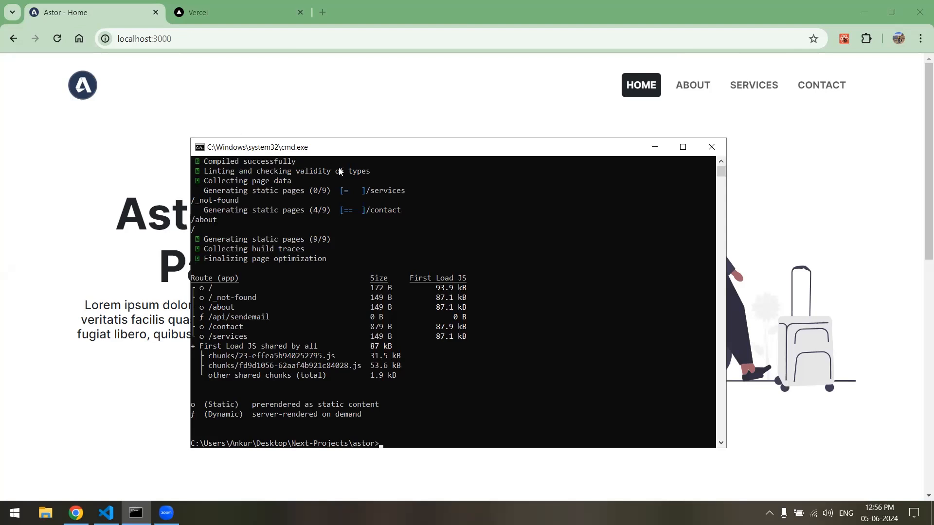
mouse_move(400, 252)
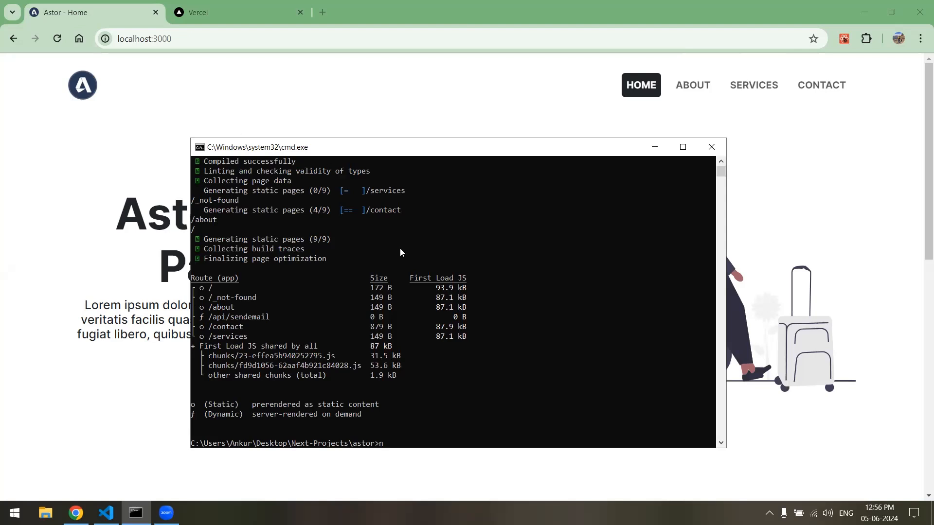
Serve the build with npx next start and check the About page at localhost:3000
text(npx next)
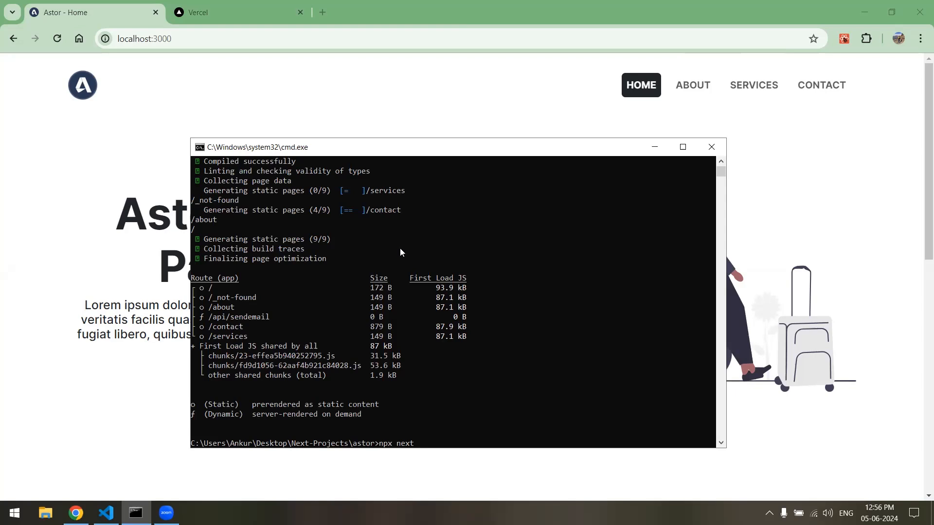
text(start)
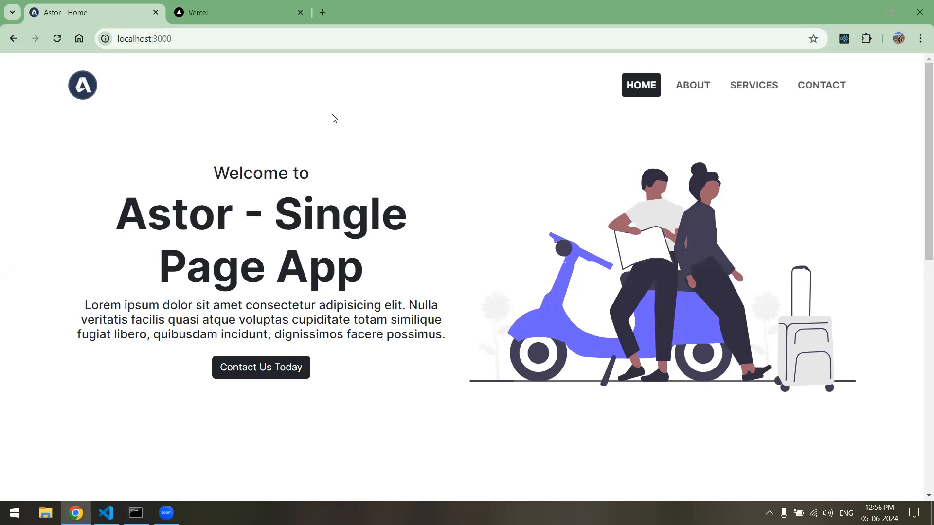
mouse_move(689, 101)
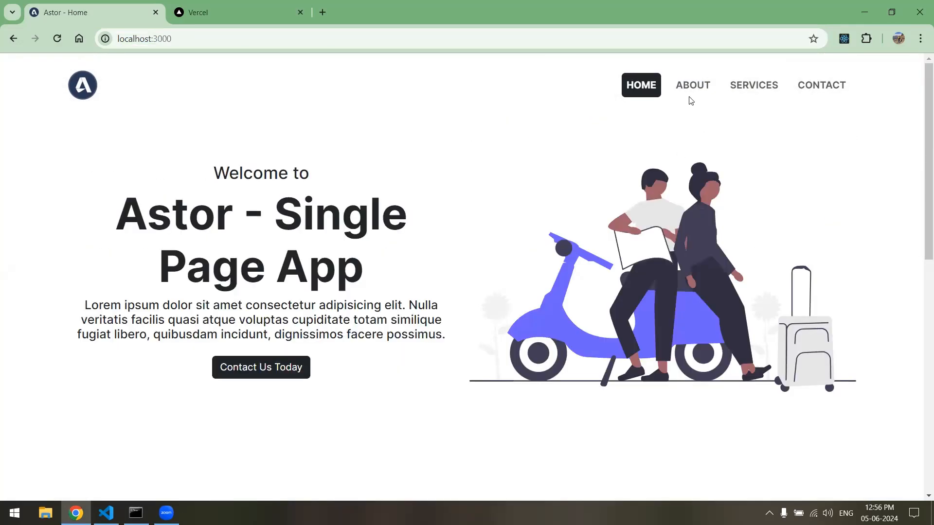
click(692, 85)
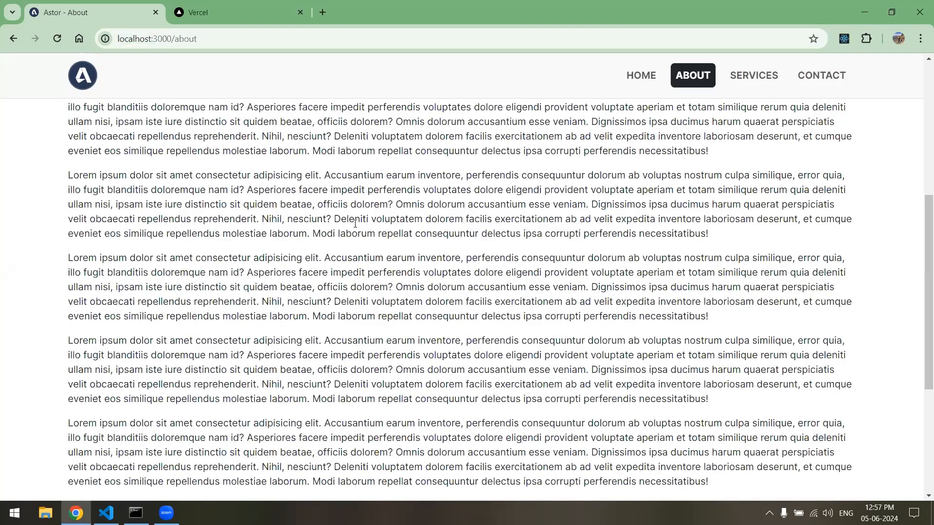
scroll(up, 3)
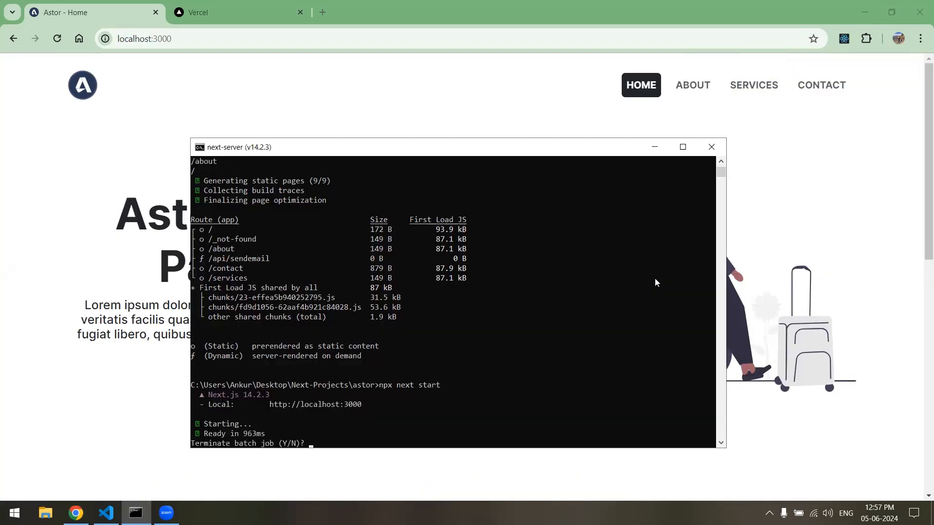
Stop the local production server, confirming termination with y
text(y)
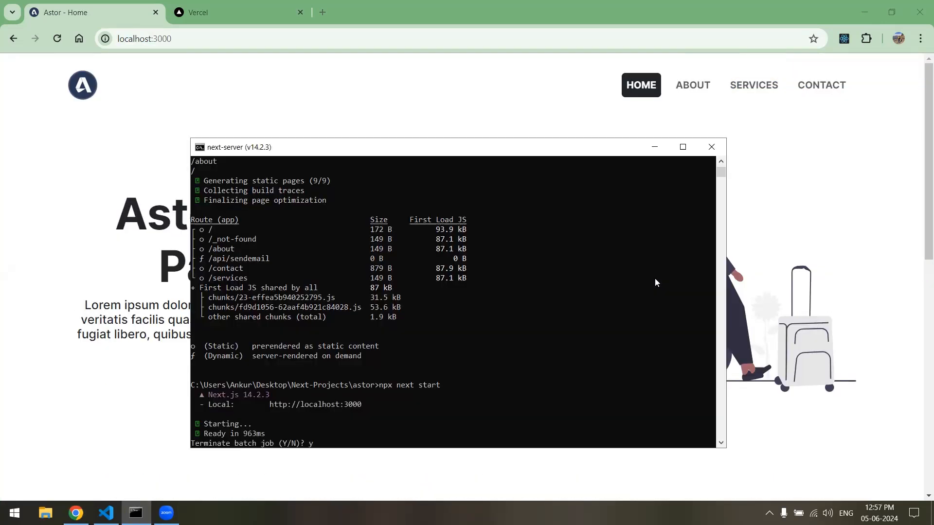
key(Return)
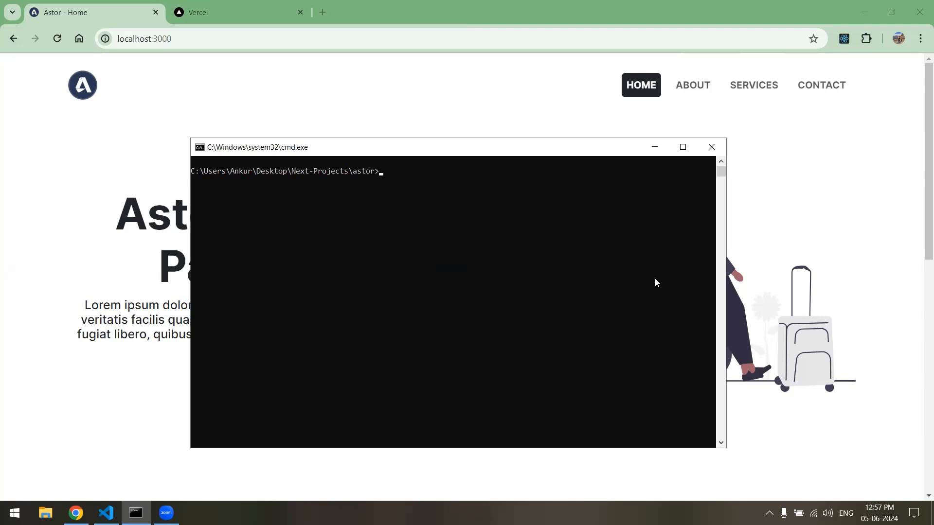
Run vercel in the astor folder and answer yes to setting up and deploying
text(ve)
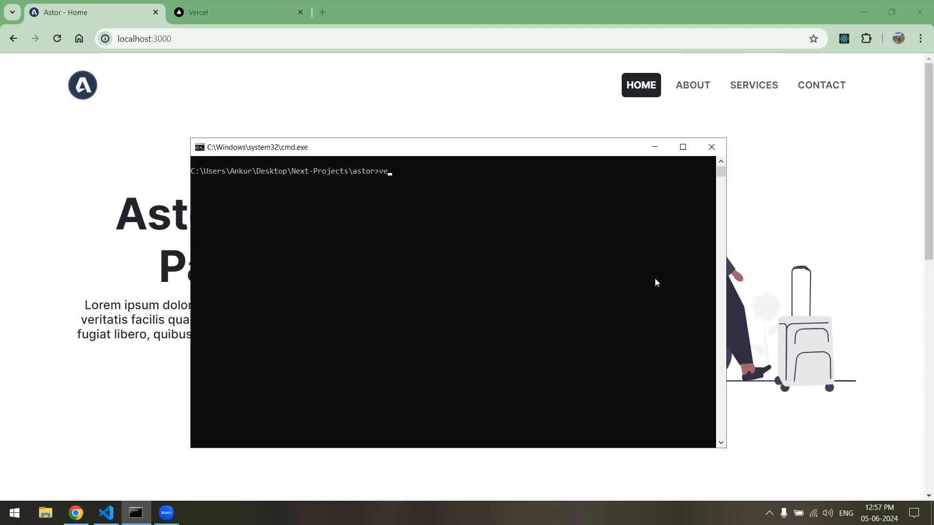
text(rcel)
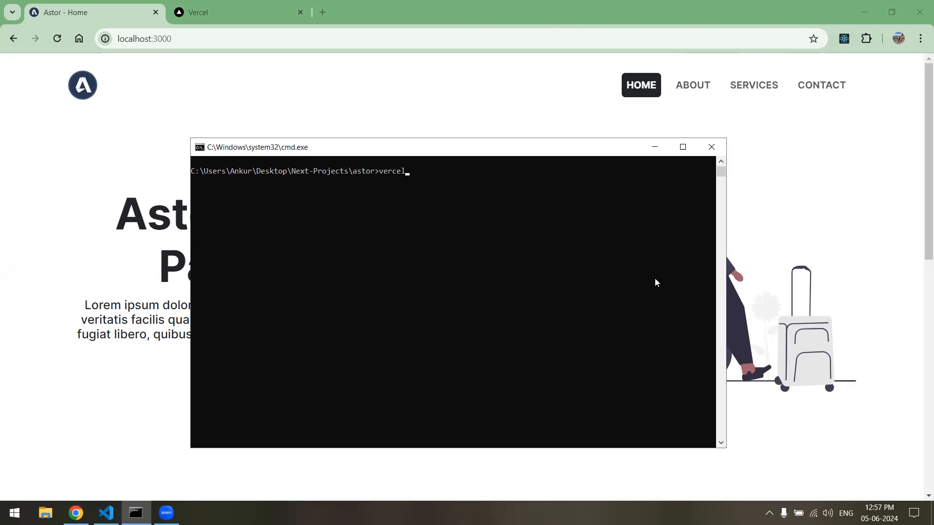
key(Return)
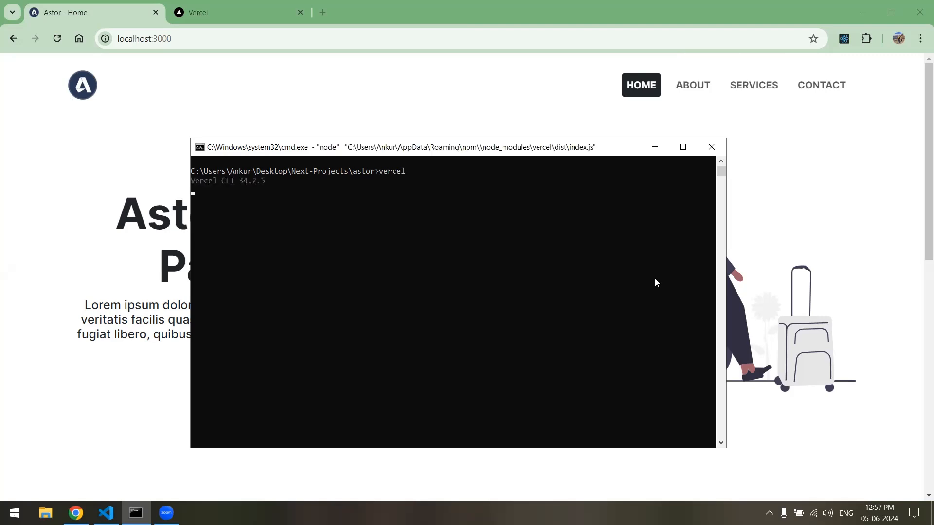
key(Return)
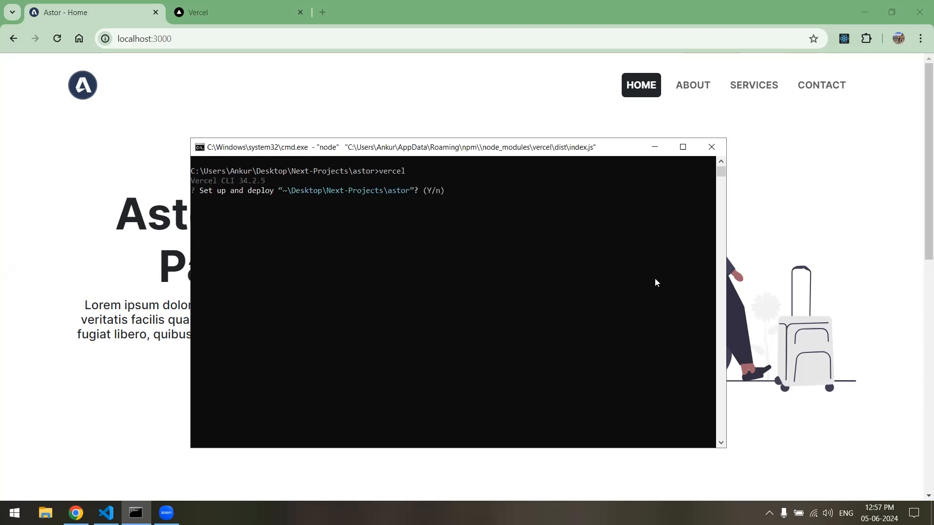
mouse_move(312, 190)
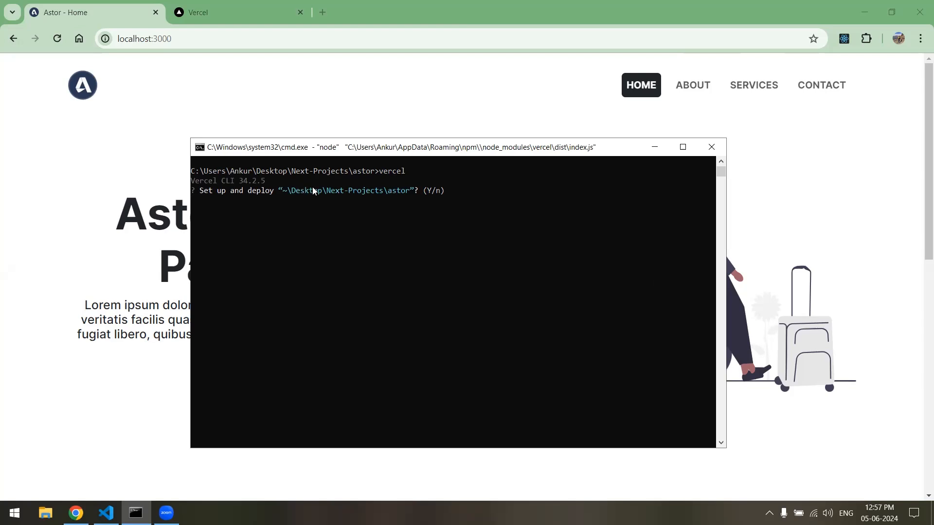
mouse_move(391, 197)
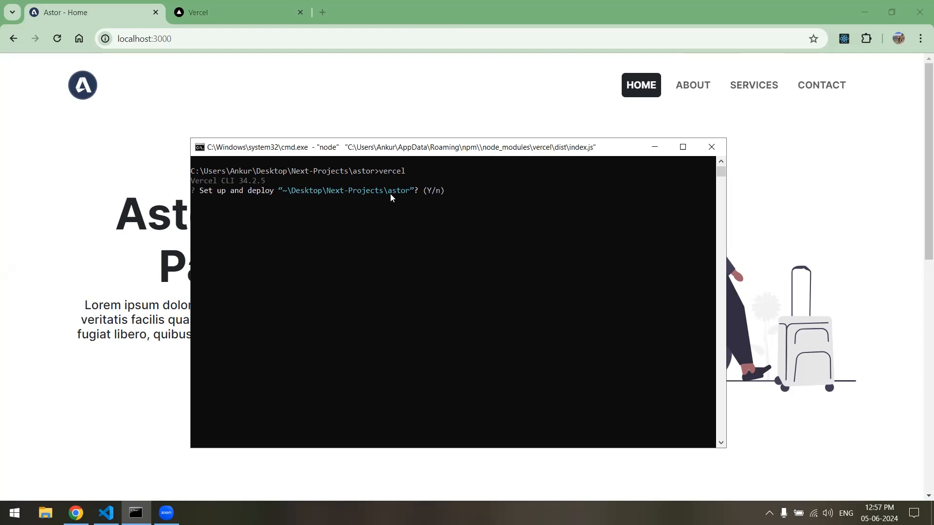
mouse_move(626, 242)
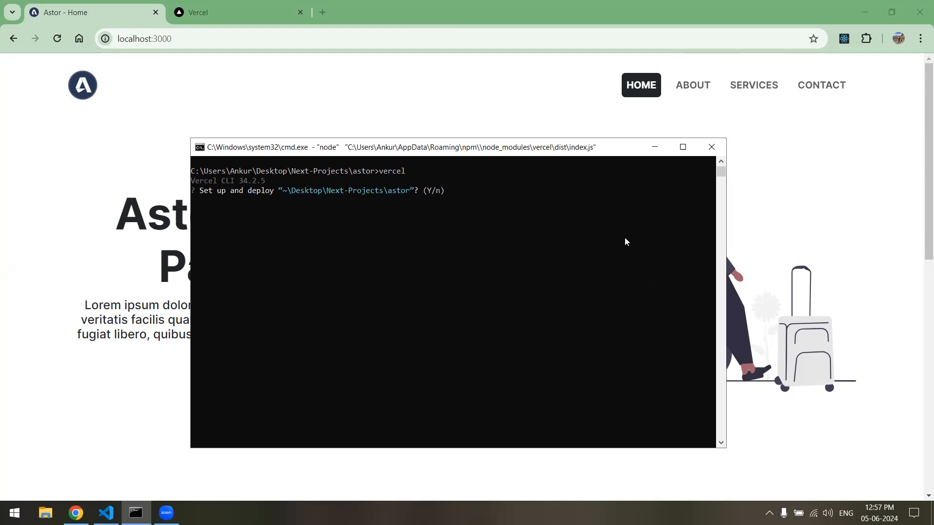
text(yes)
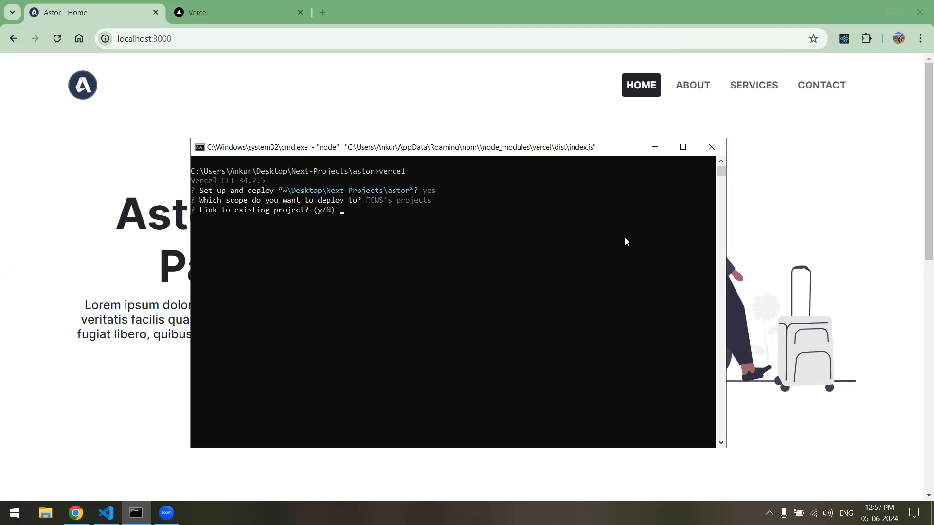
Decline linking, accept project name astor and ./ directory, keep detected Next.js settings
text(n)
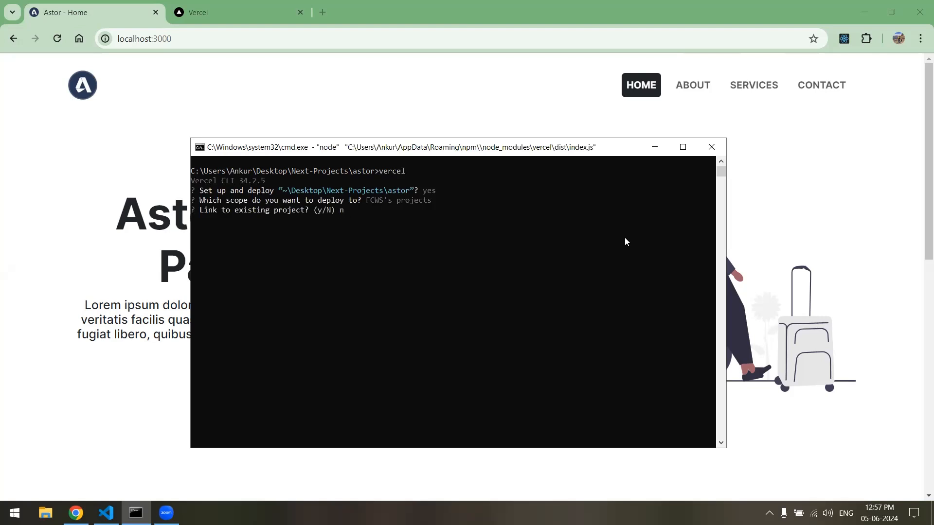
key(Return)
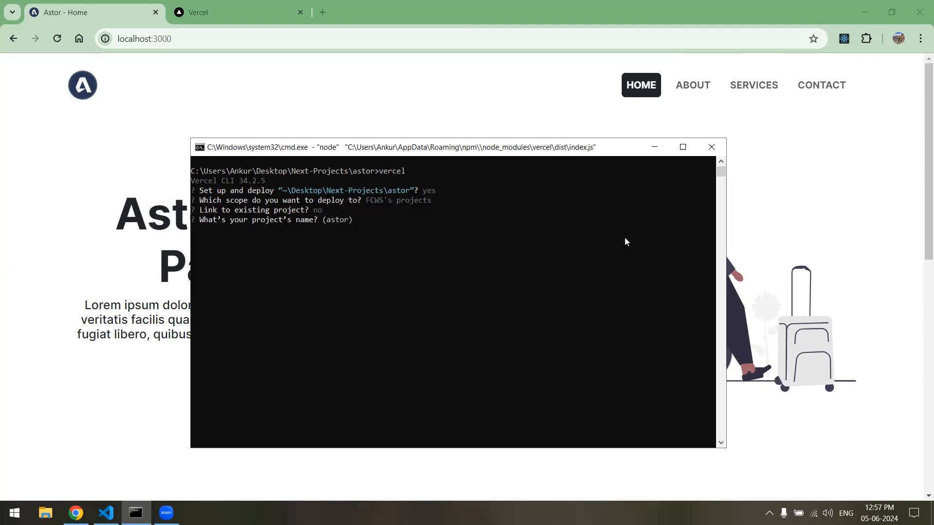
key(Return)
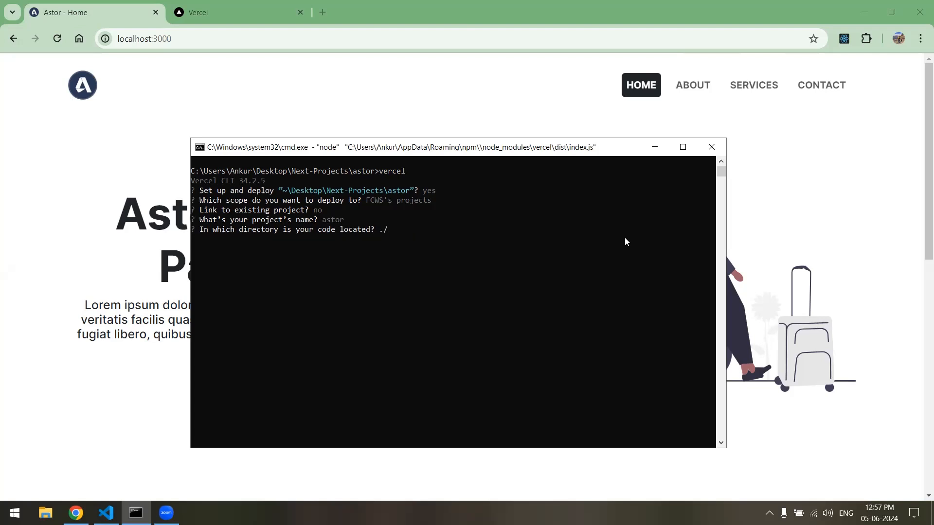
key(Return)
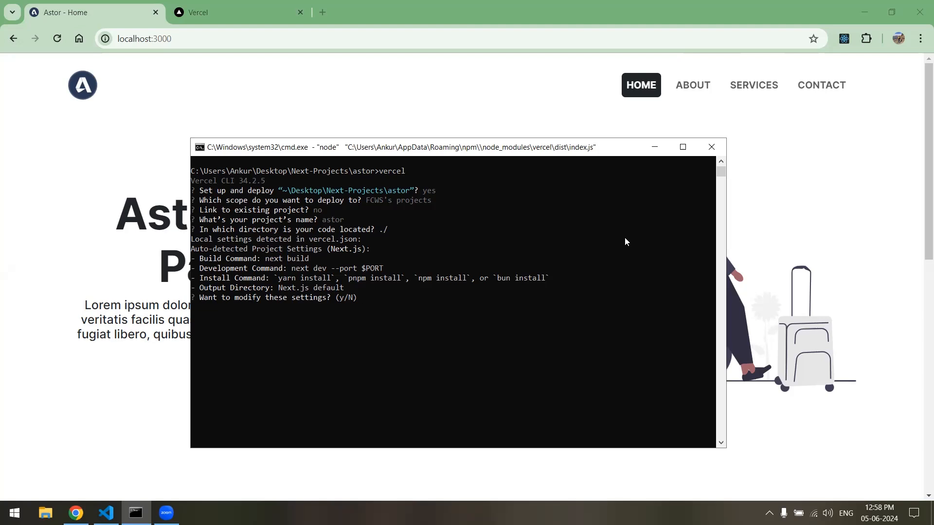
text(no)
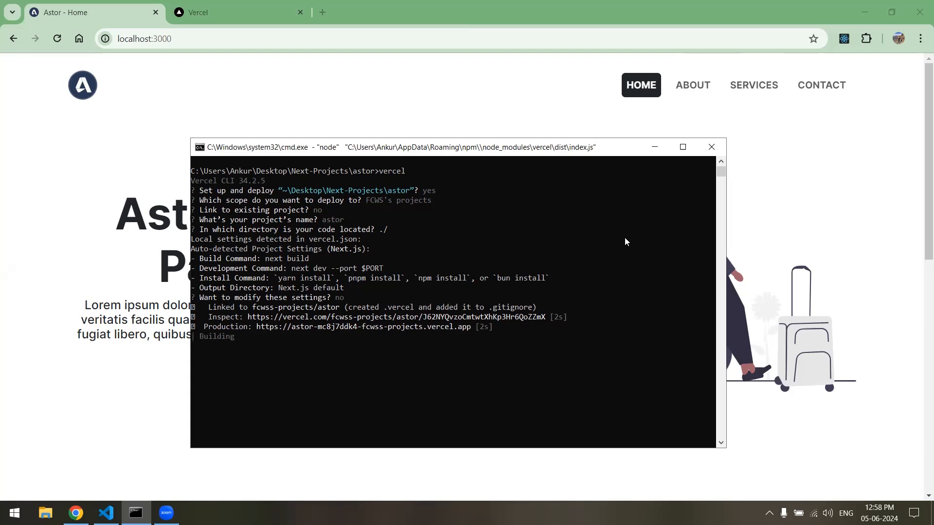
mouse_move(274, 127)
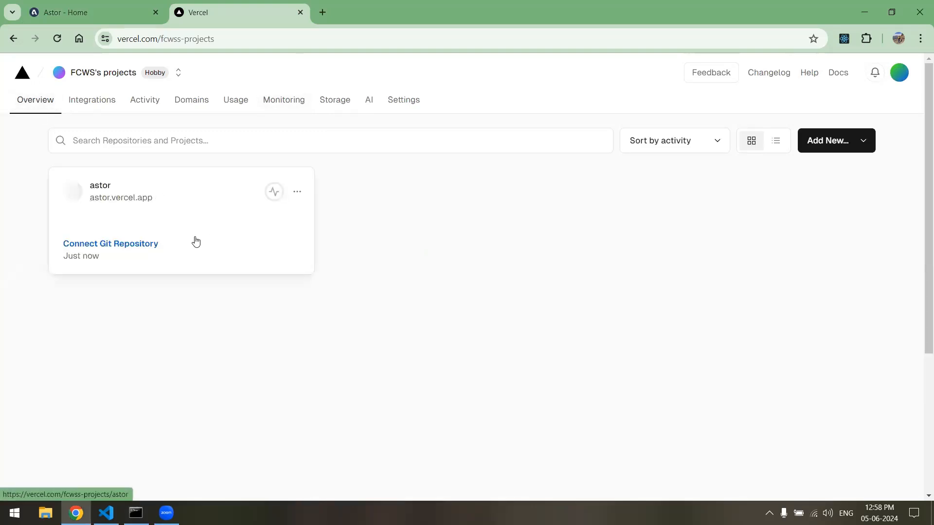
mouse_move(223, 339)
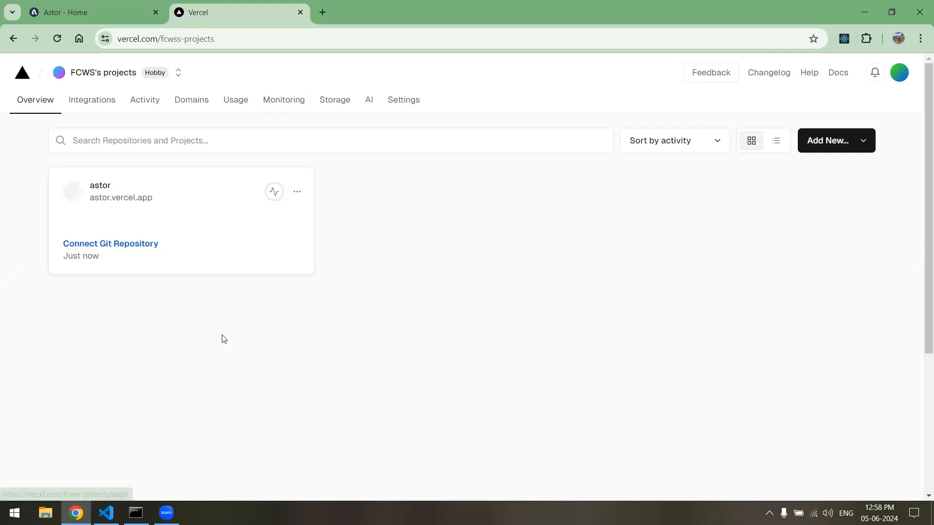
mouse_move(207, 299)
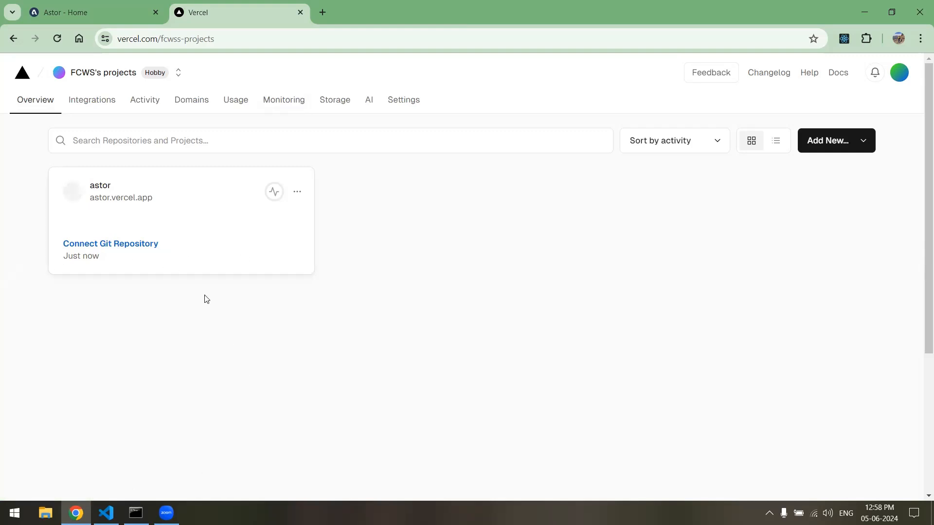
mouse_move(135, 516)
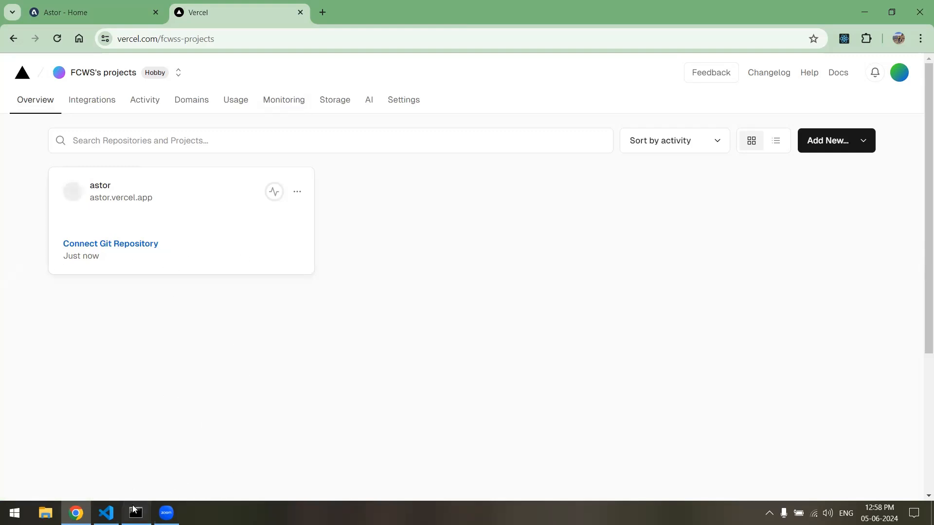
Return from the Vercel dashboard to Command Prompt to check the deployment output
click(135, 516)
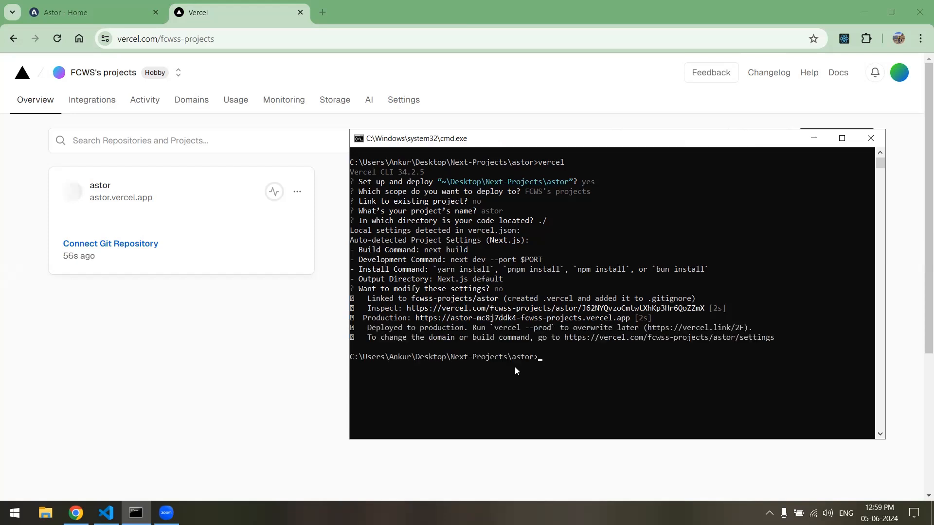
mouse_move(506, 356)
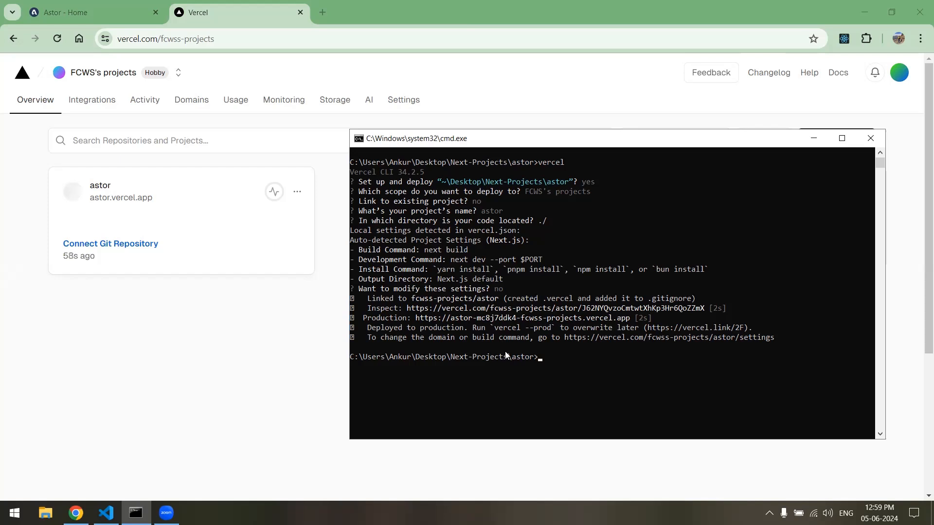
mouse_move(430, 369)
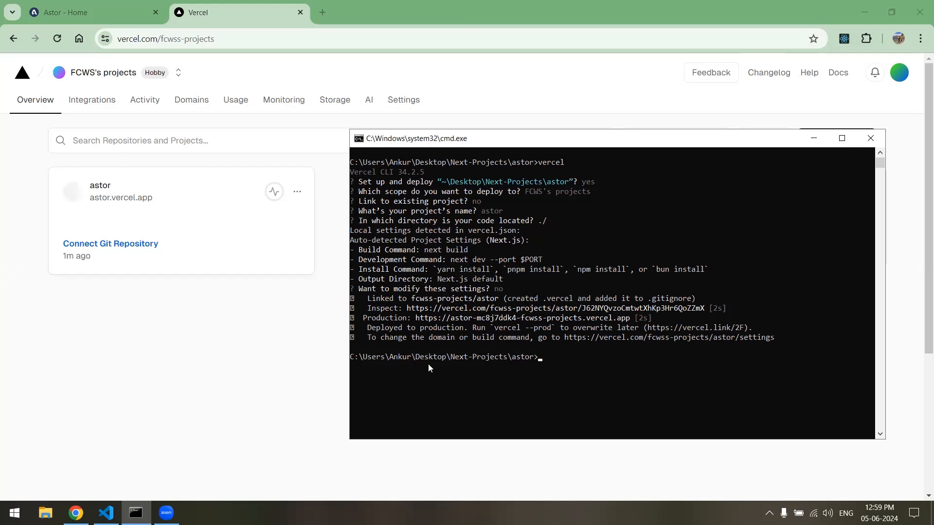
Run 'vercel --prod' to deploy astor to production and get its production URL
text(vercel --)
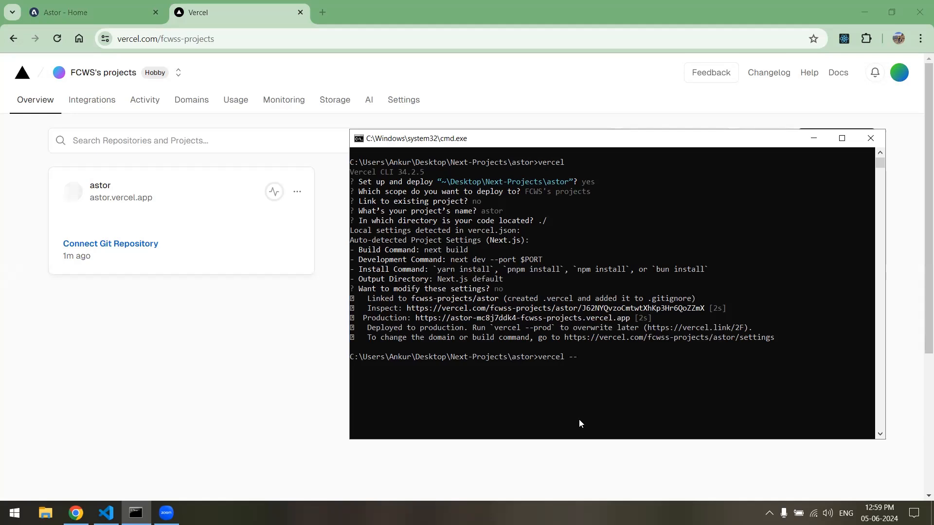
text(prod)
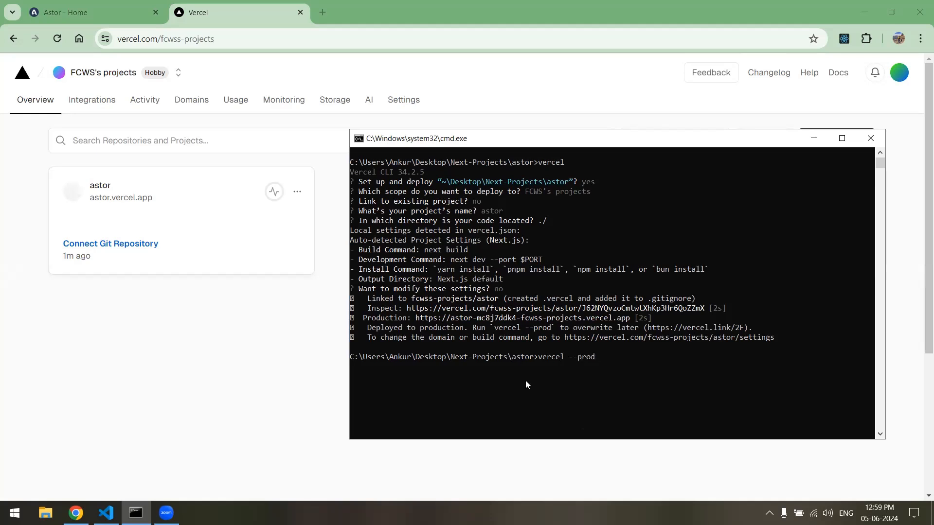
mouse_move(499, 335)
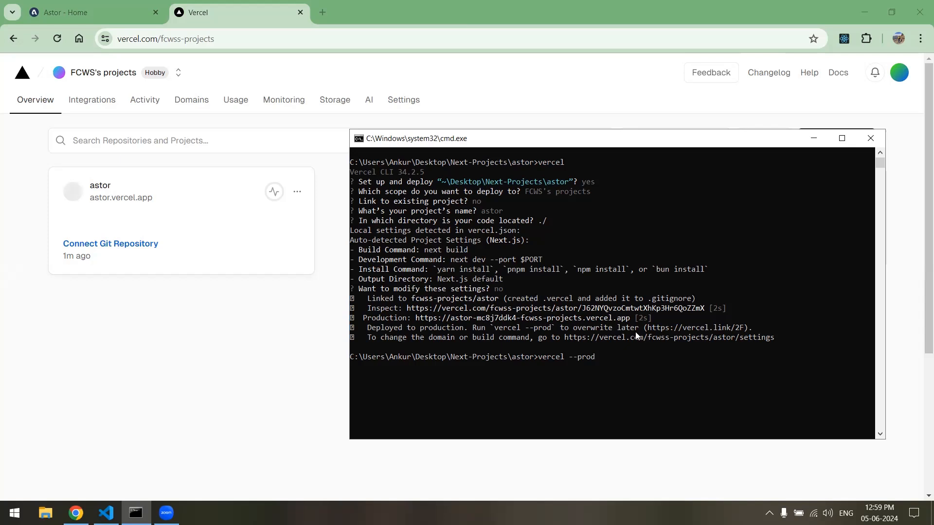
mouse_move(622, 373)
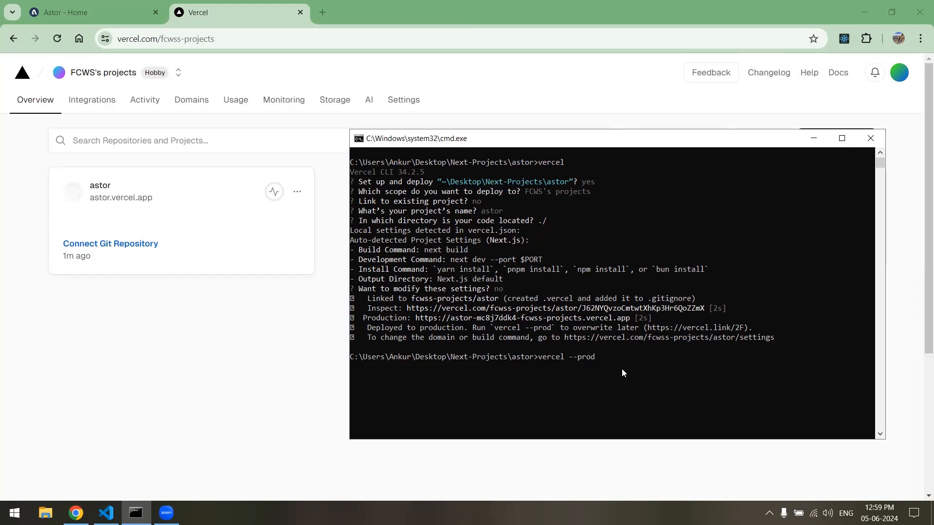
key(Return)
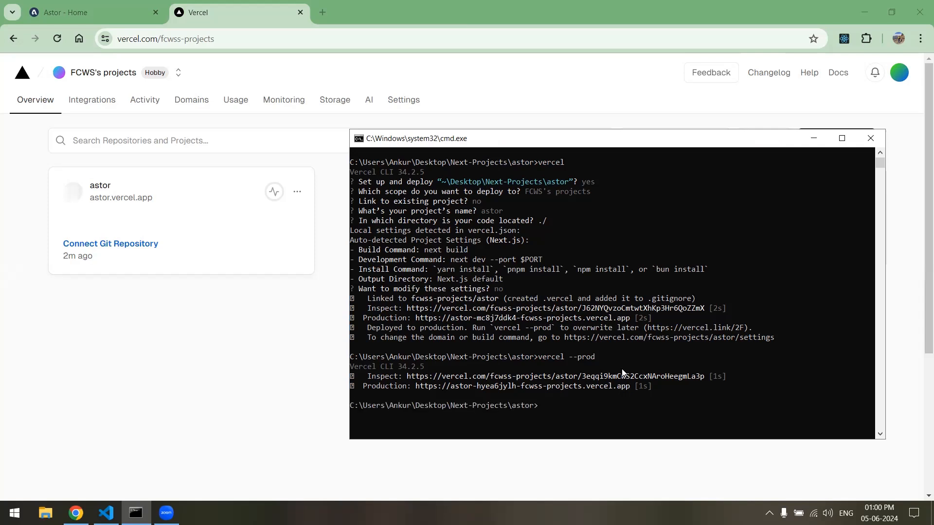
mouse_move(583, 375)
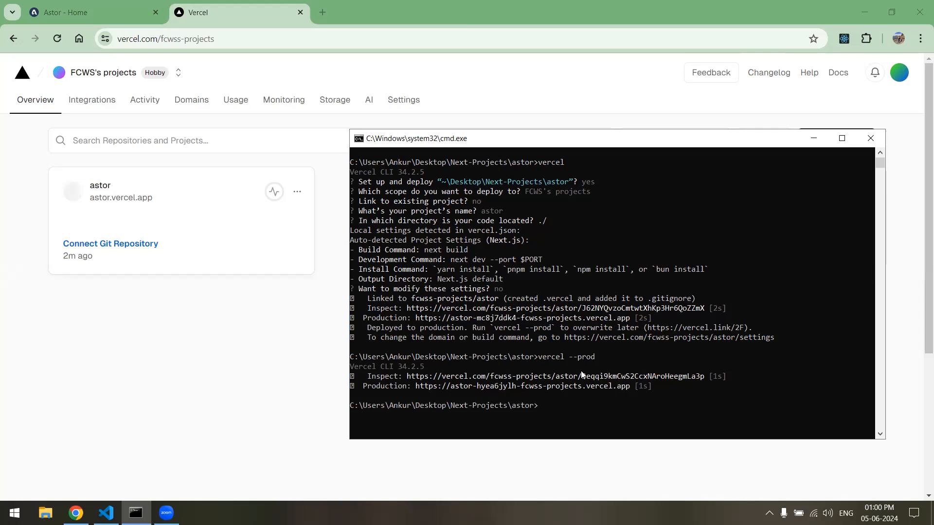
mouse_move(233, 247)
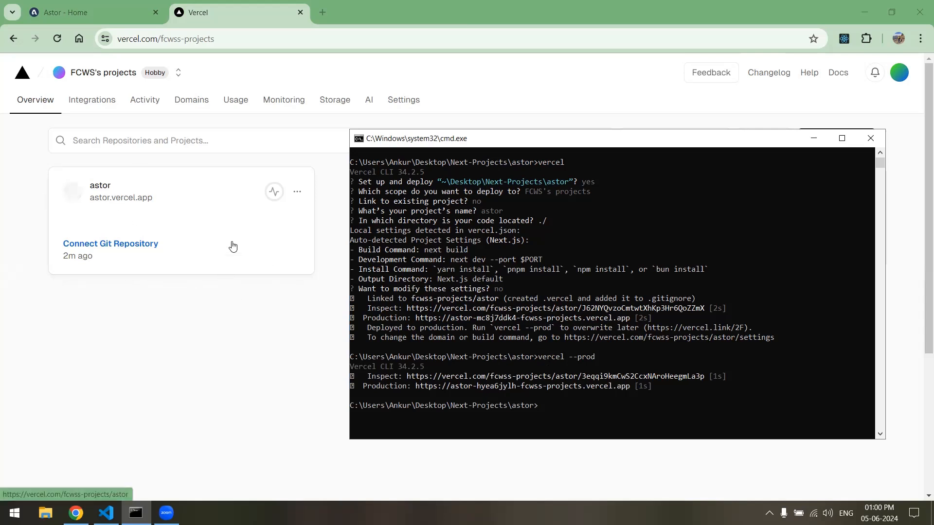
View the astor project's Ready production deployment and visit the live astor.vercel.app site
click(101, 185)
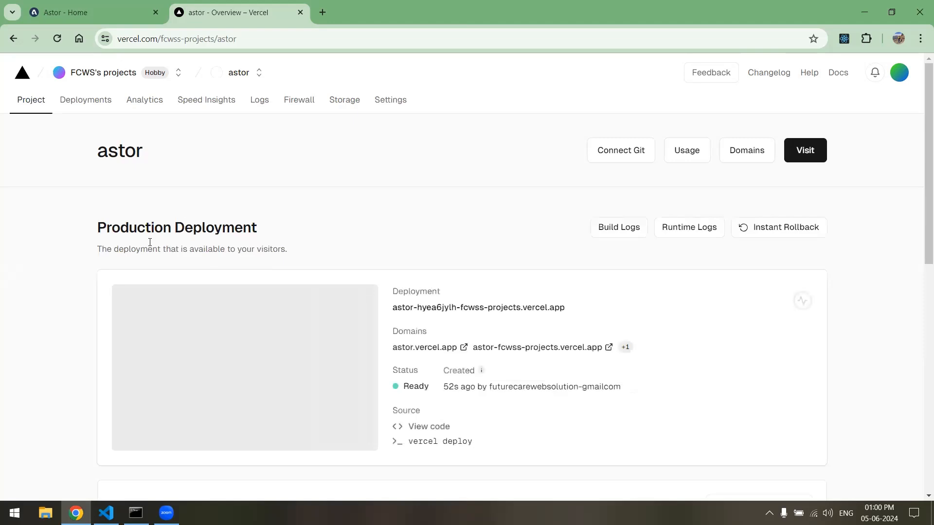
scroll(down, 3)
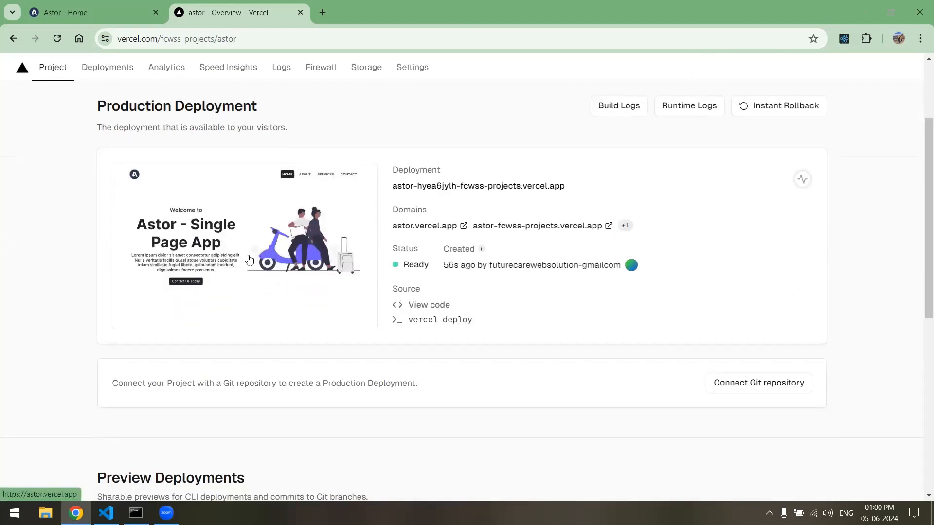
mouse_move(420, 227)
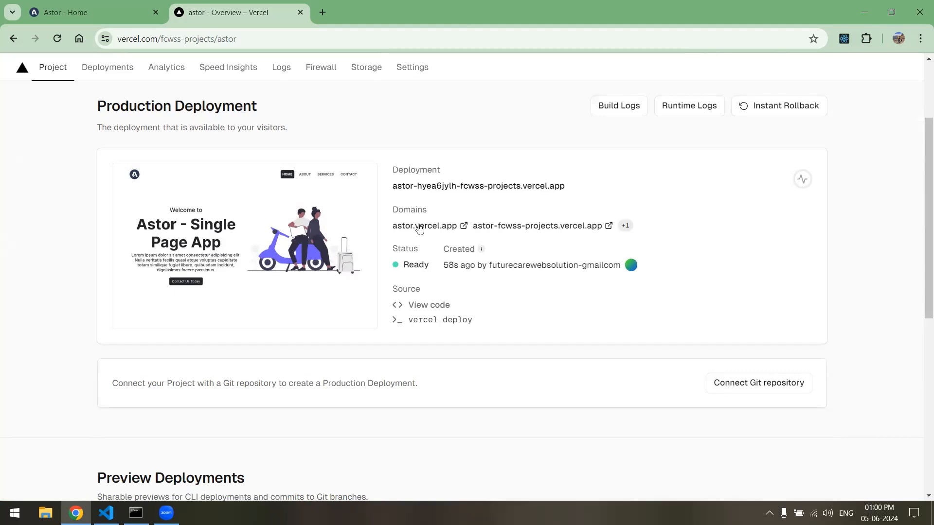
mouse_move(423, 228)
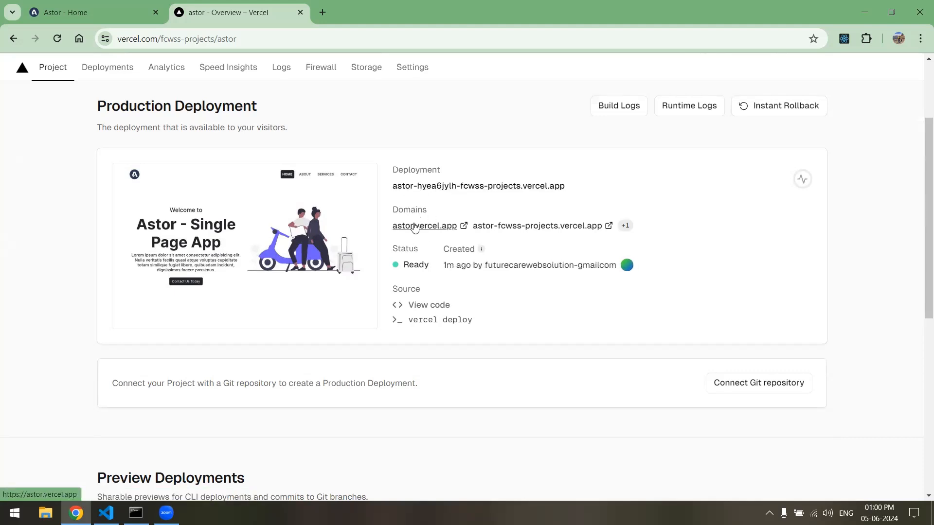
click(424, 225)
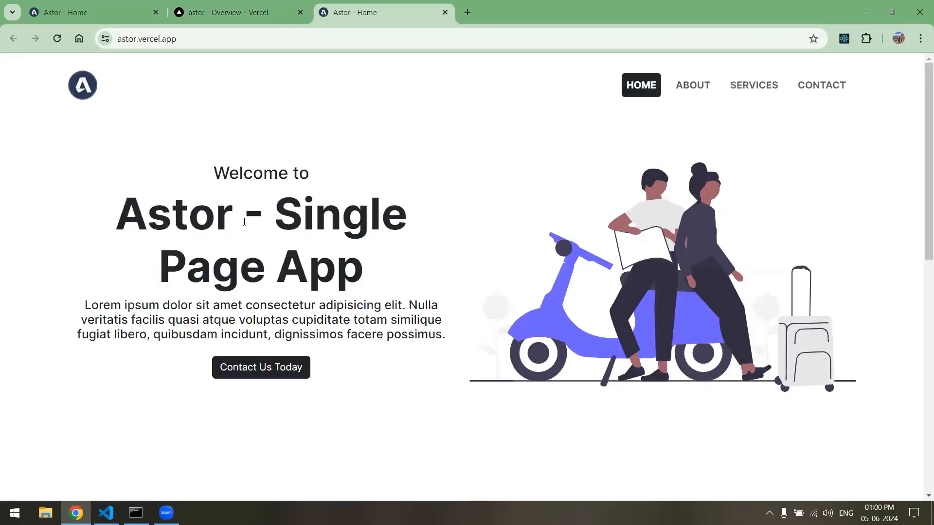
mouse_move(175, 148)
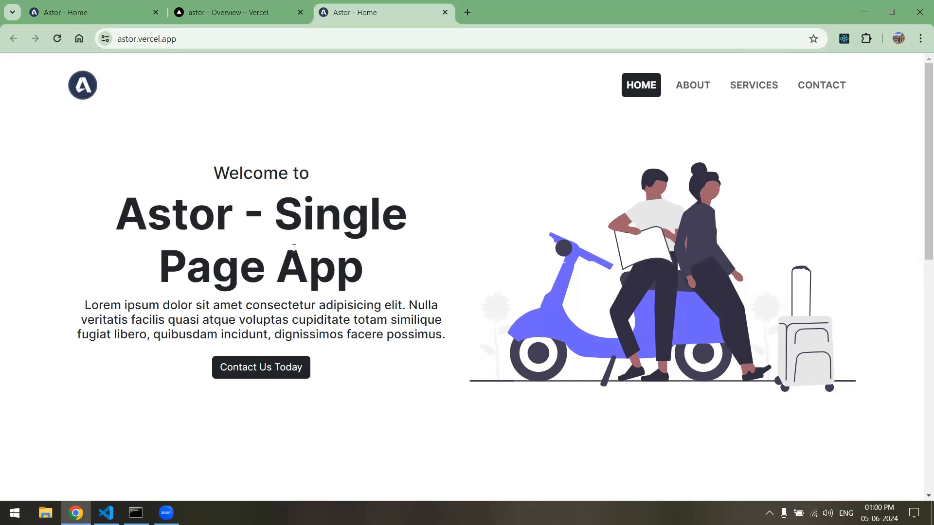
mouse_move(449, 21)
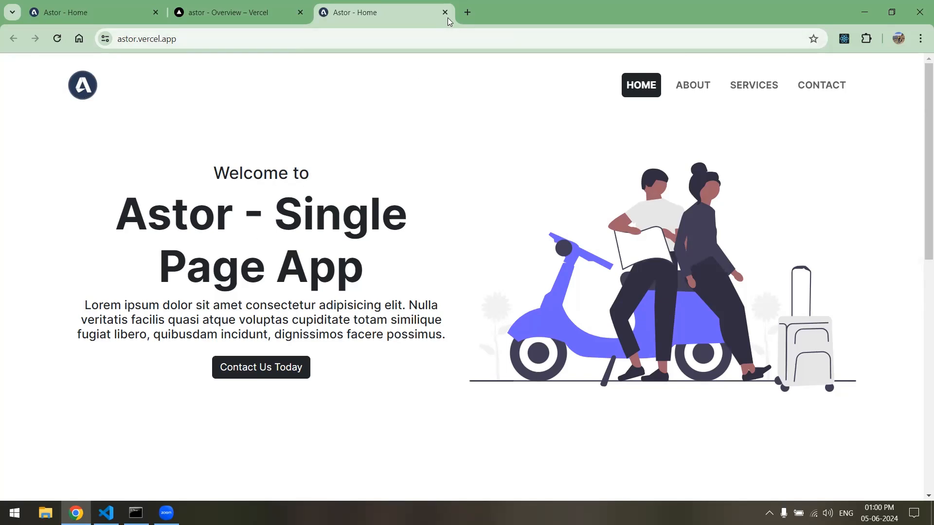
Load astor.vercel.app in a private window, visit Services and Contact, then close the window
click(445, 12)
text(astor)
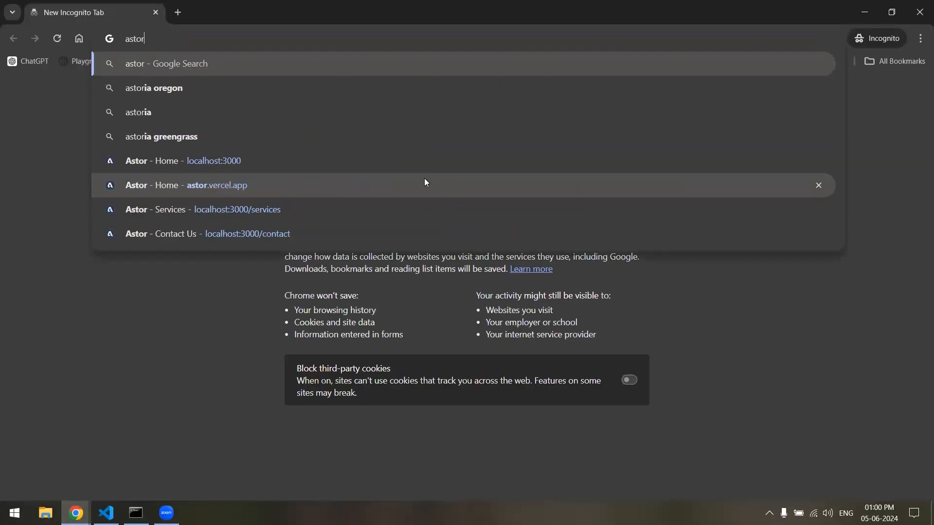
text(.)
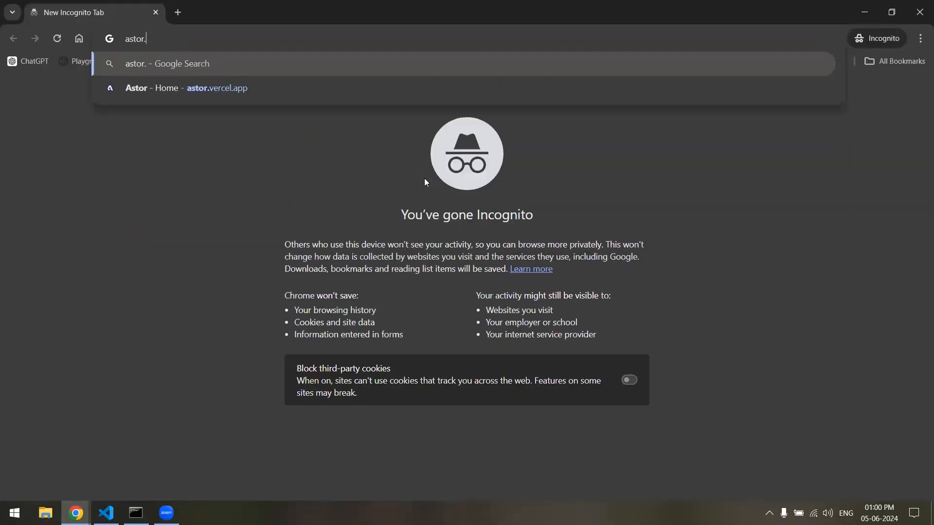
text(vercel.app)
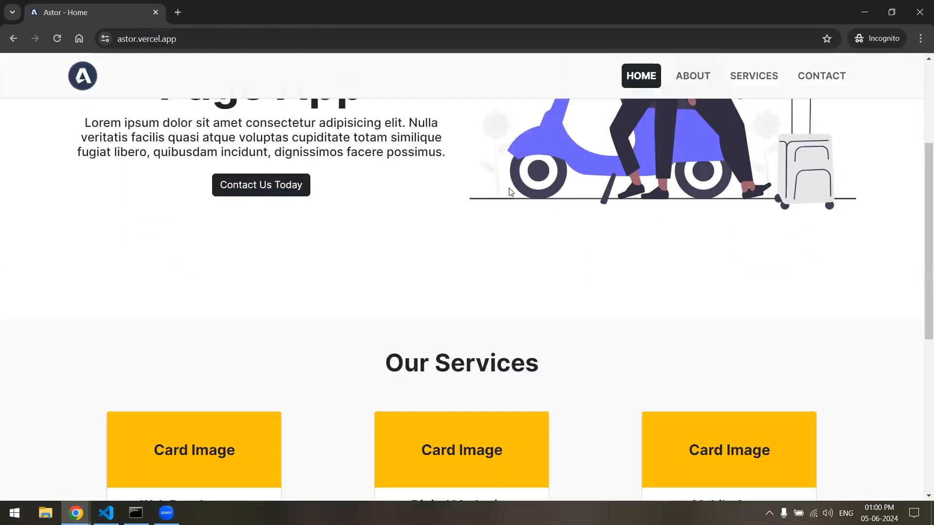
scroll(up, 3)
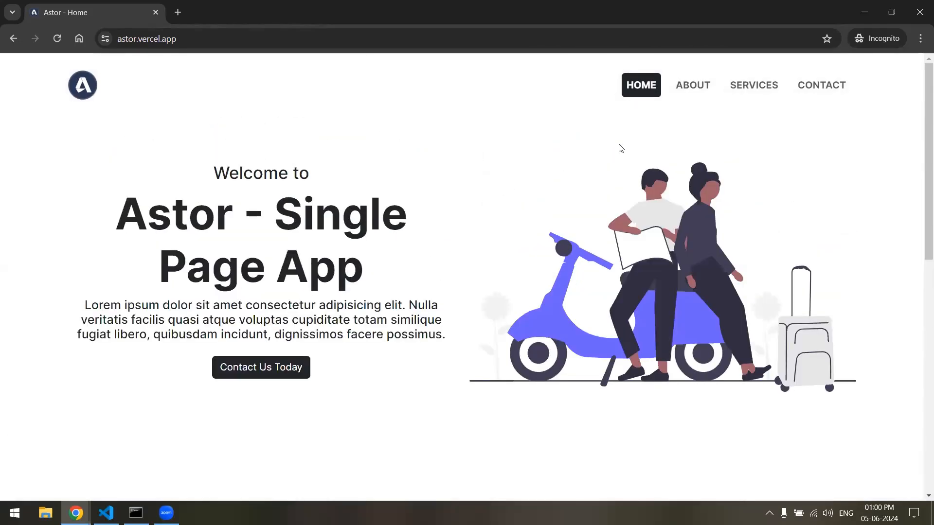
click(753, 84)
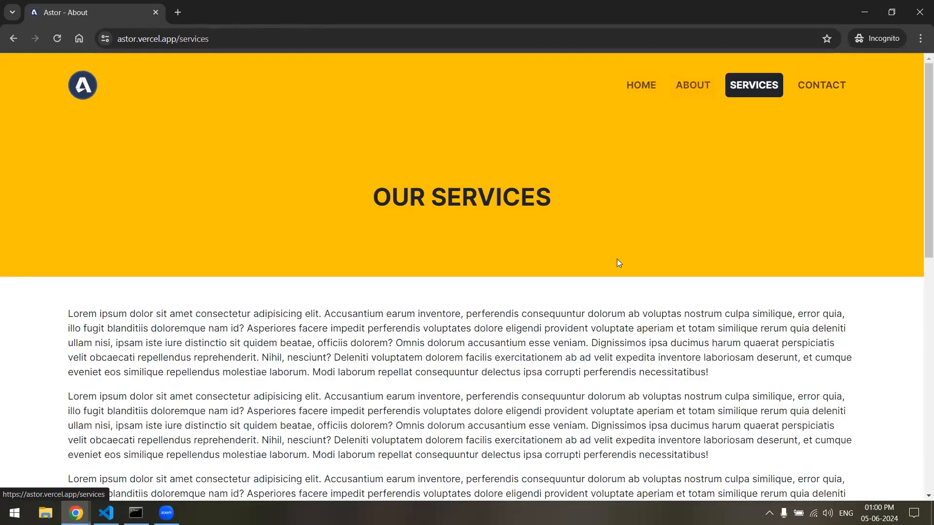
click(821, 85)
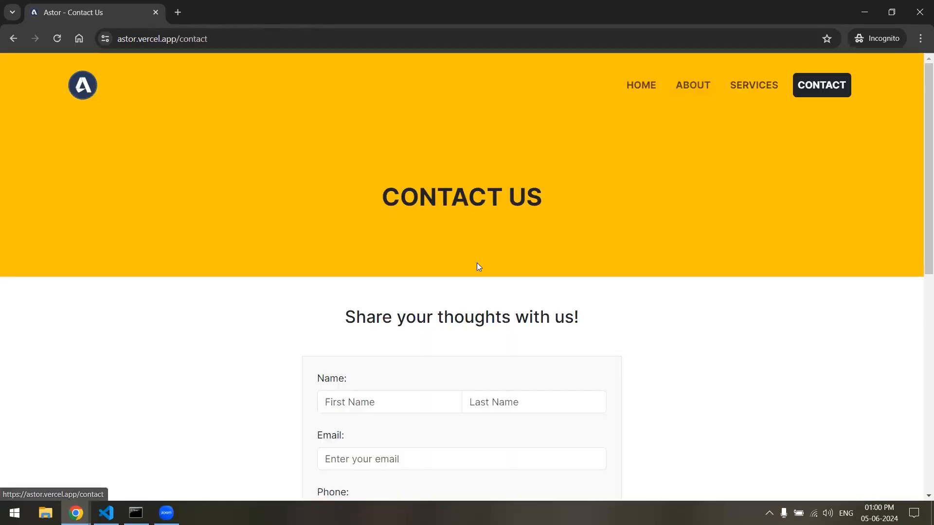
click(640, 84)
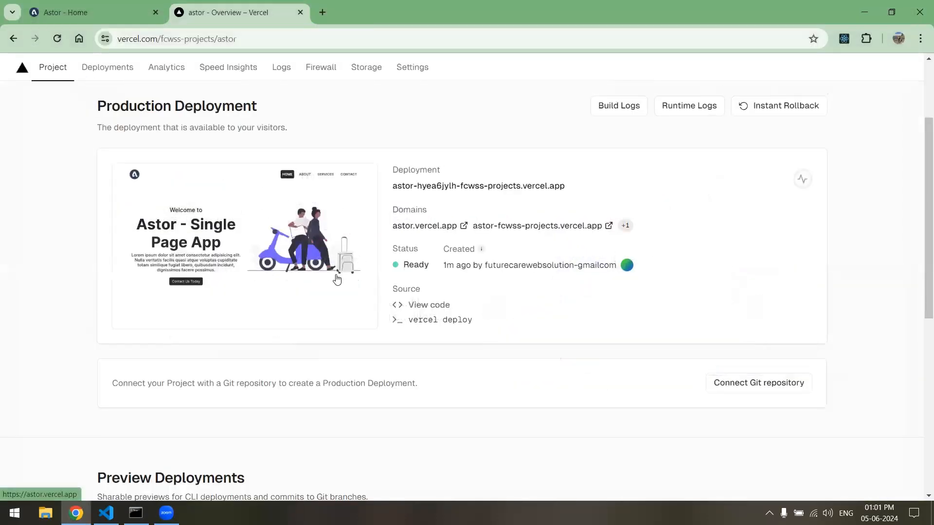
scroll(up, 3)
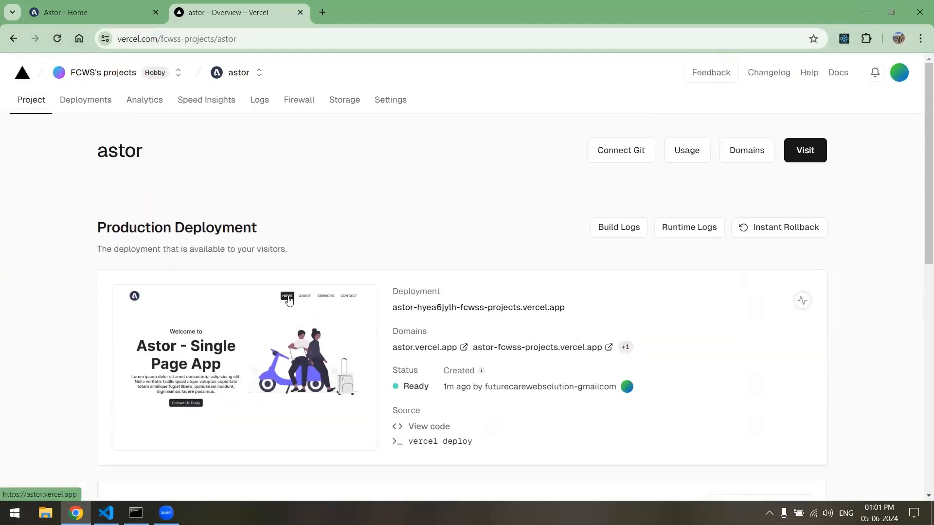
mouse_move(293, 275)
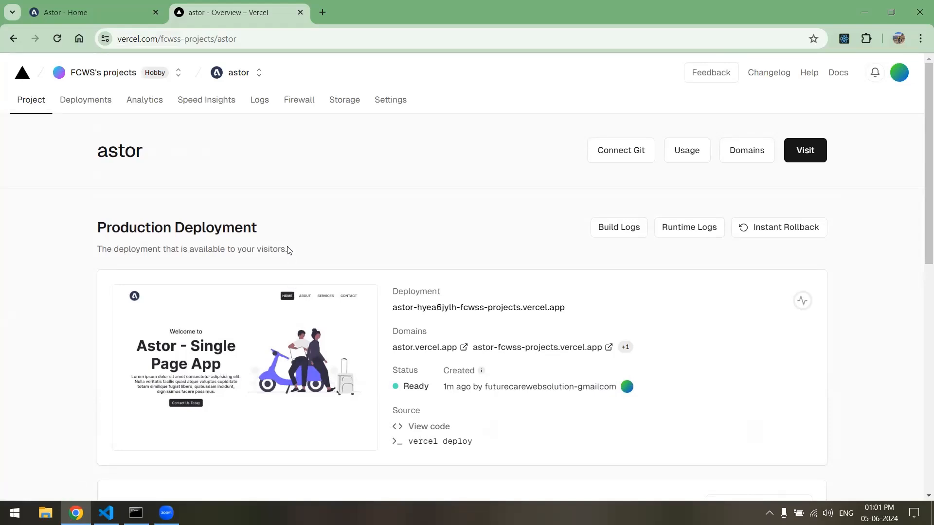
click(321, 12)
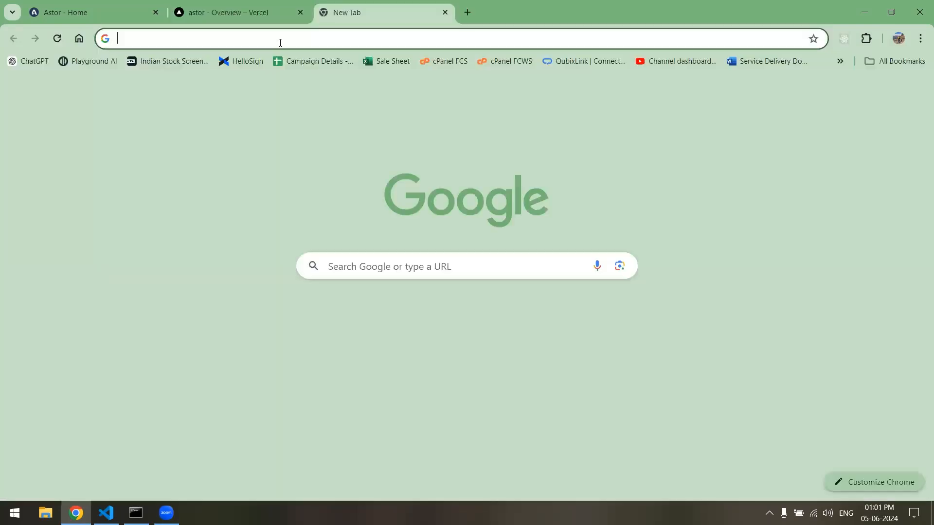
click(280, 38)
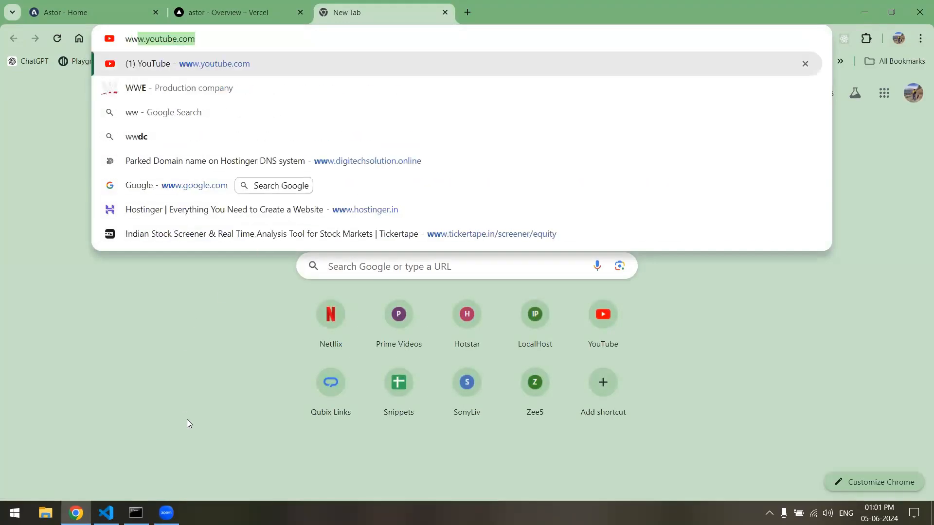
text(www.astor.com)
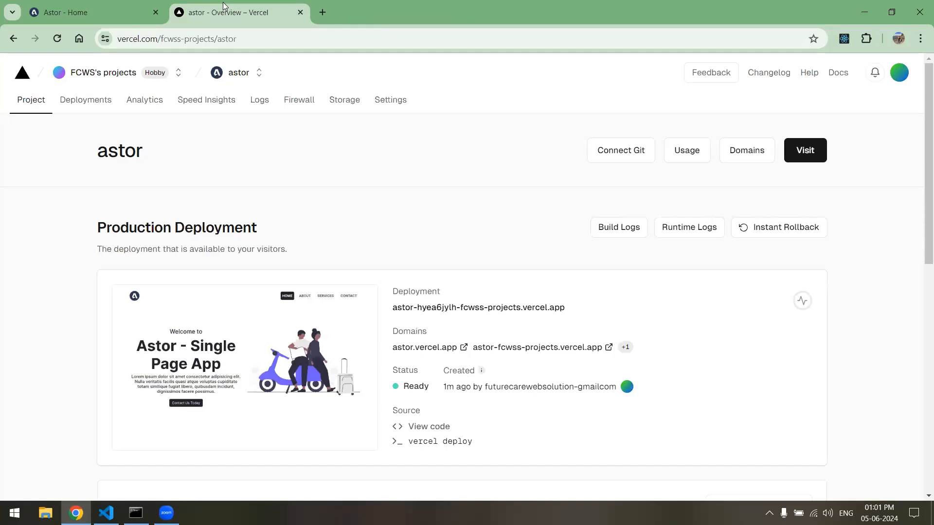
mouse_move(259, 73)
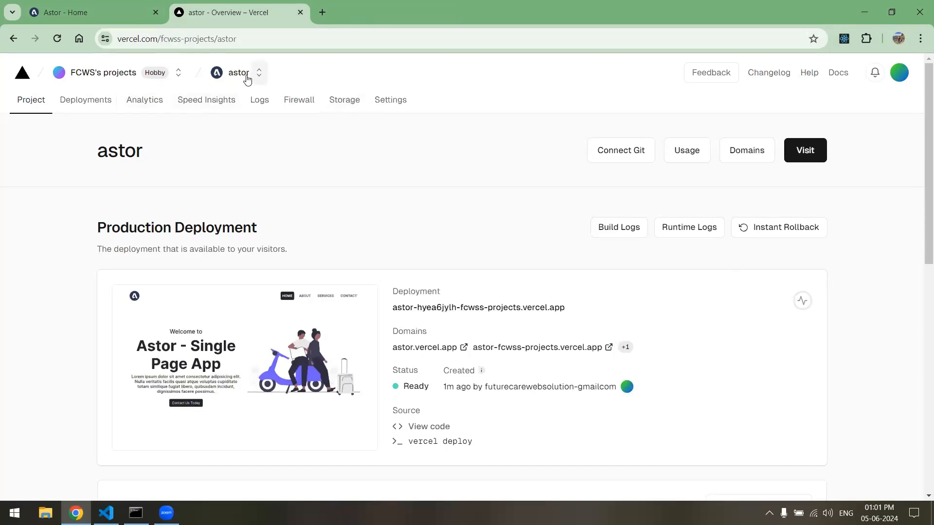
mouse_move(611, 240)
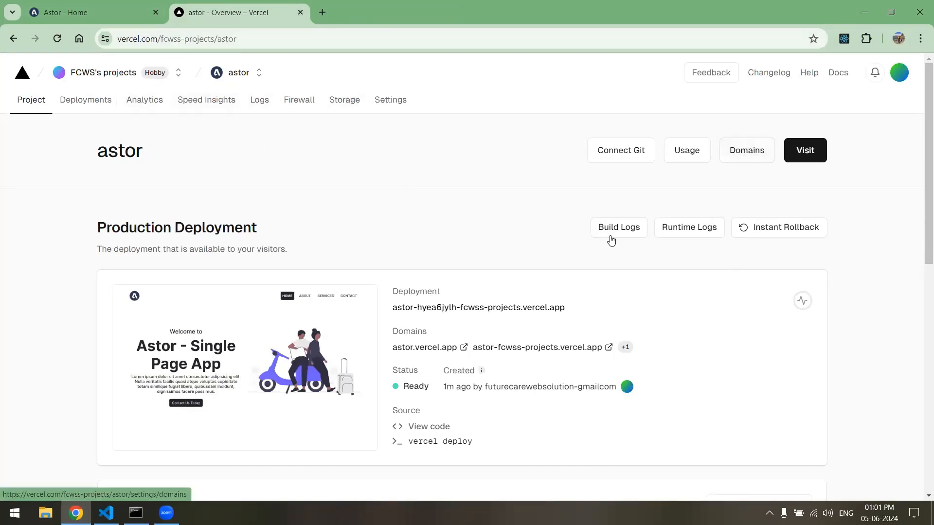
click(746, 150)
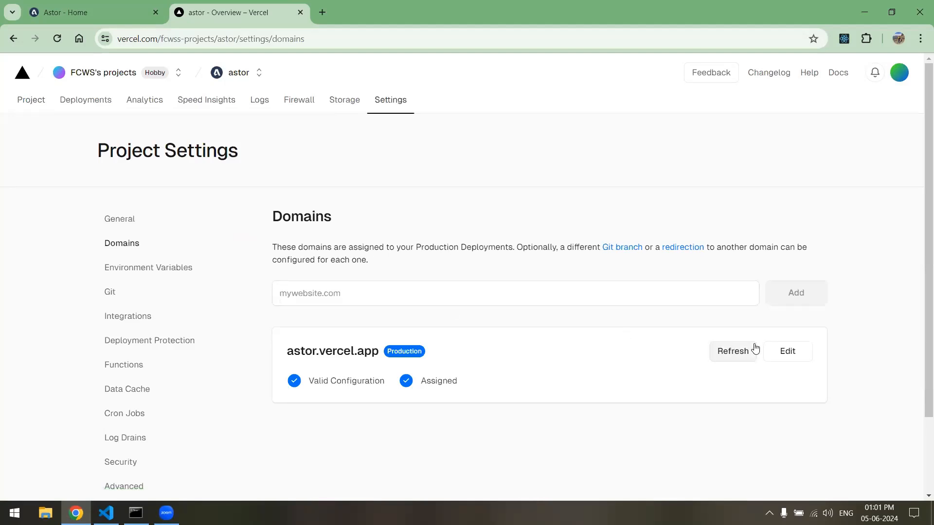
scroll(down, 3)
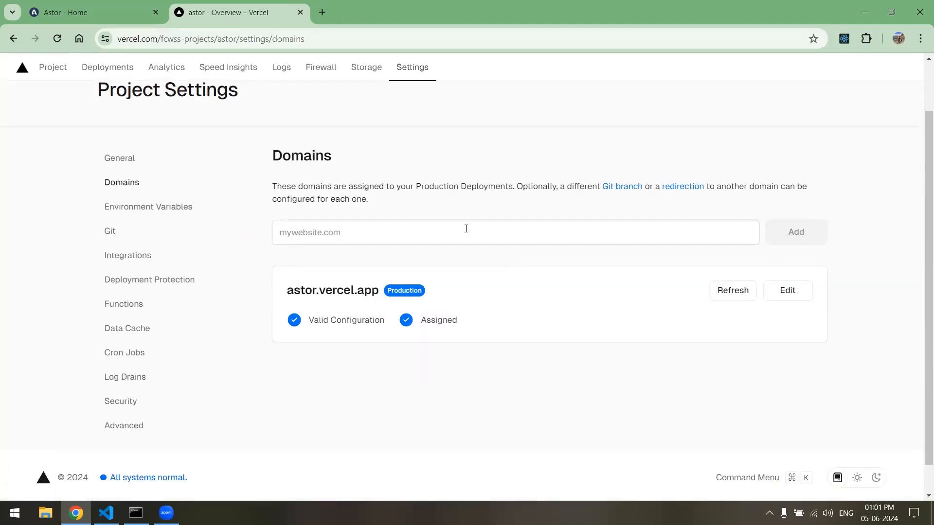
text(https://www.astor.com/)
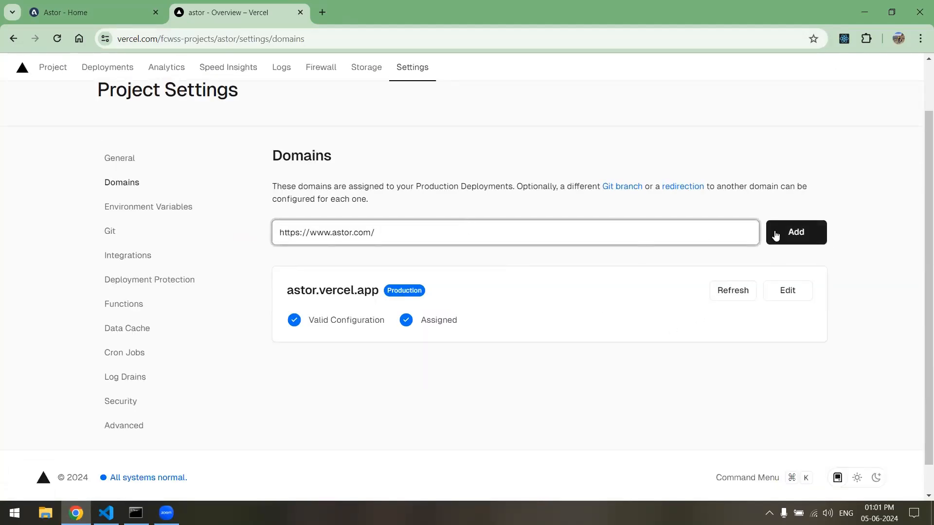
click(795, 232)
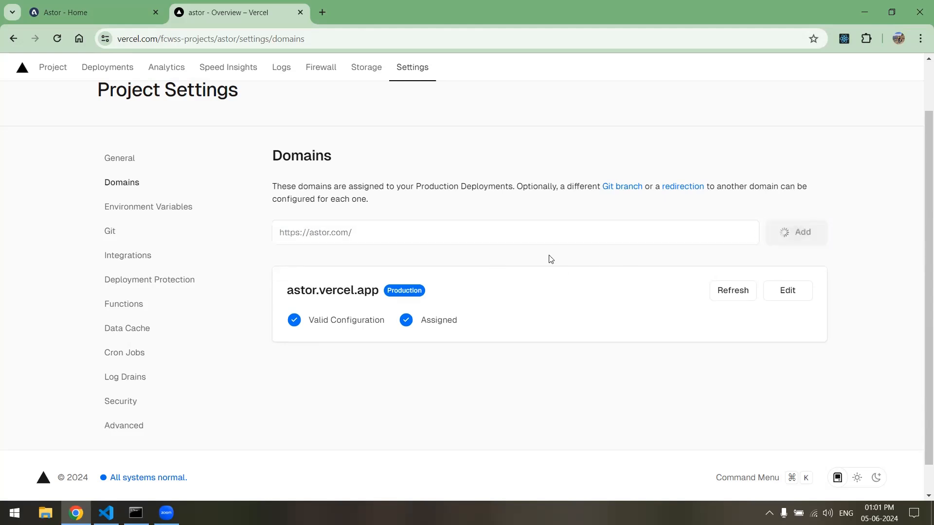
click(796, 231)
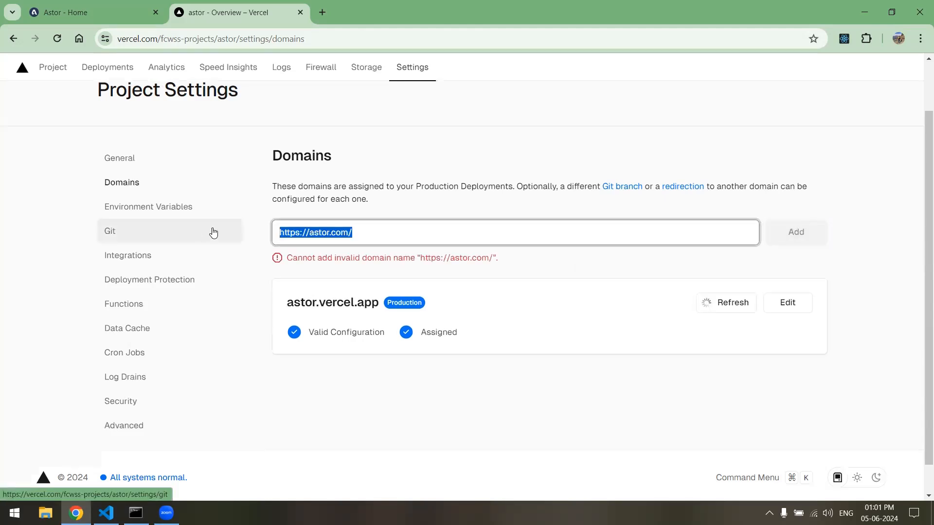
text(www.as)
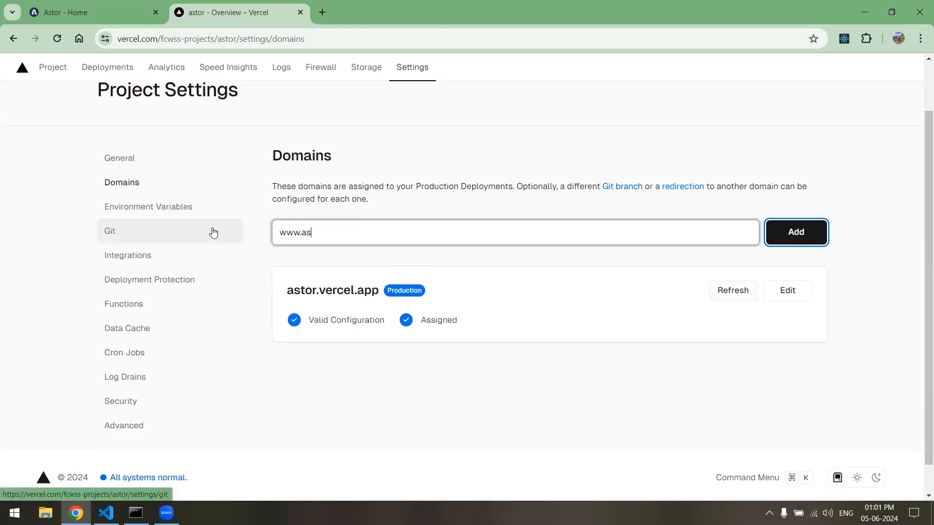
text(tor.com)
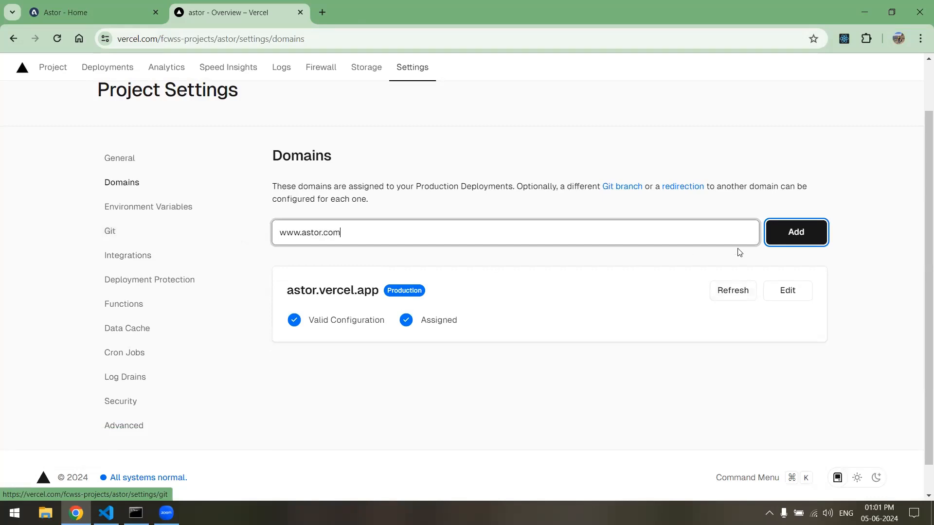
click(795, 232)
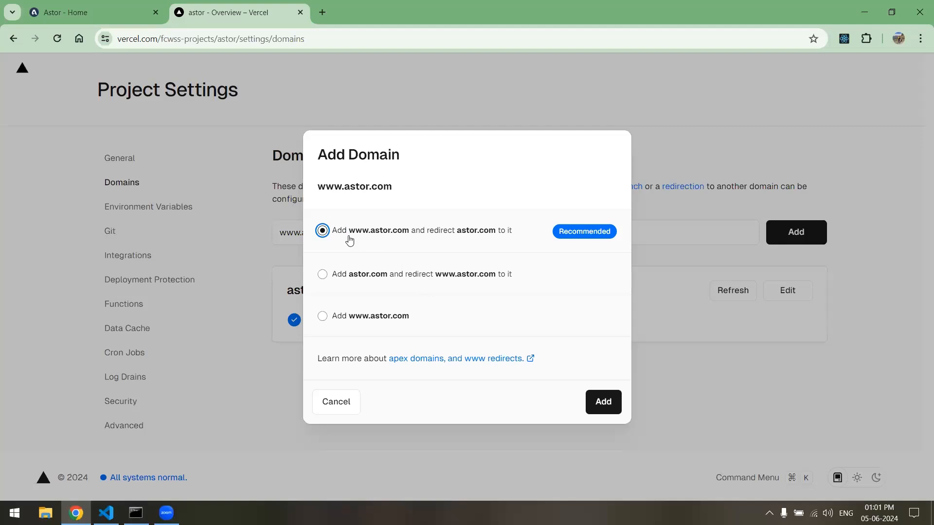
mouse_move(444, 237)
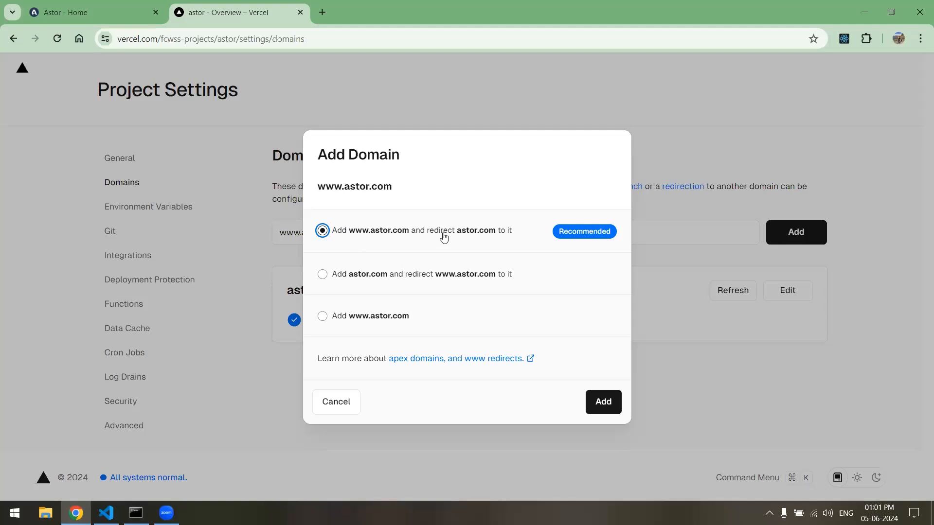
mouse_move(433, 293)
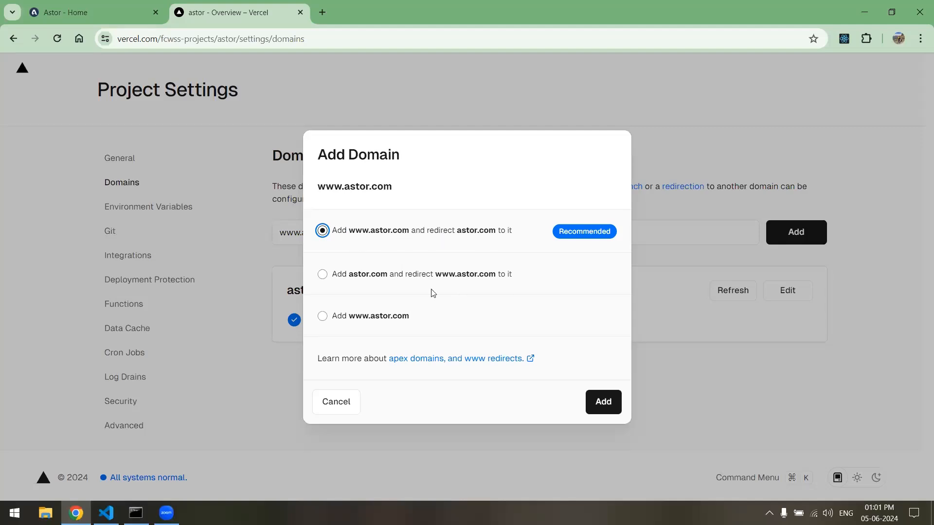
mouse_move(417, 289)
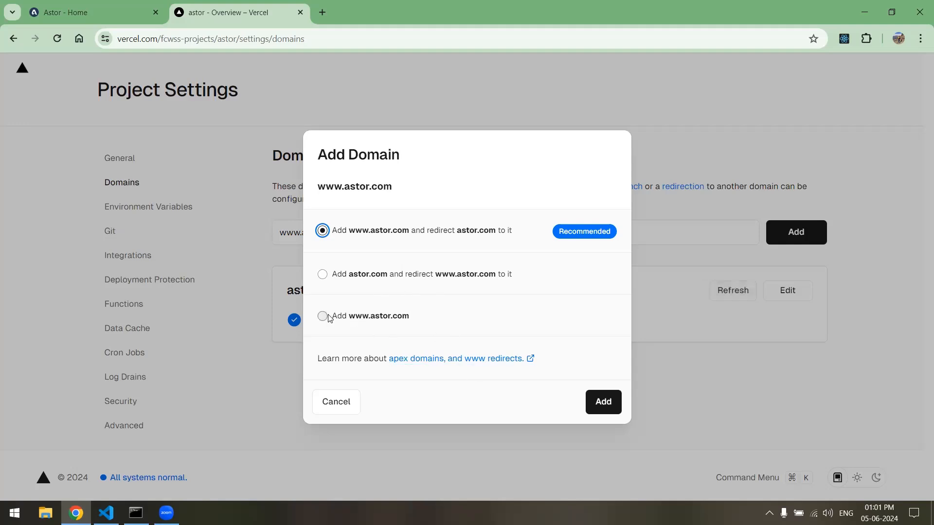
click(322, 315)
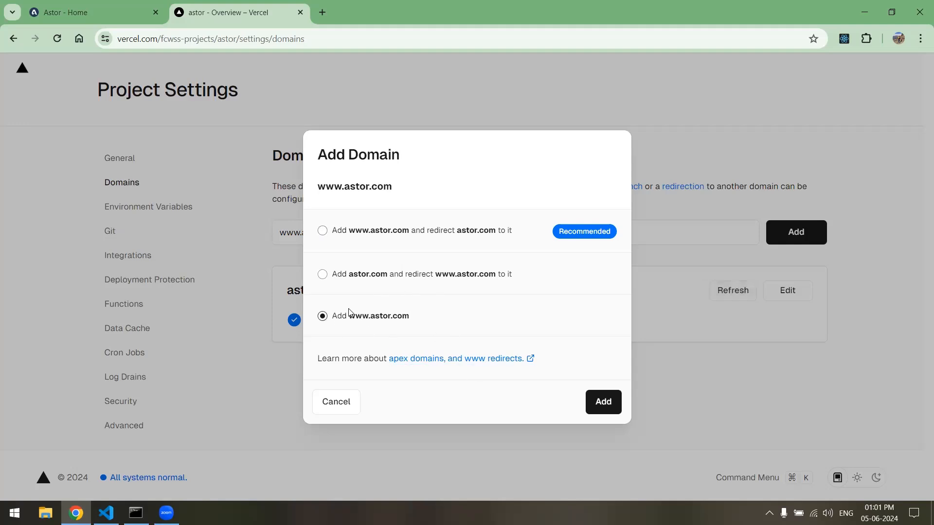
mouse_move(586, 385)
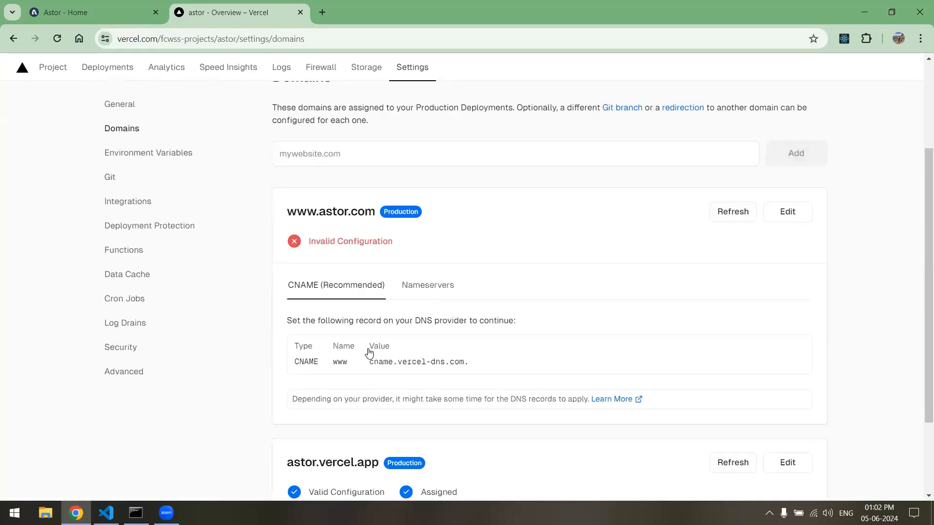
scroll(down, 3)
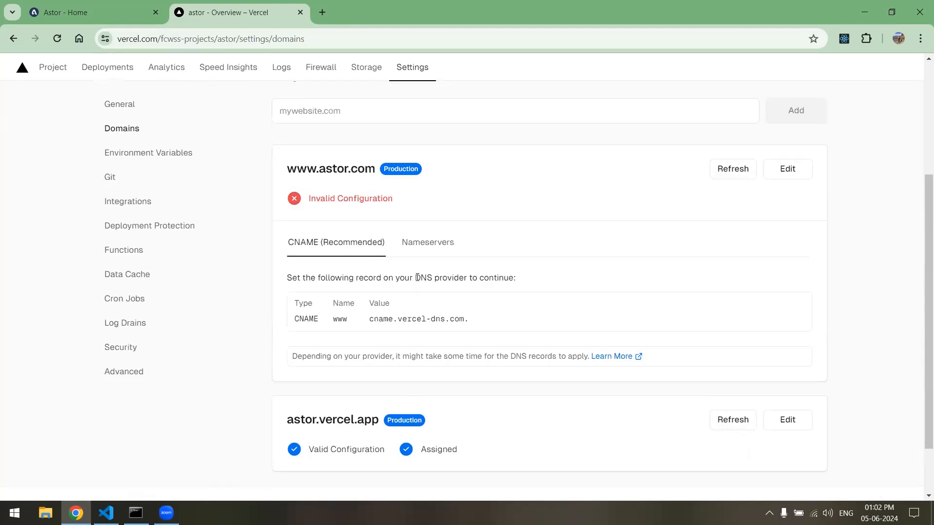
click(427, 242)
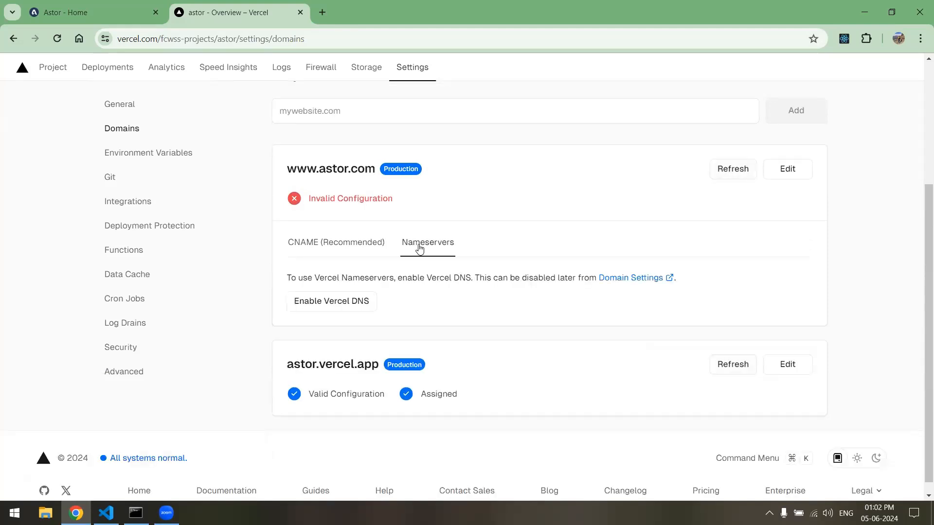
click(330, 301)
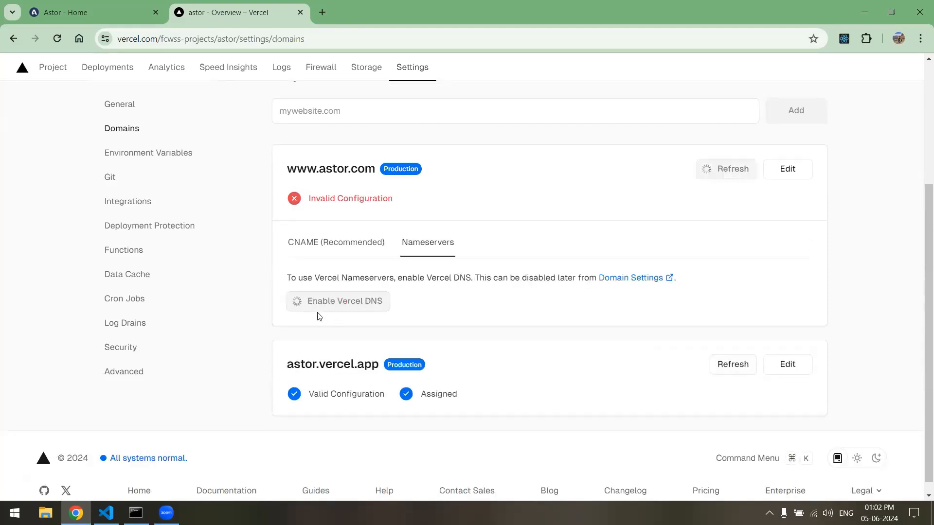
click(338, 301)
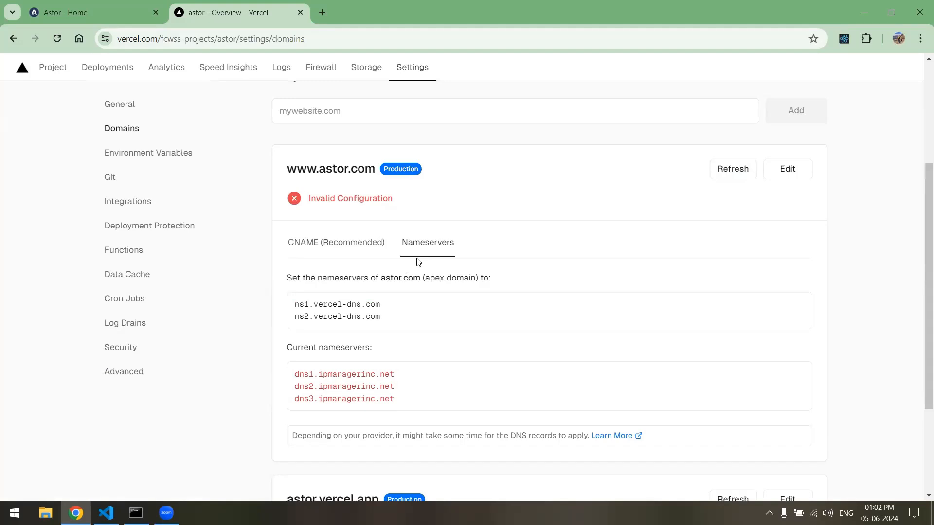
mouse_move(372, 376)
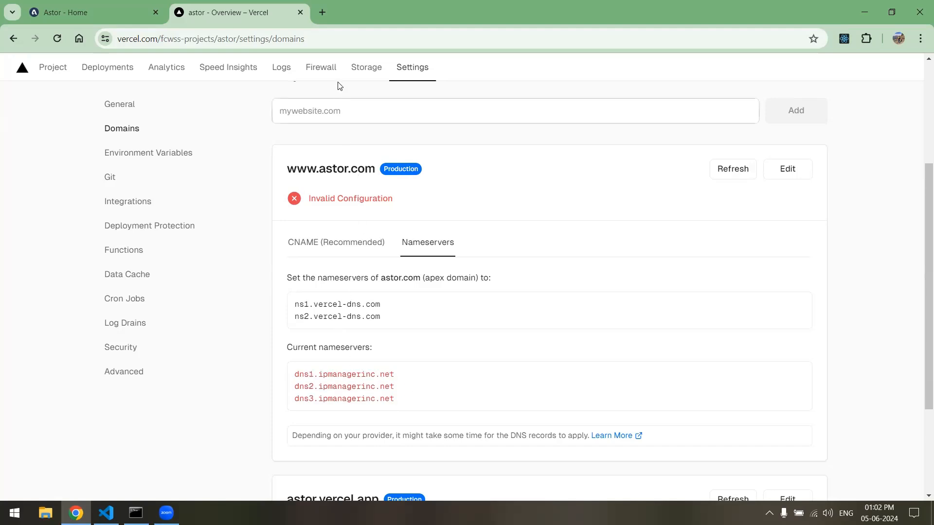
mouse_move(320, 68)
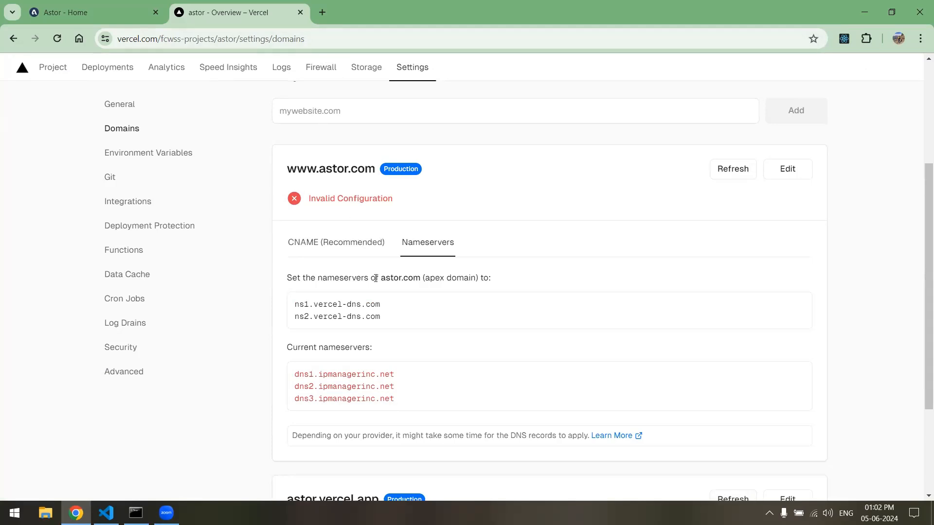
mouse_move(307, 314)
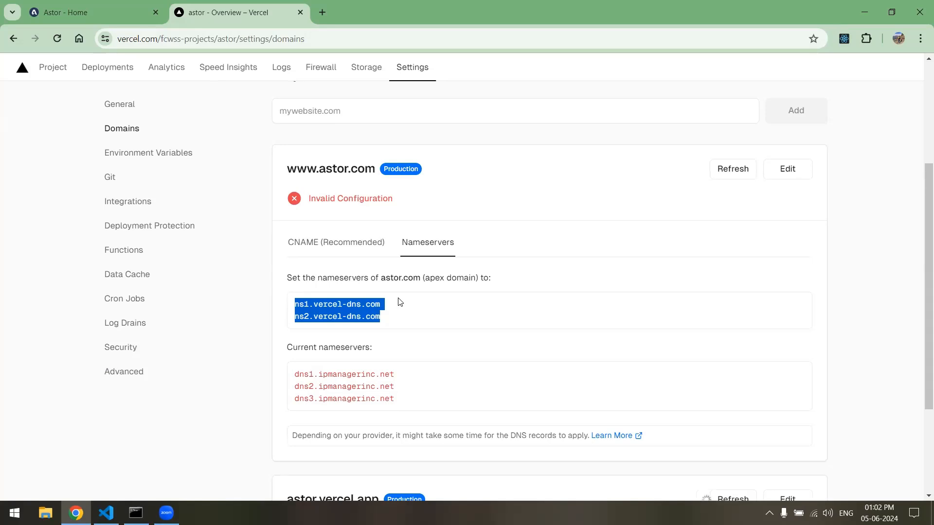
mouse_move(337, 235)
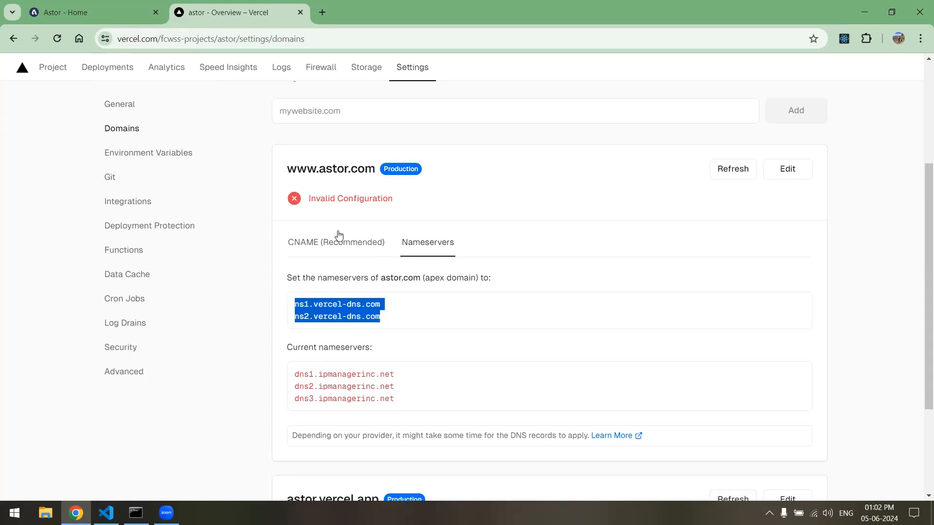
mouse_move(400, 261)
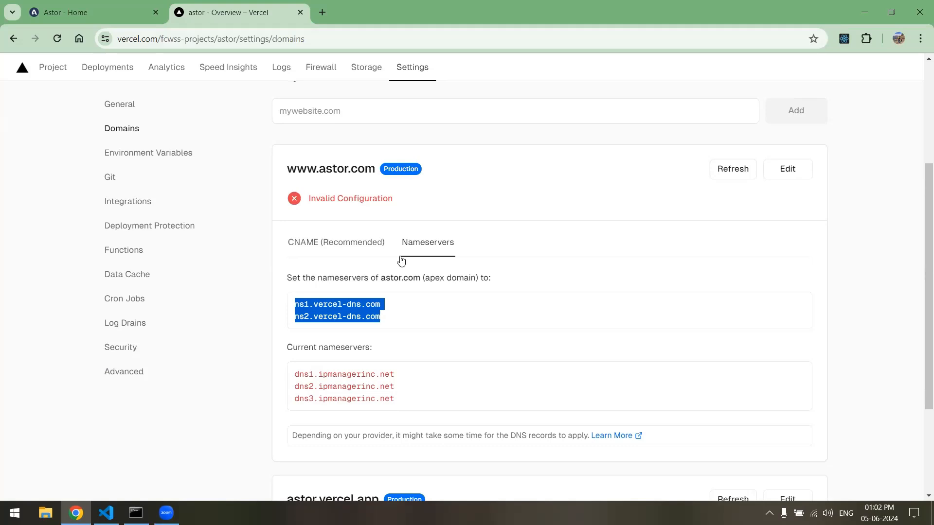
click(732, 169)
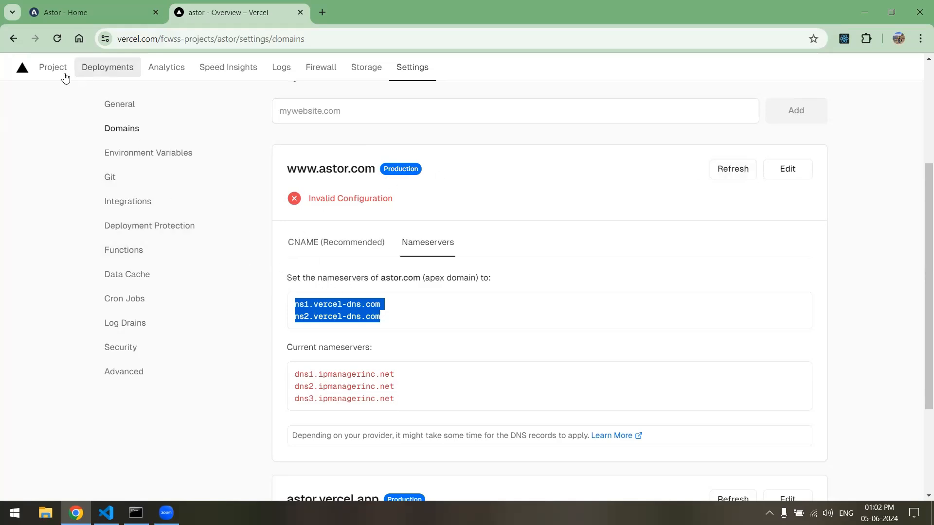
click(52, 68)
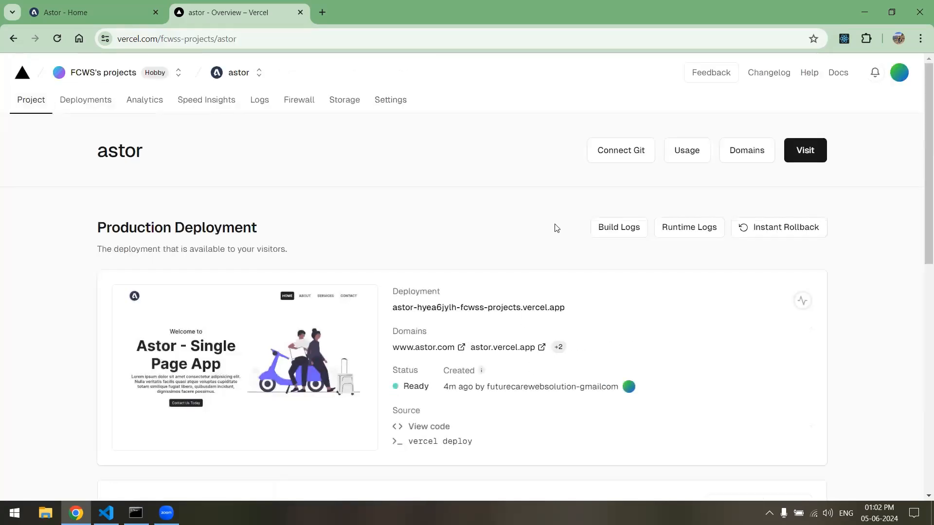
mouse_move(423, 348)
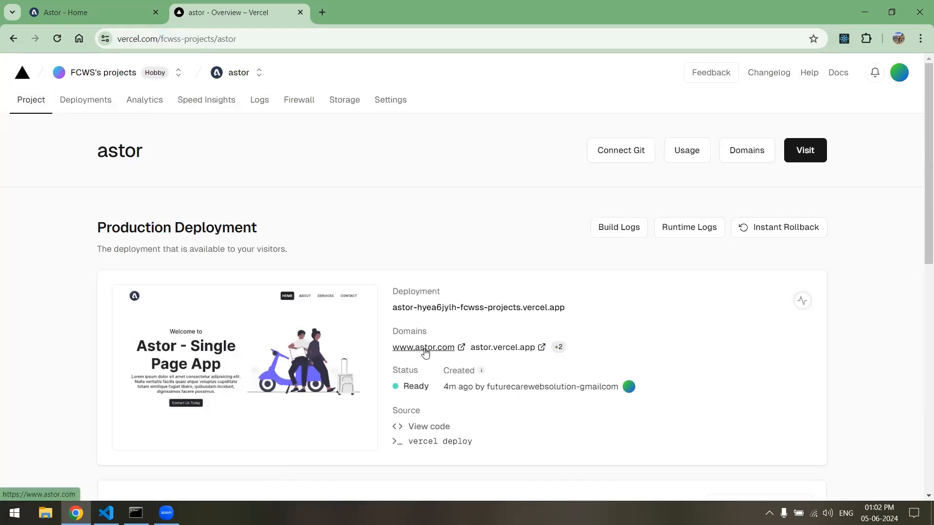
click(424, 348)
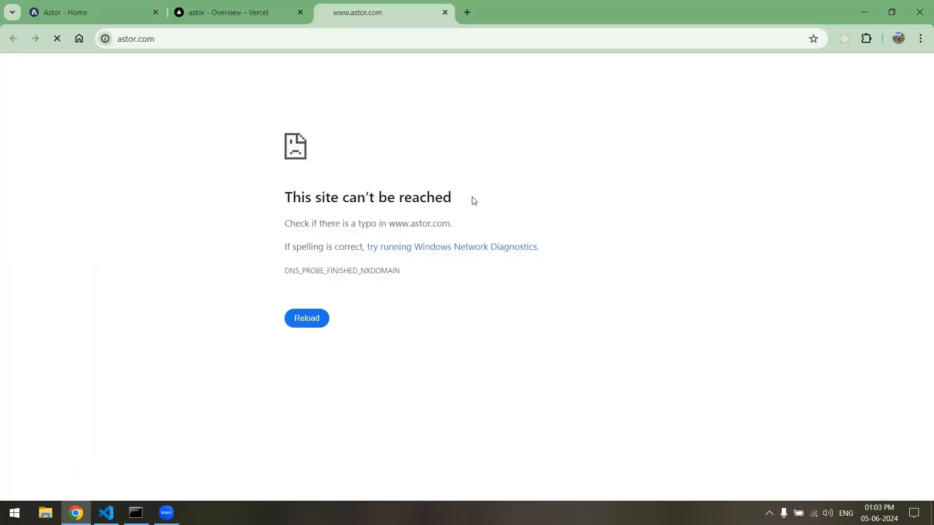
click(443, 12)
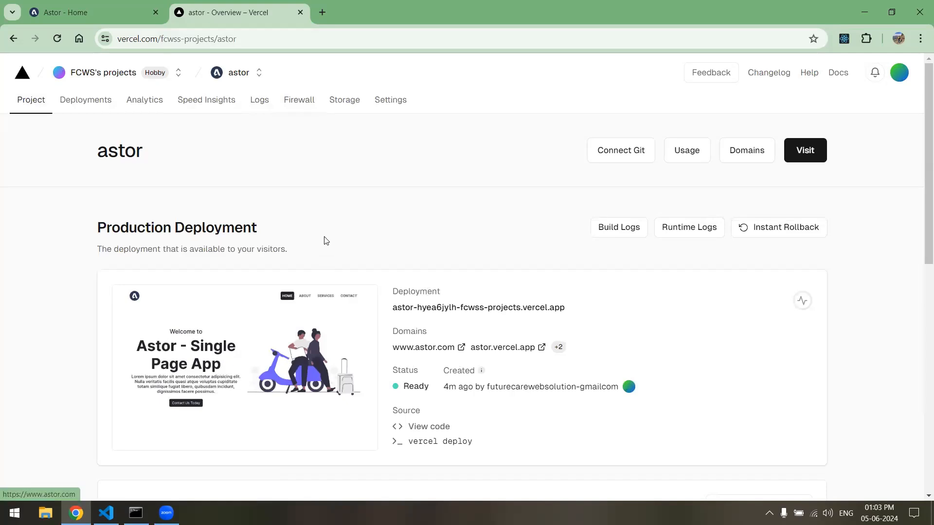
mouse_move(317, 192)
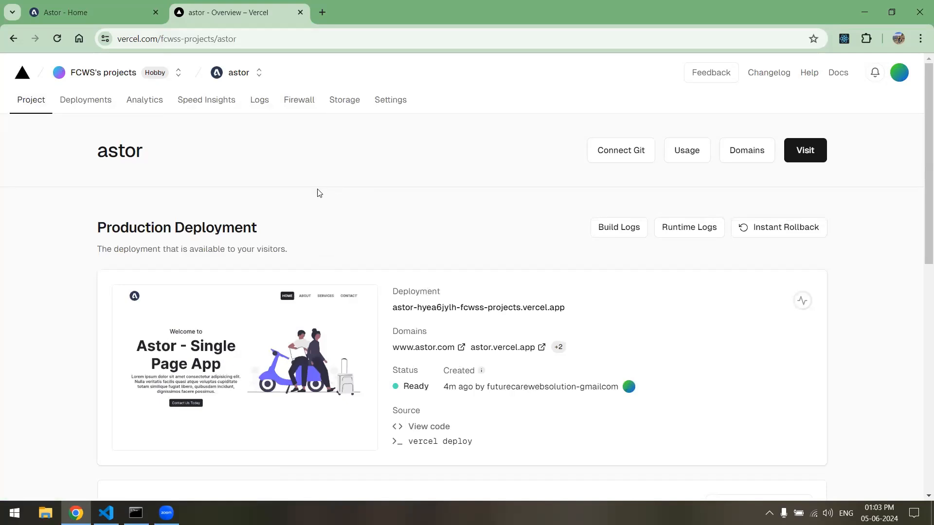
mouse_move(221, 407)
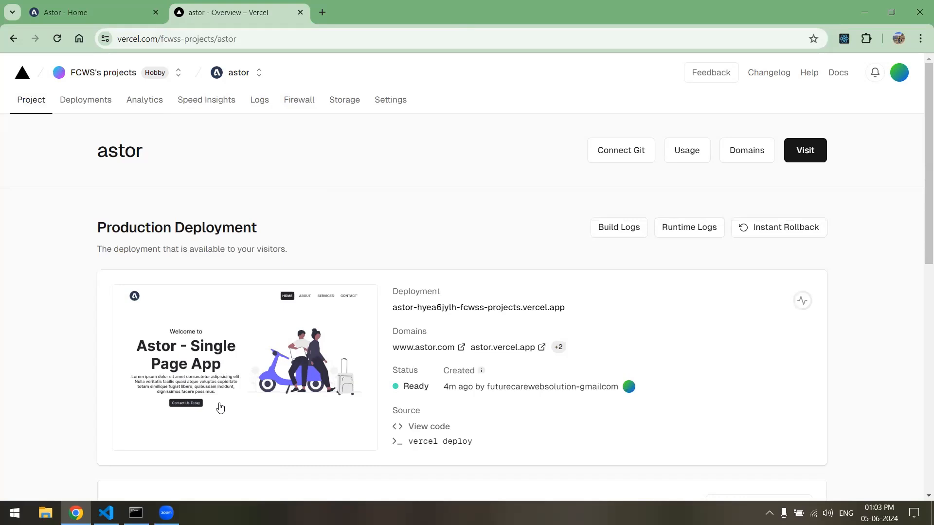
mouse_move(585, 230)
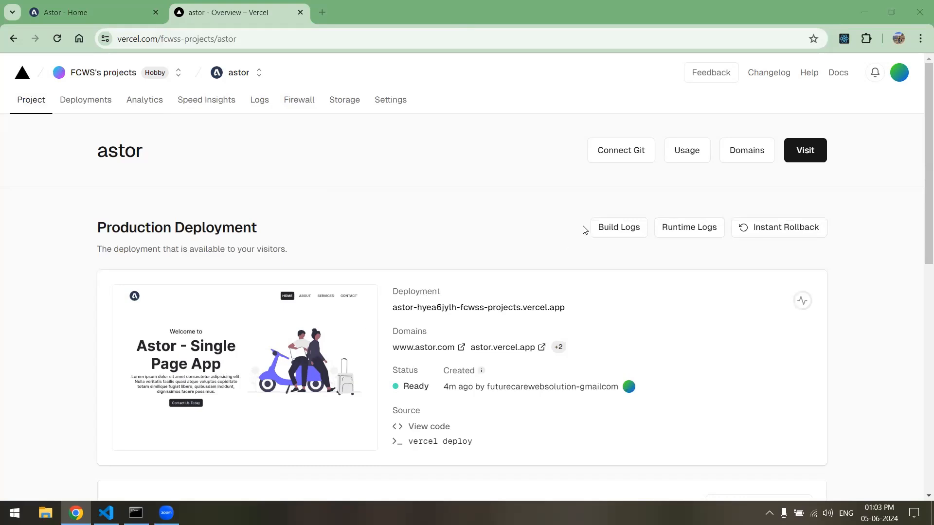